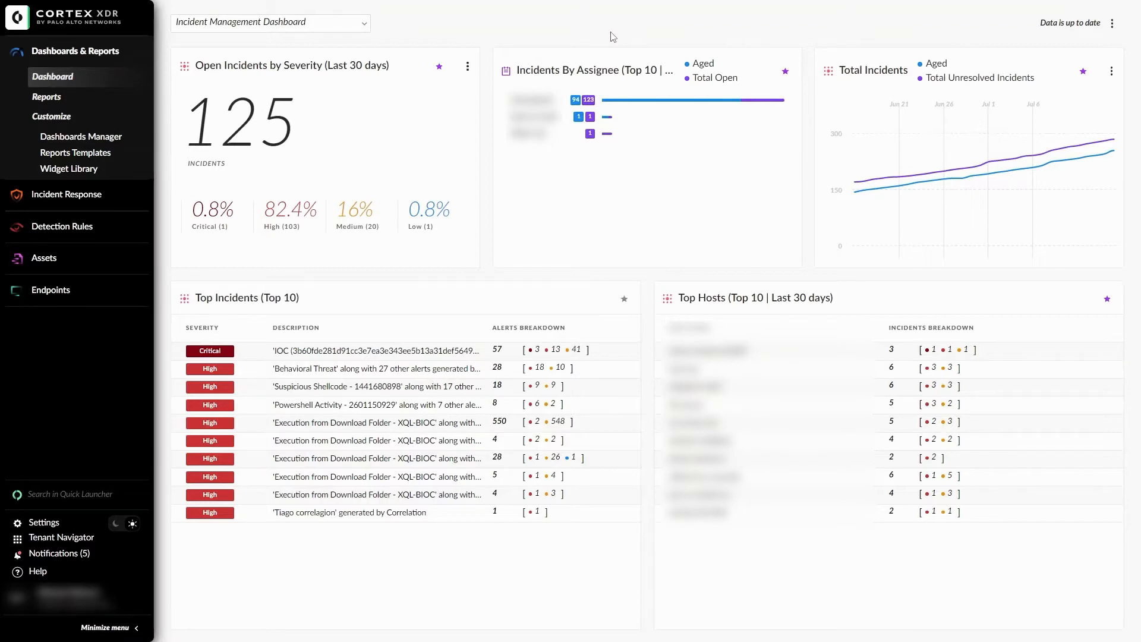
pyautogui.moveTo(622, 155)
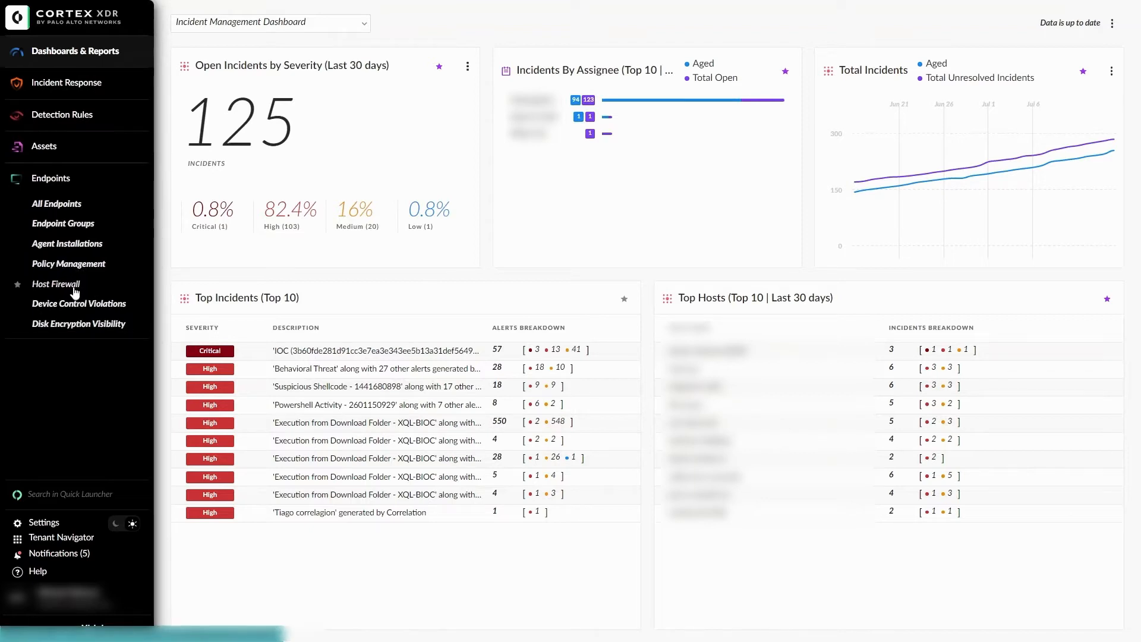
# - Go to Endpoints > Host Firewall to list the nine existing rule groups
pyautogui.click(56, 284)
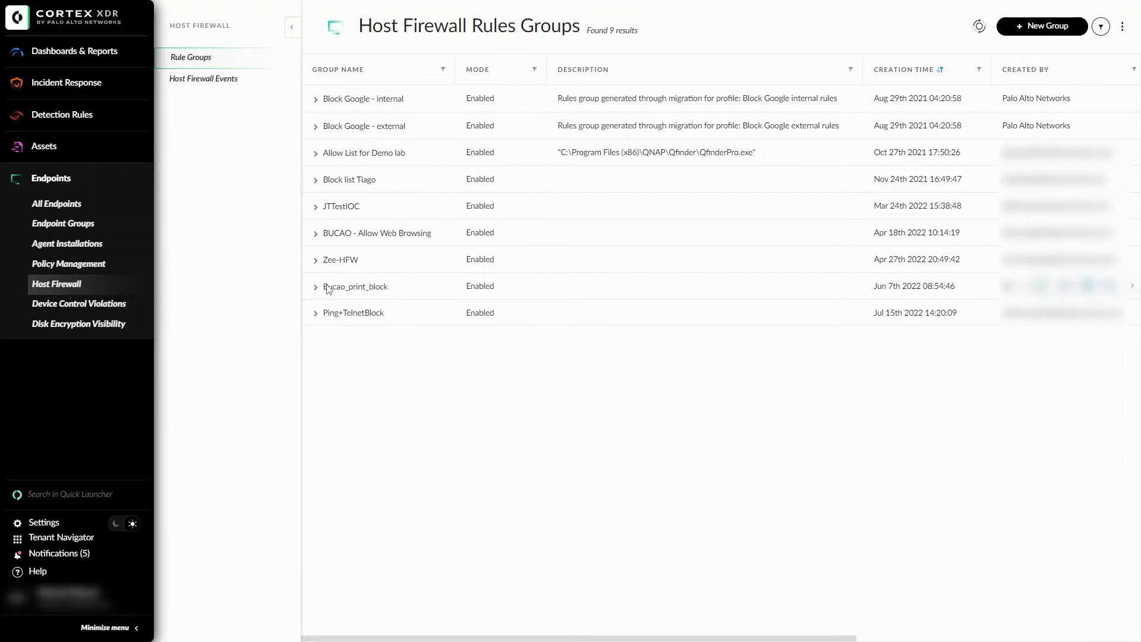
pyautogui.moveTo(325, 288)
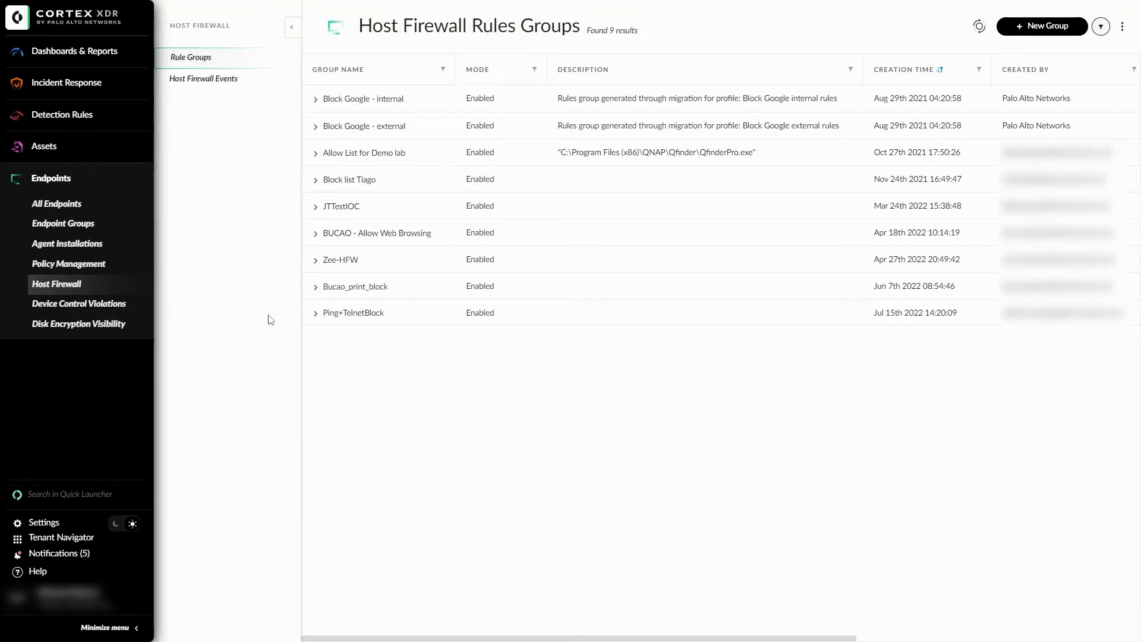
pyautogui.moveTo(496, 353)
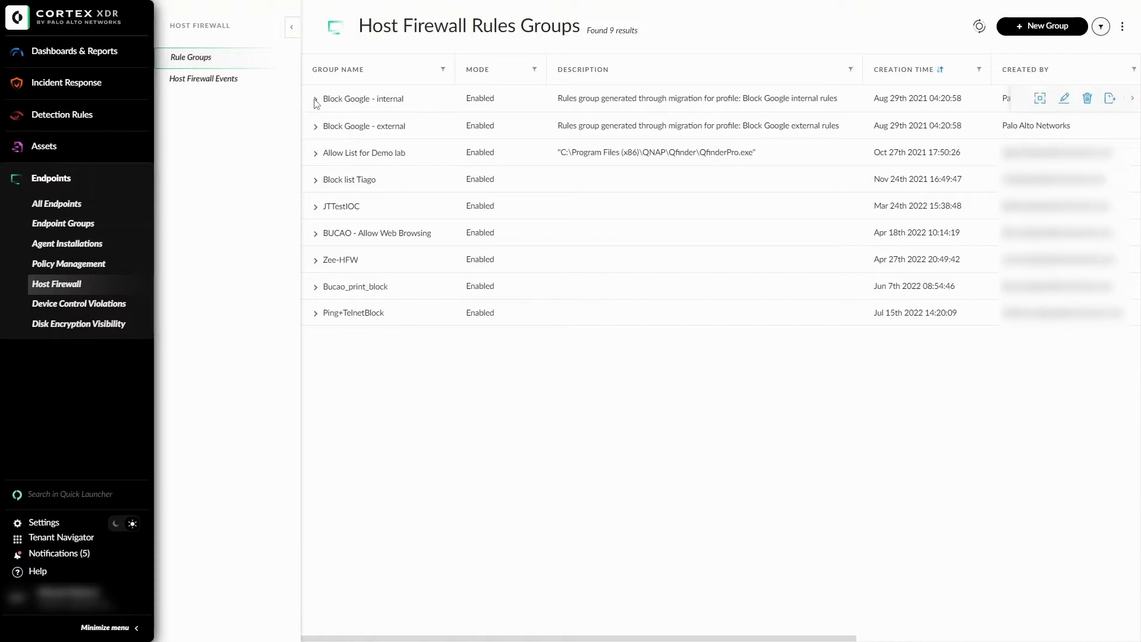
# - Expand the 'Block Google - internal' group to see its four block rules and bring up its actions
pyautogui.click(316, 99)
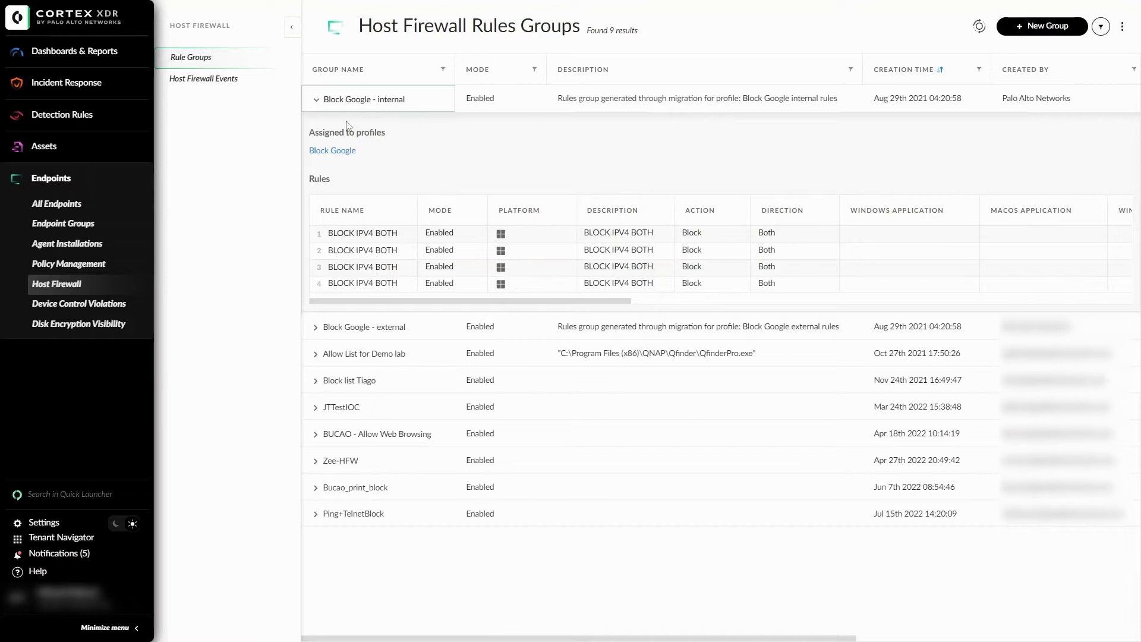
pyautogui.rightClick(362, 98)
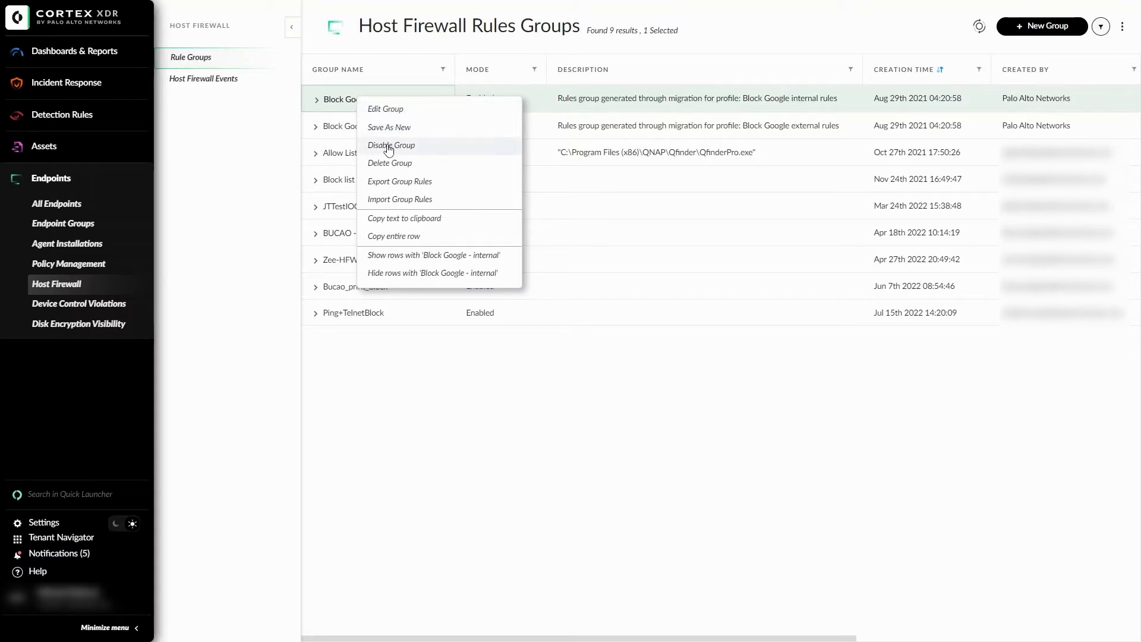
pyautogui.moveTo(380, 195)
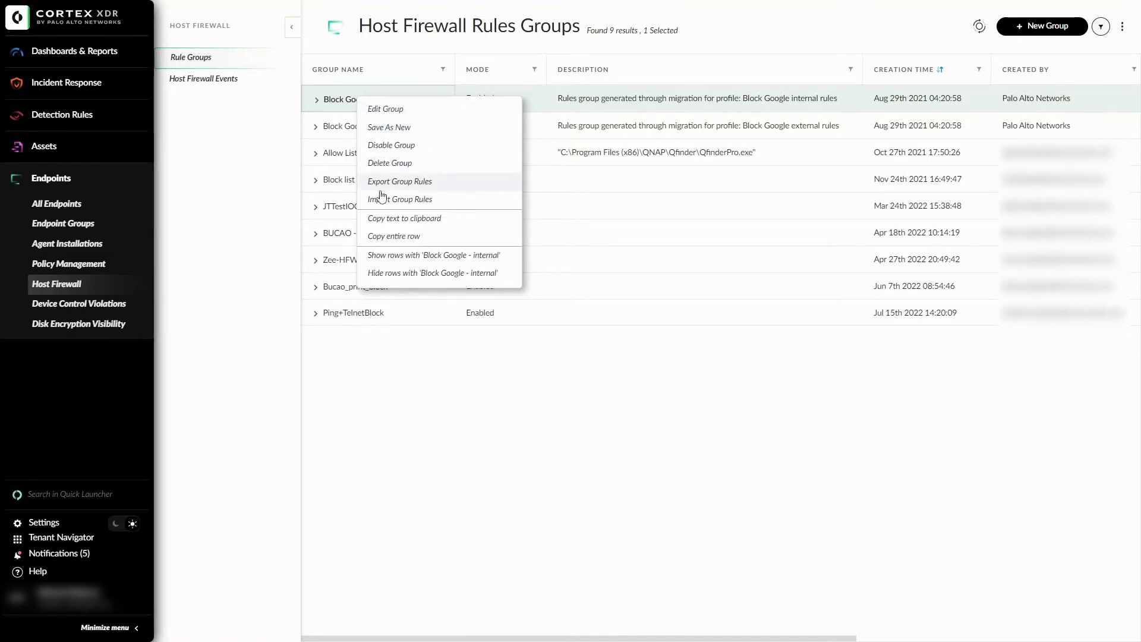
pyautogui.moveTo(401, 198)
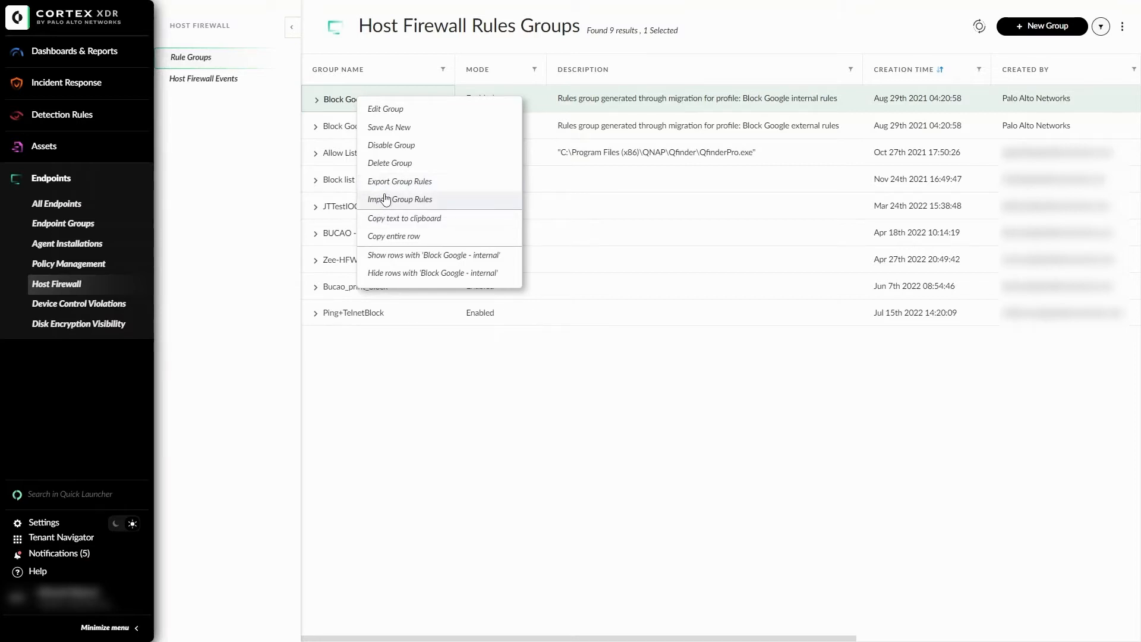
pyautogui.moveTo(255, 181)
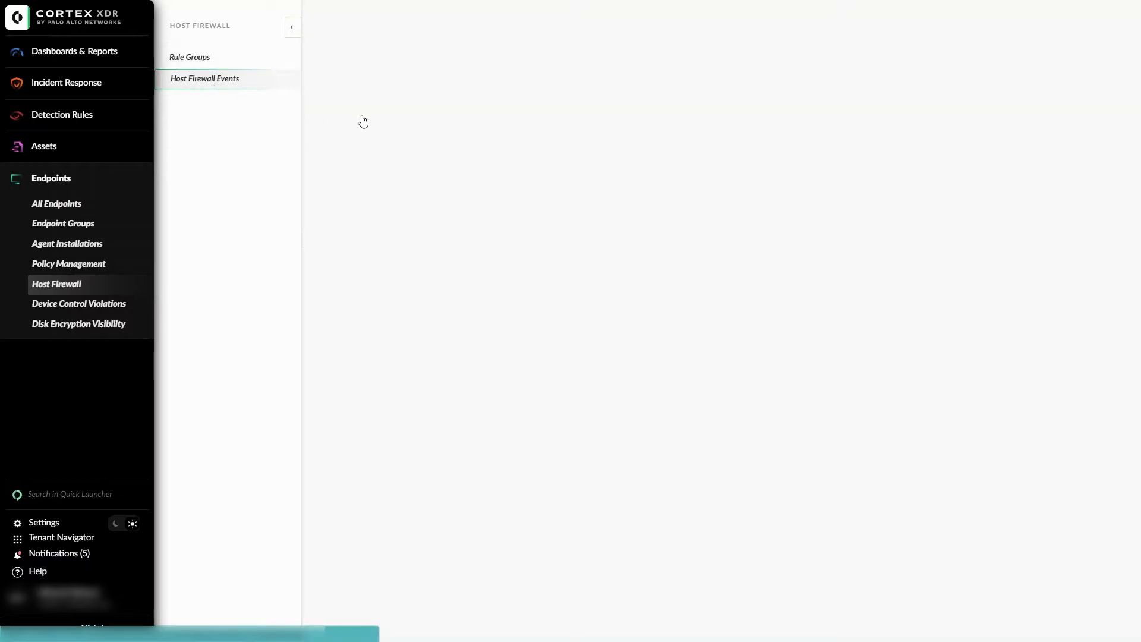
# - View the Host Firewall Events log of blocked Windows connections and inspect an event row
pyautogui.click(206, 78)
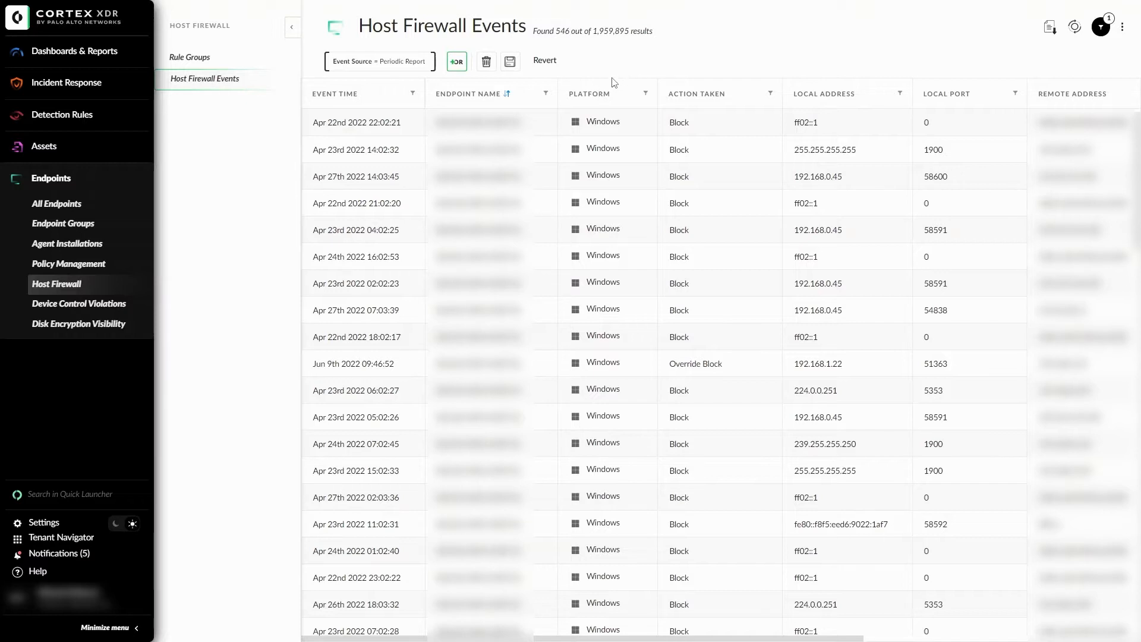
pyautogui.moveTo(635, 76)
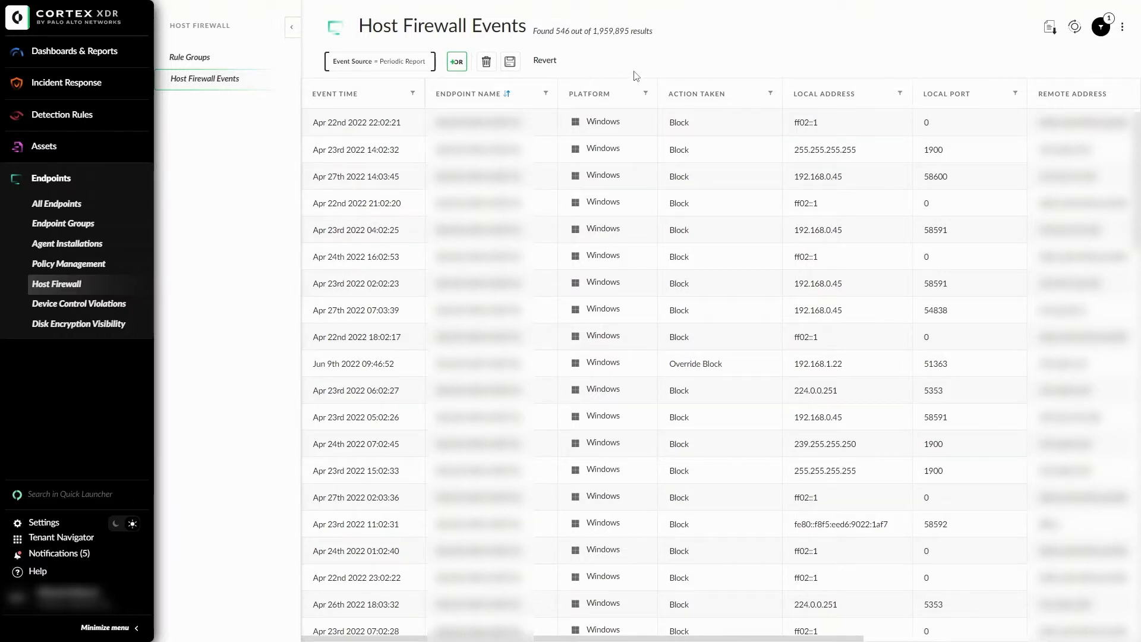
pyautogui.moveTo(1050, 28)
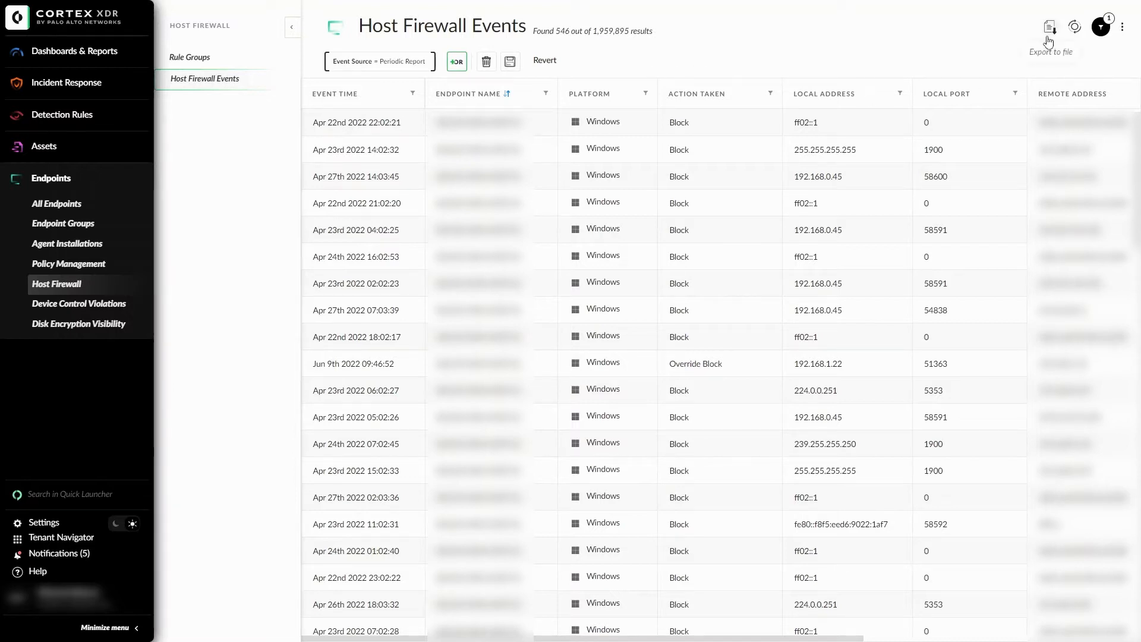
pyautogui.moveTo(1067, 40)
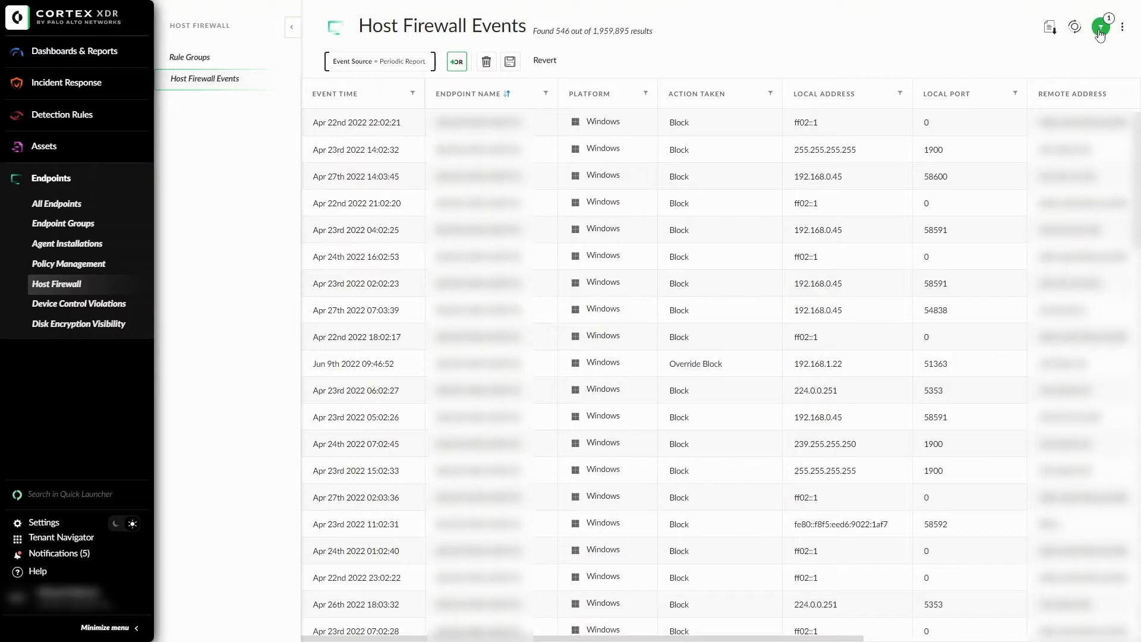
pyautogui.moveTo(938, 53)
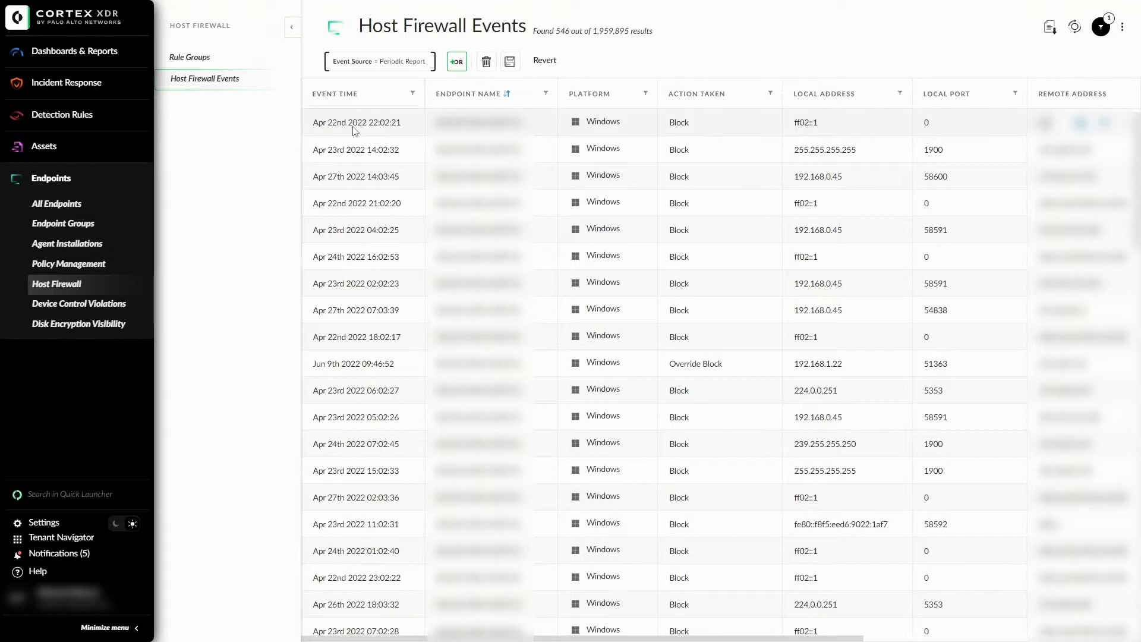
pyautogui.rightClick(357, 122)
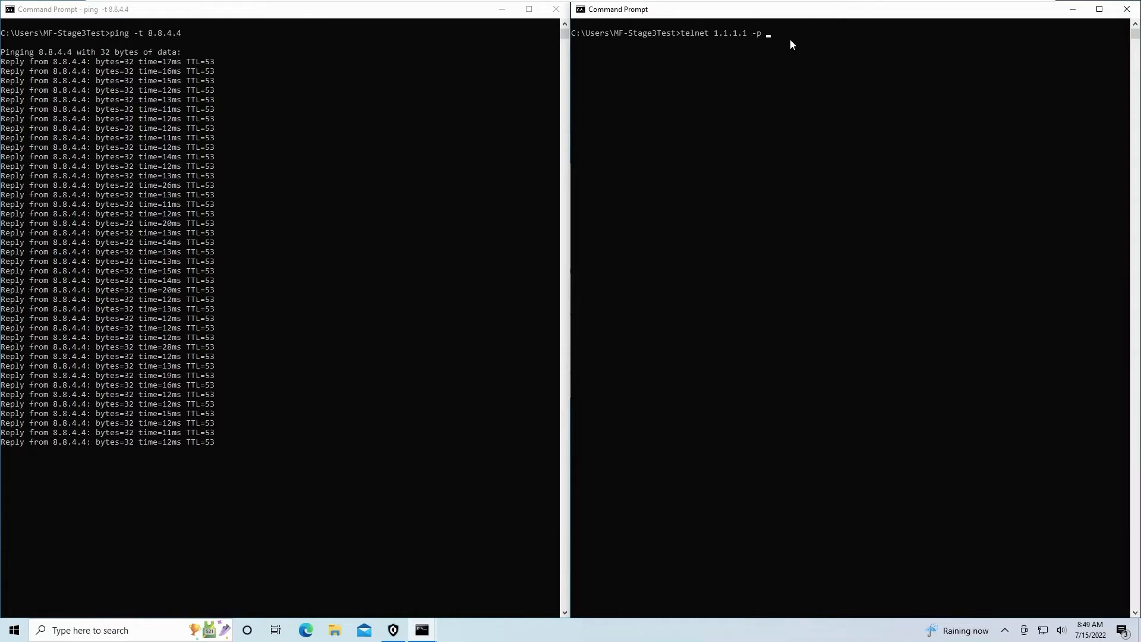
# - Run the telnet connection test to 1.1.1.1 from Command Prompt
pyautogui.press('Enter')
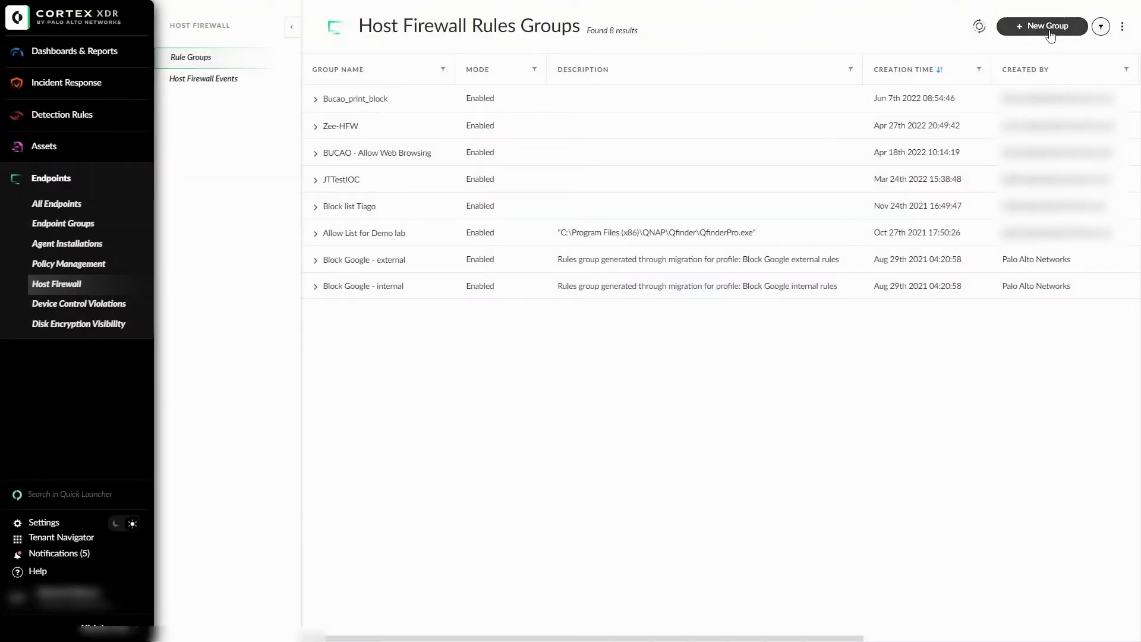
# - Create a new rule group named Ping+TelnetBlock with mode Enabled
pyautogui.click(1046, 26)
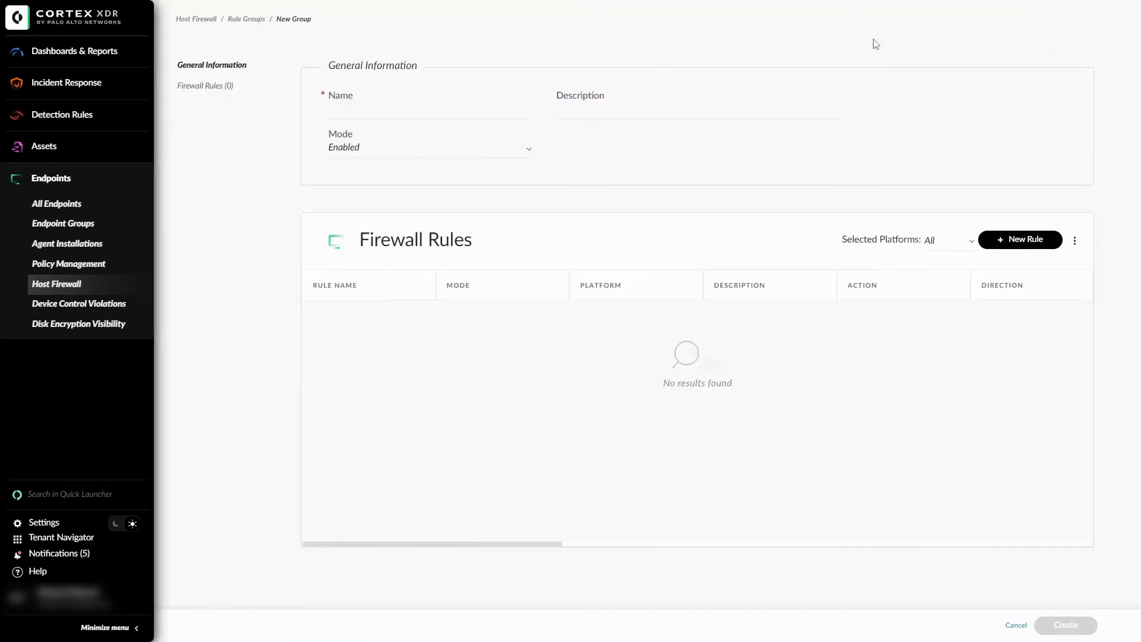
pyautogui.moveTo(543, 89)
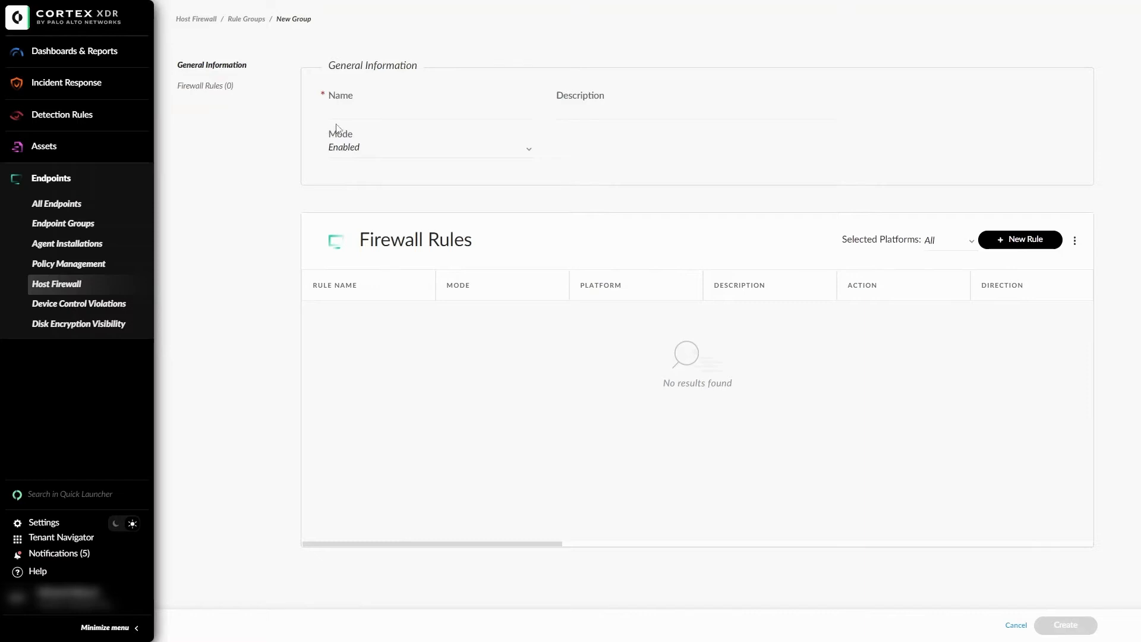
pyautogui.write('Ping+TelnetBlock')
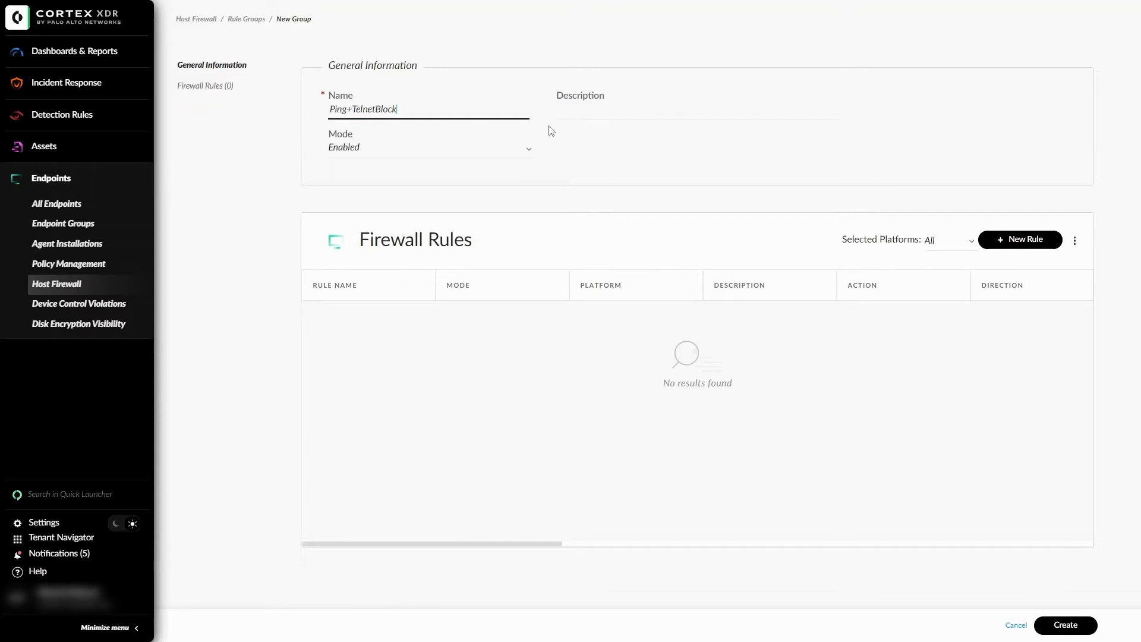
pyautogui.click(431, 147)
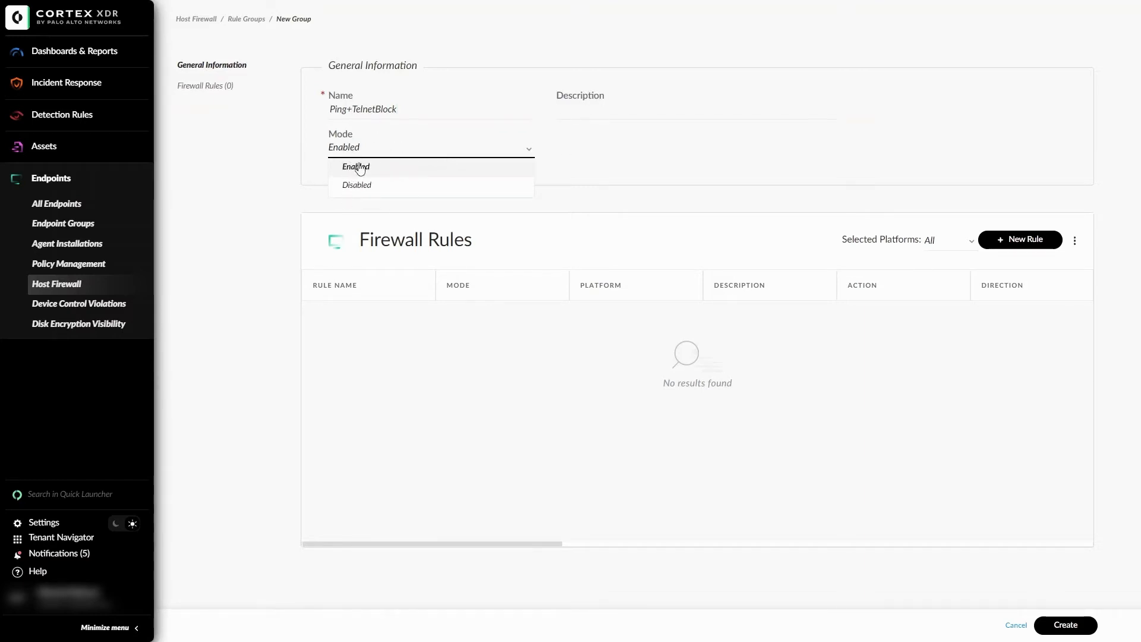
pyautogui.click(355, 166)
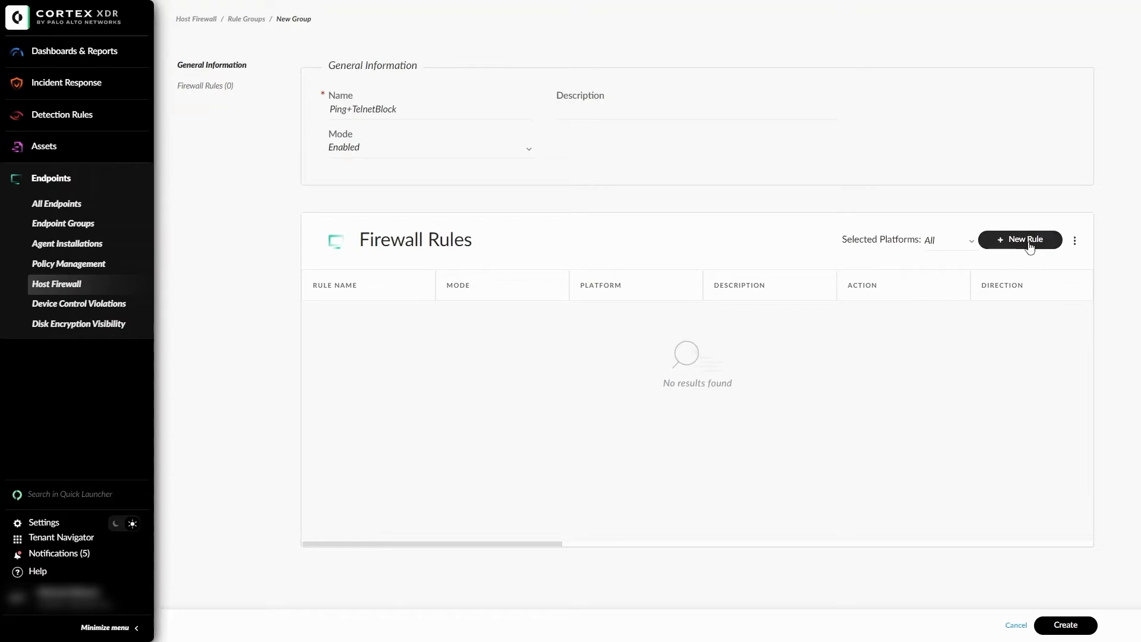
# - Draft rule PingBlock: Windows only, ICMP v4, outbound, block, remote IP 8.8.4.4
pyautogui.click(1020, 239)
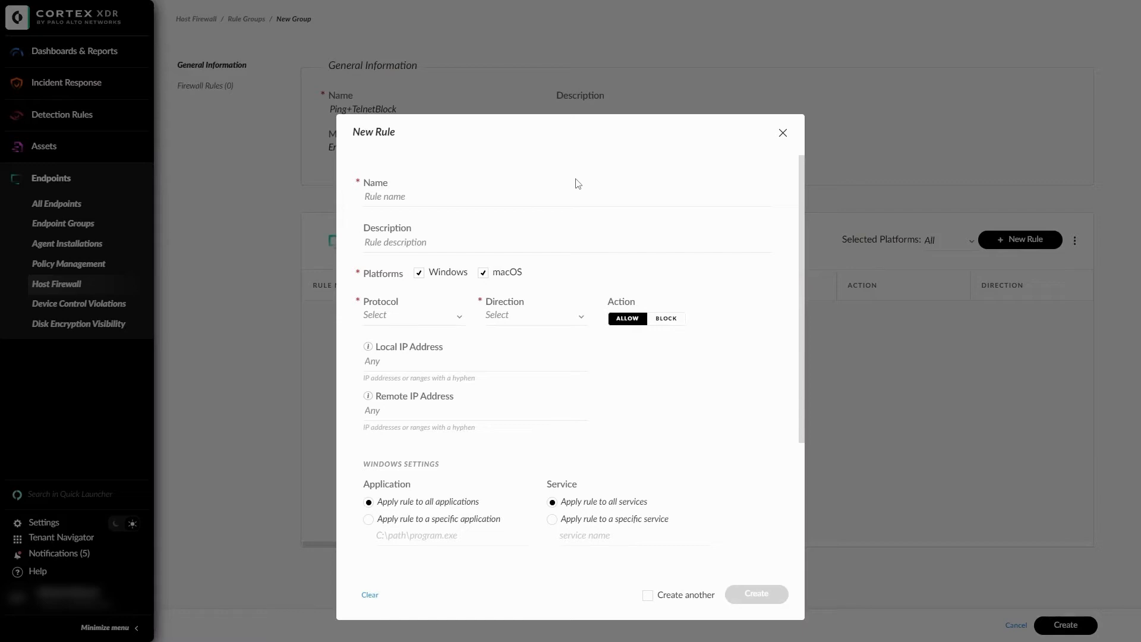
pyautogui.moveTo(490, 219)
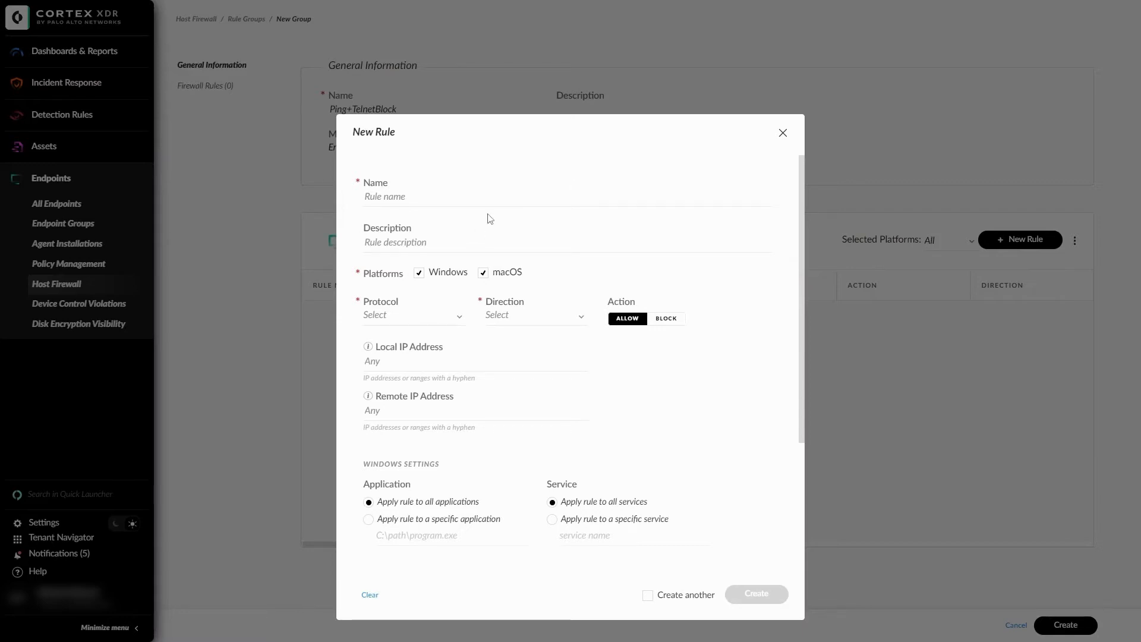
pyautogui.moveTo(405, 228)
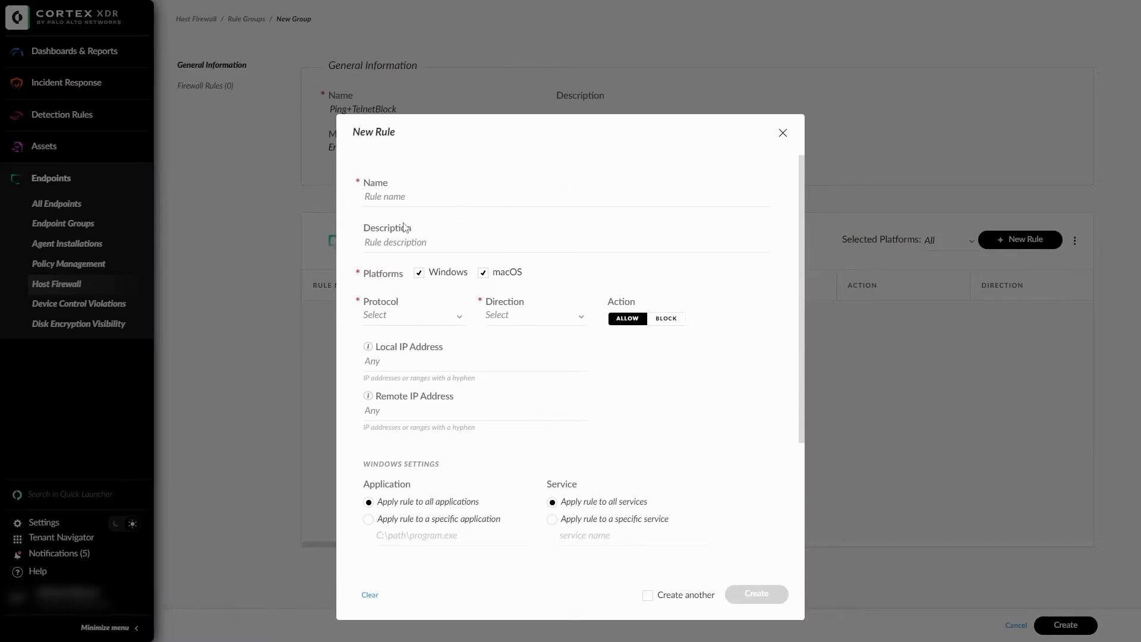
pyautogui.write('P')
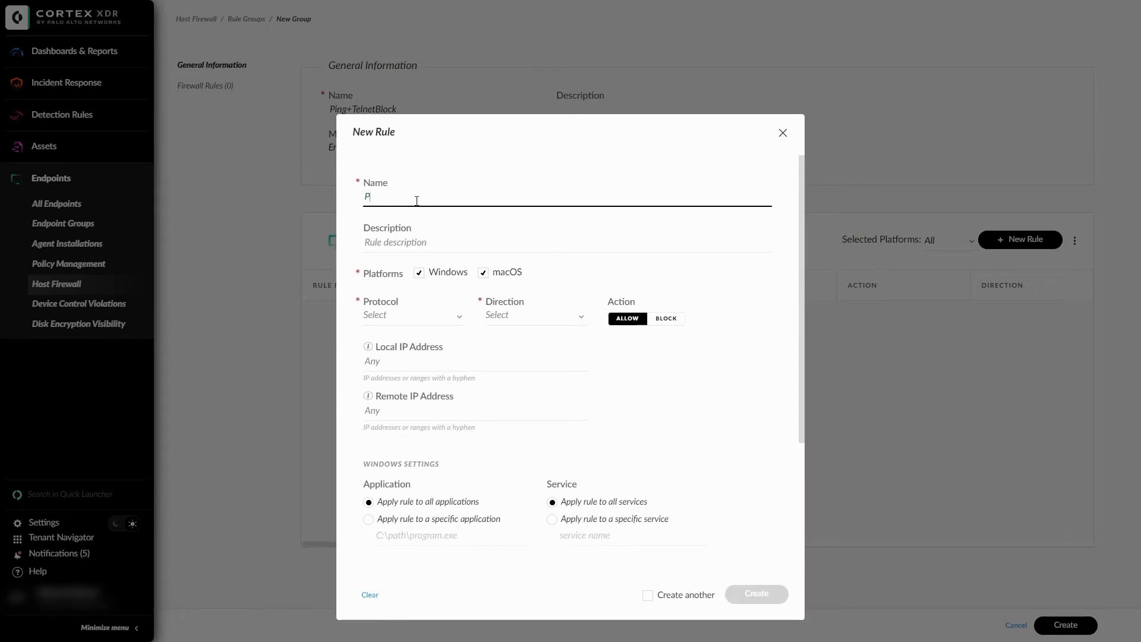
pyautogui.write('ingBlock')
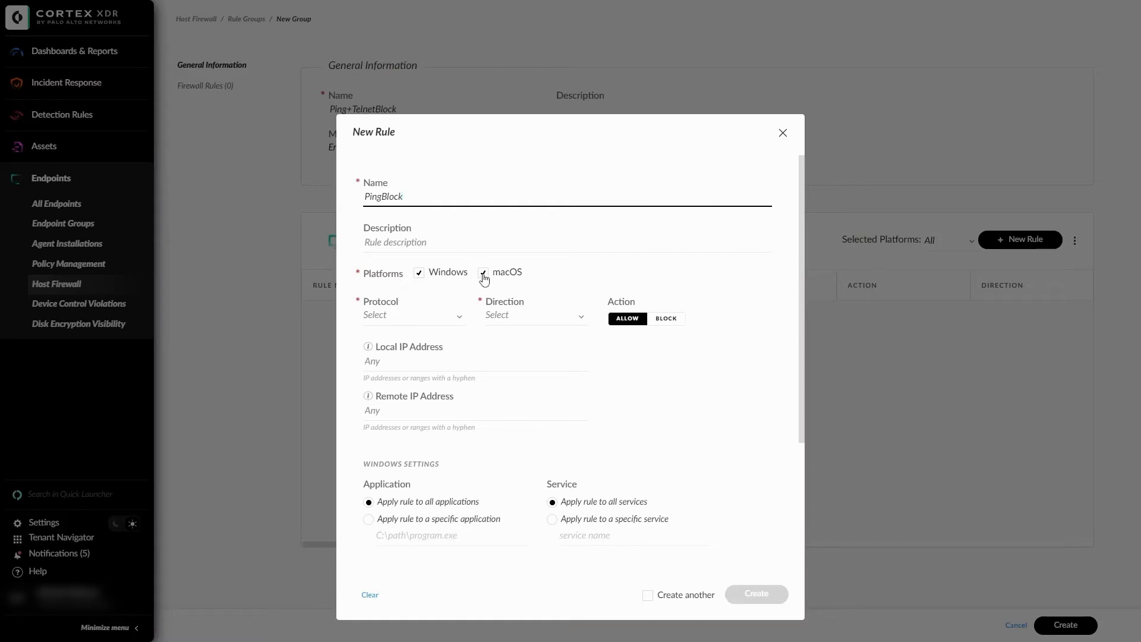
pyautogui.click(484, 271)
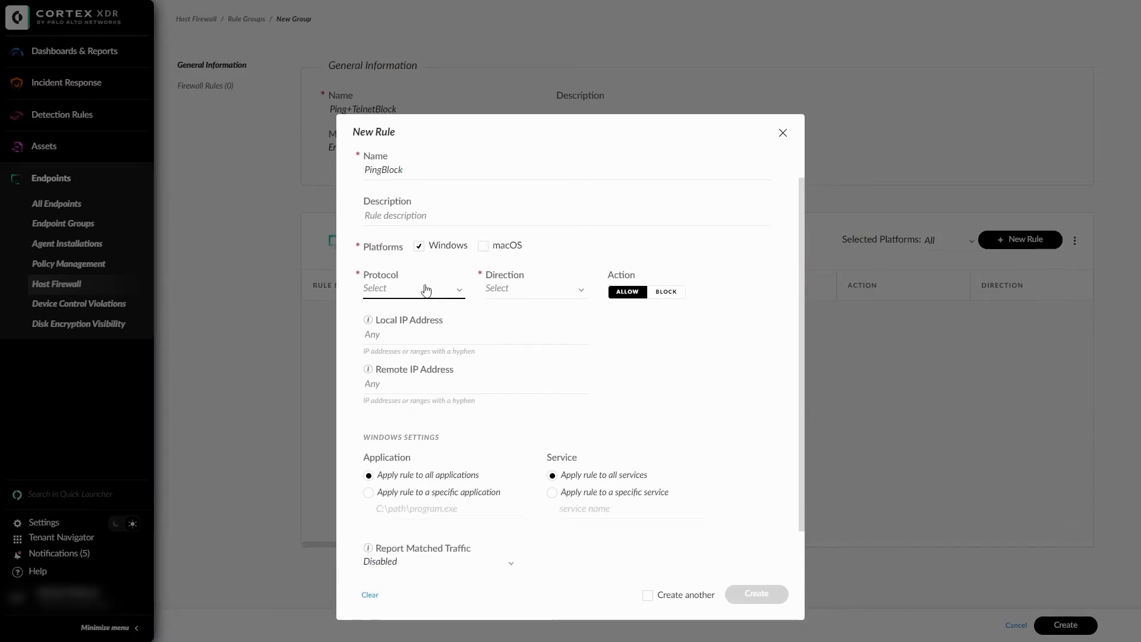
pyautogui.click(412, 287)
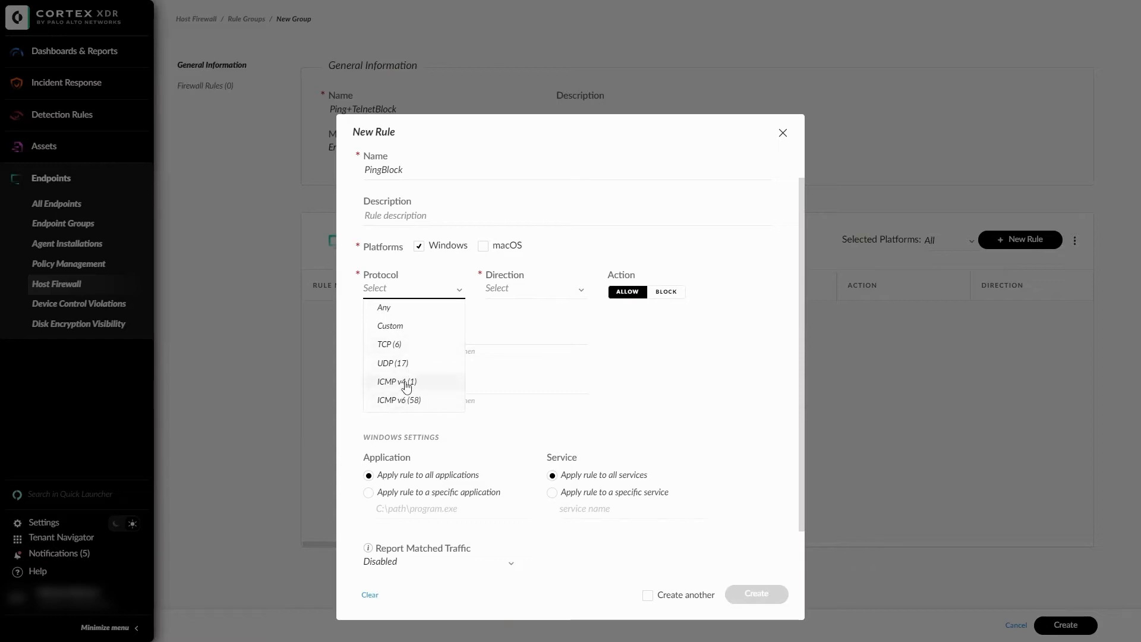
pyautogui.click(396, 380)
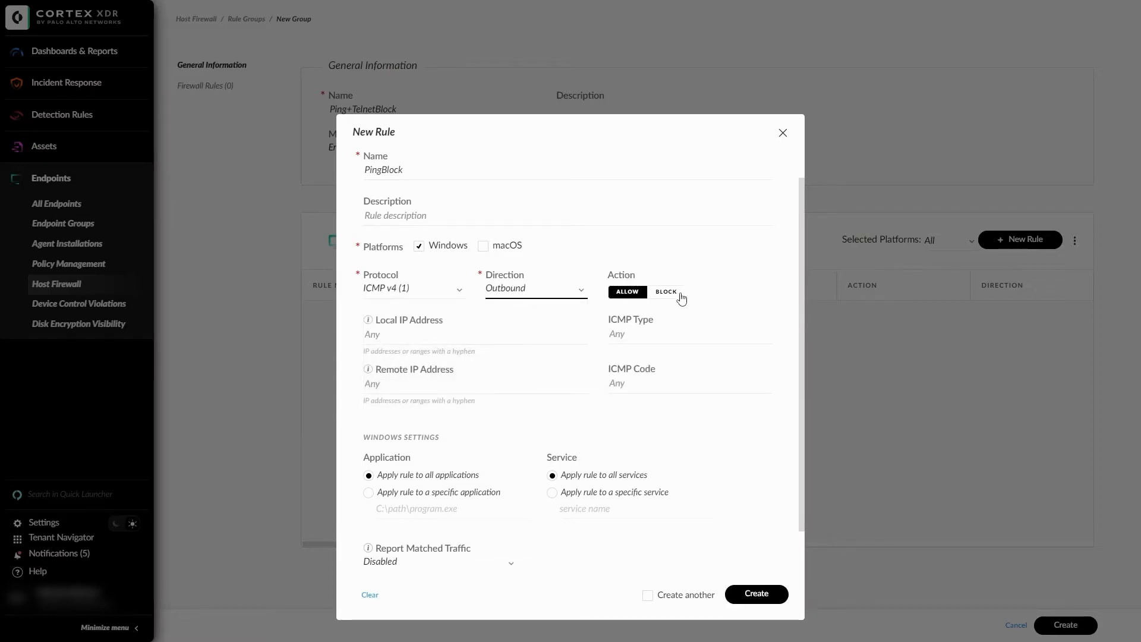
pyautogui.click(665, 291)
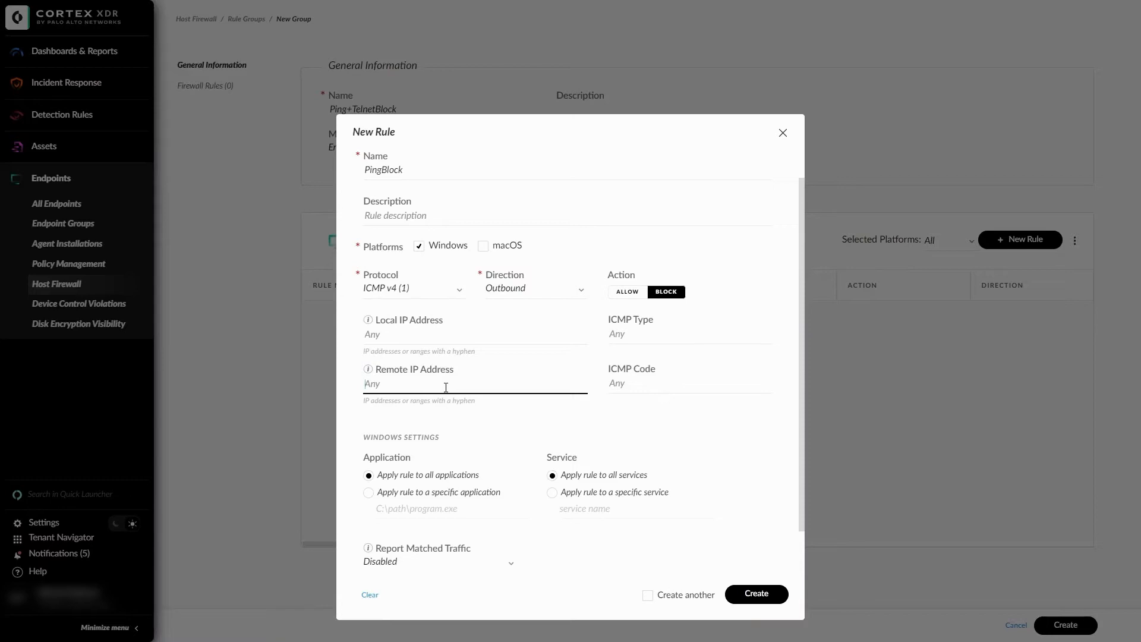
pyautogui.write('8.8.4.4')
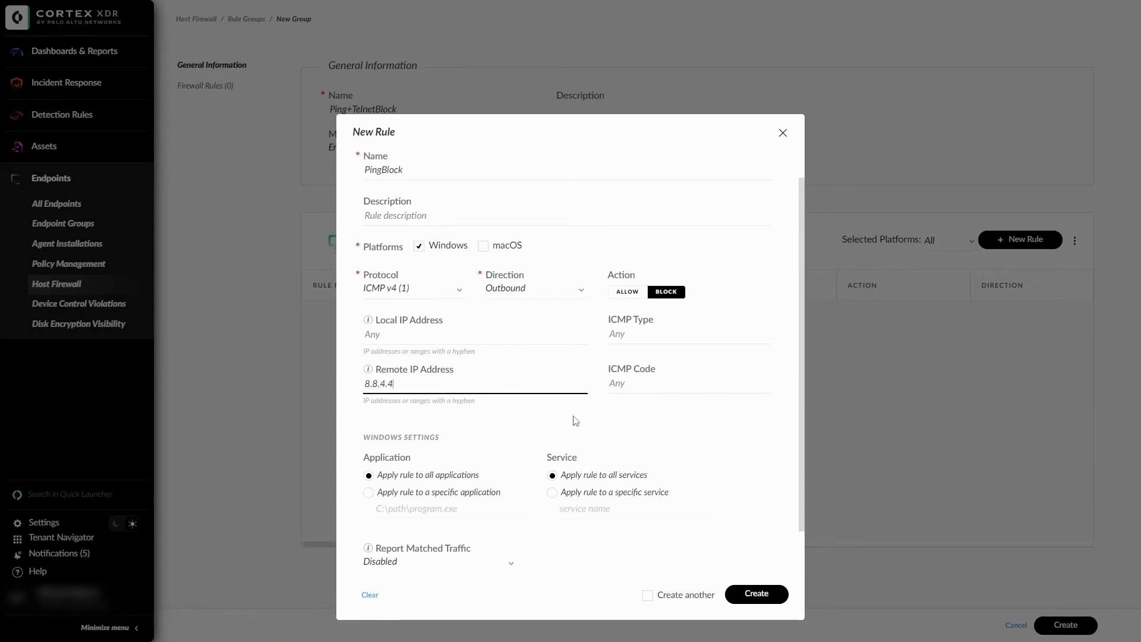
pyautogui.scroll(-3)
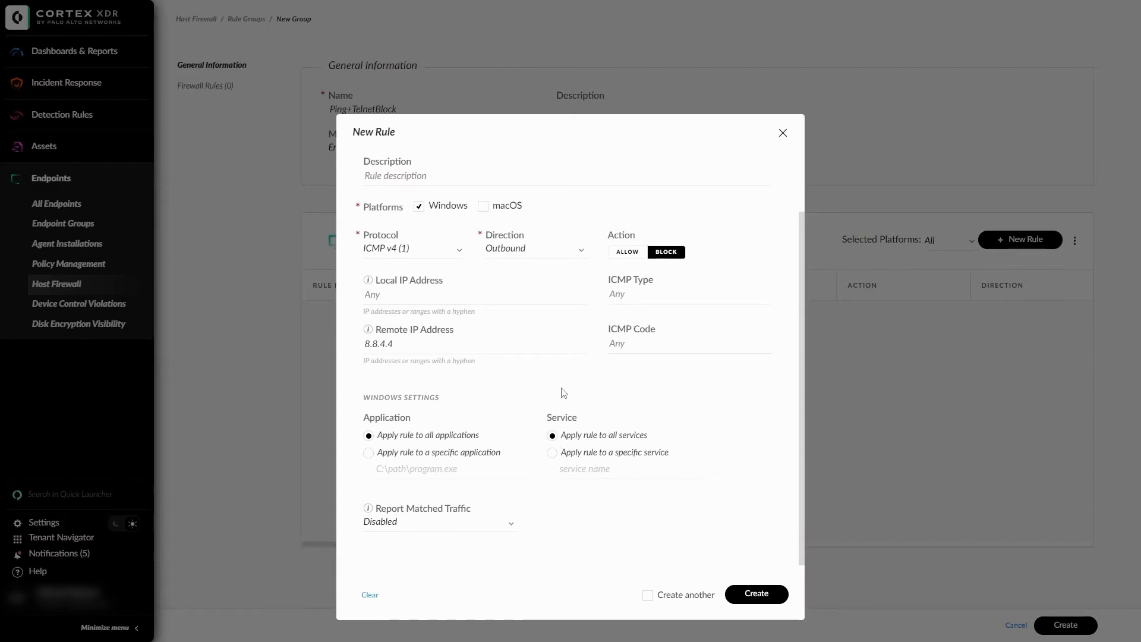
pyautogui.moveTo(560, 398)
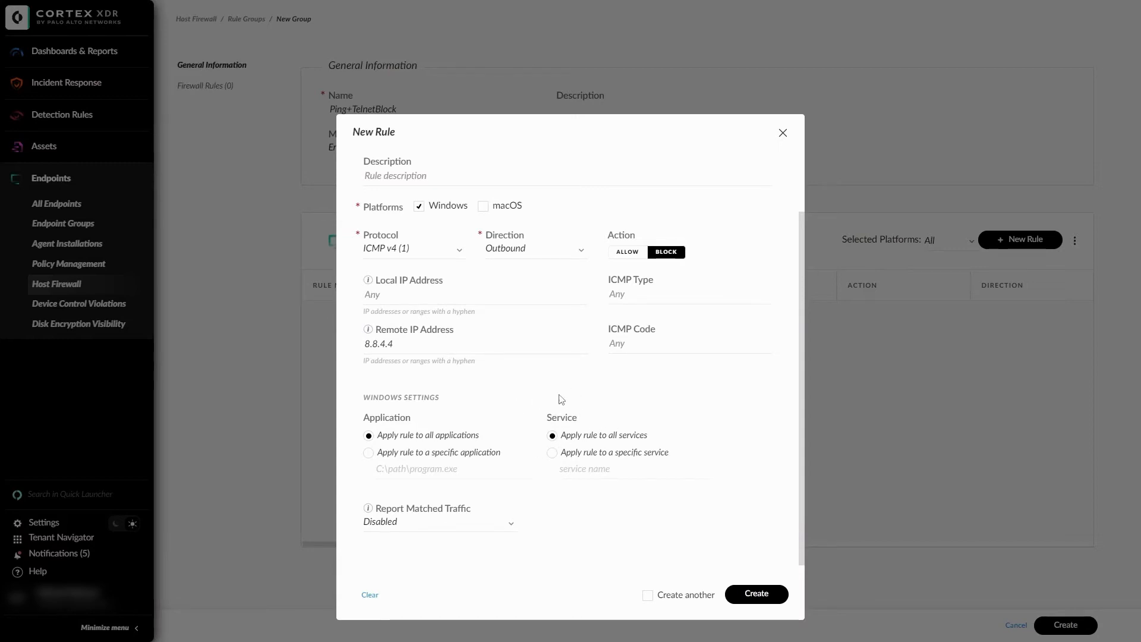
pyautogui.moveTo(595, 352)
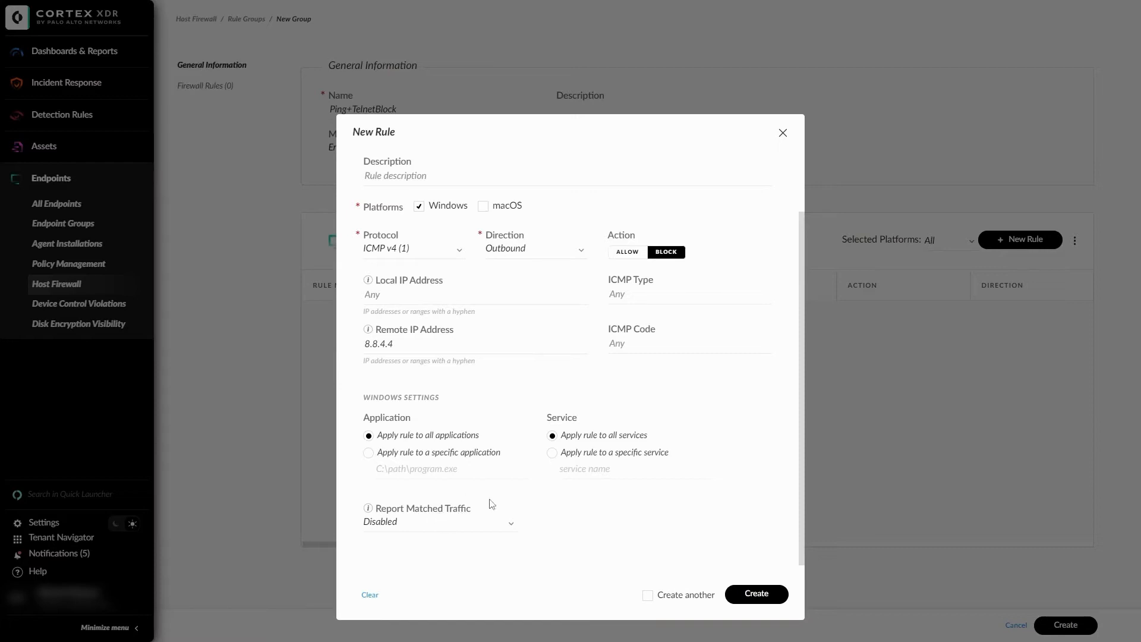
pyautogui.moveTo(504, 513)
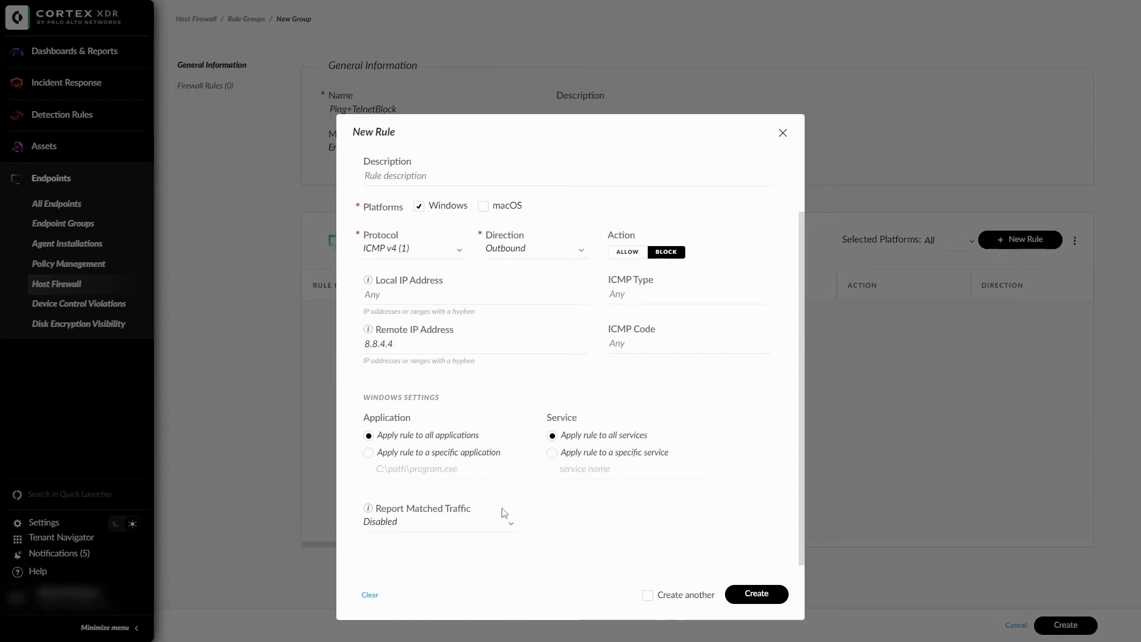
pyautogui.moveTo(511, 504)
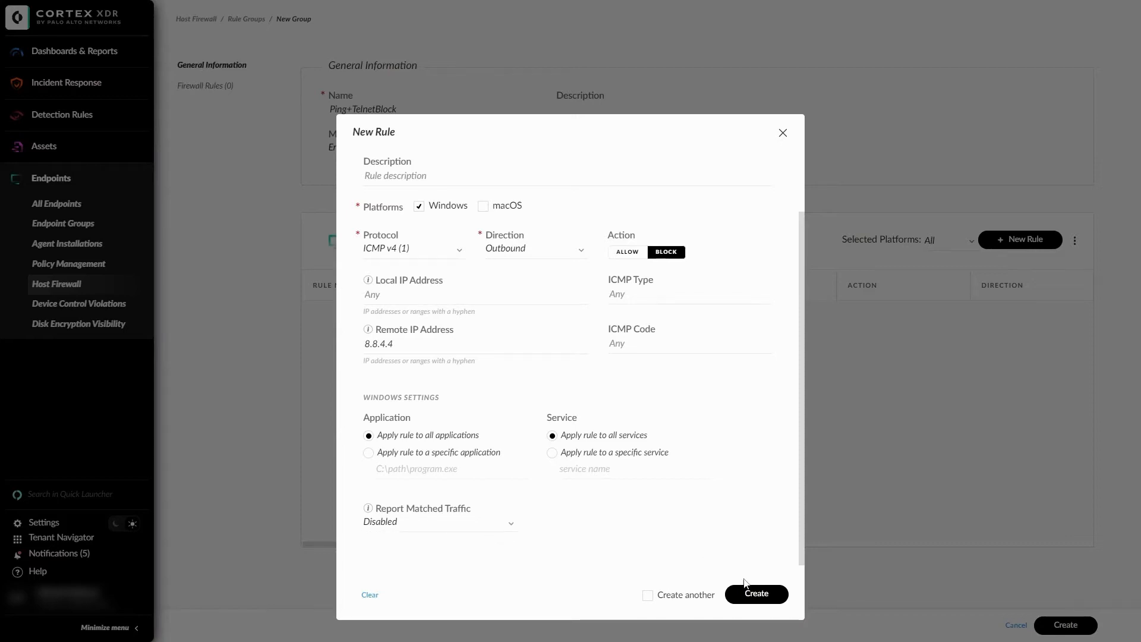
# - Create PingBlock, then add TelnetBlock blocking any protocol both directions to remote IP 1.1.1.1
pyautogui.click(756, 593)
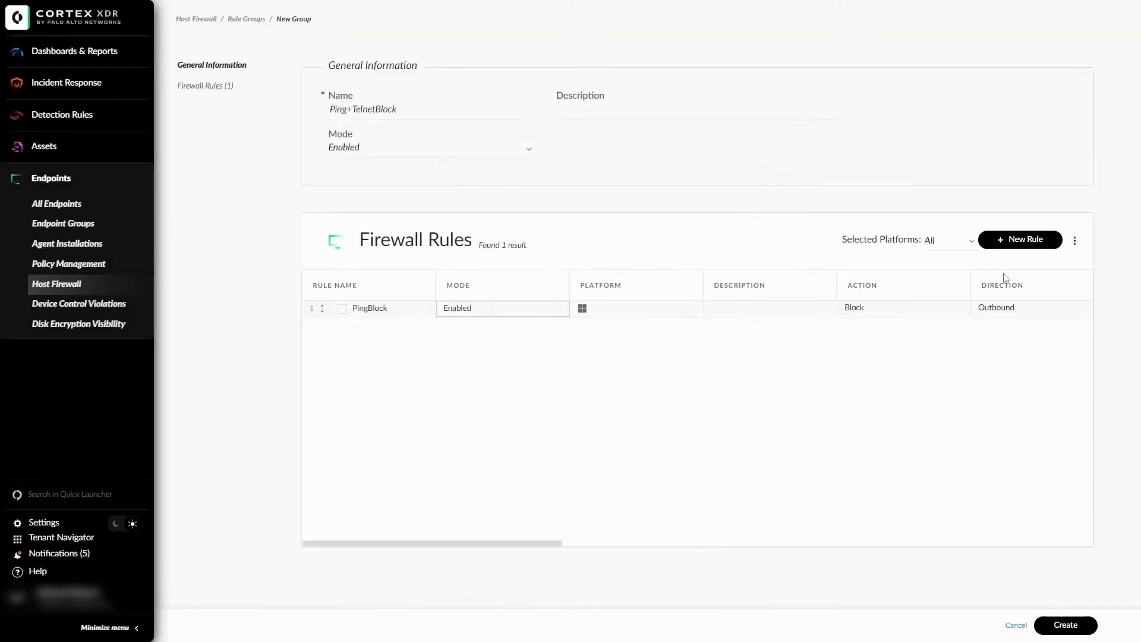
pyautogui.click(1020, 239)
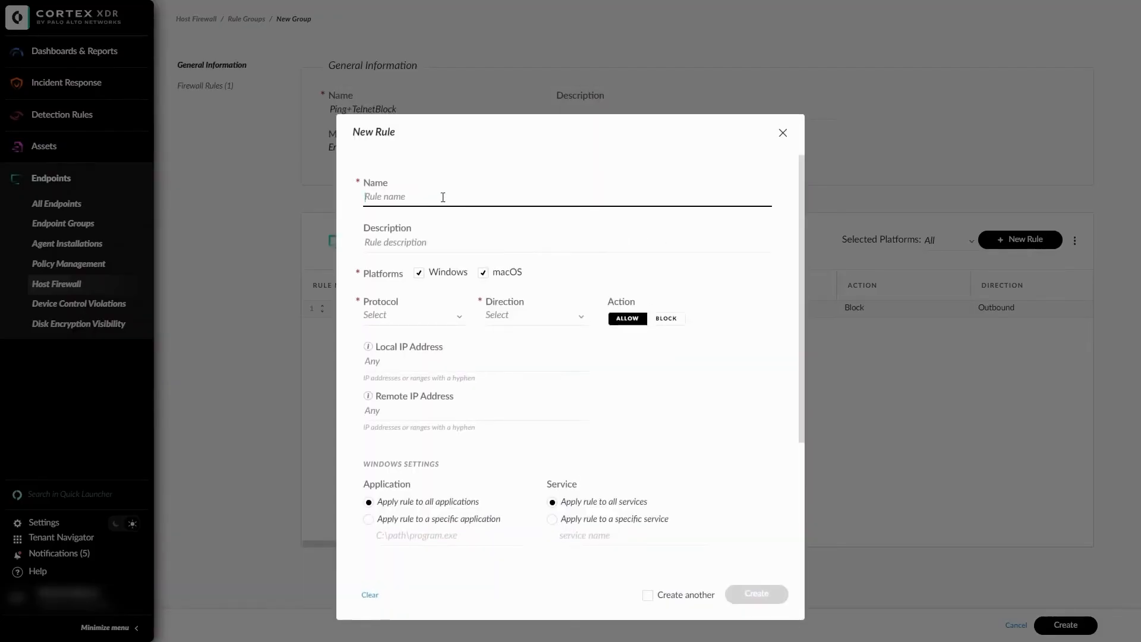
pyautogui.write('T')
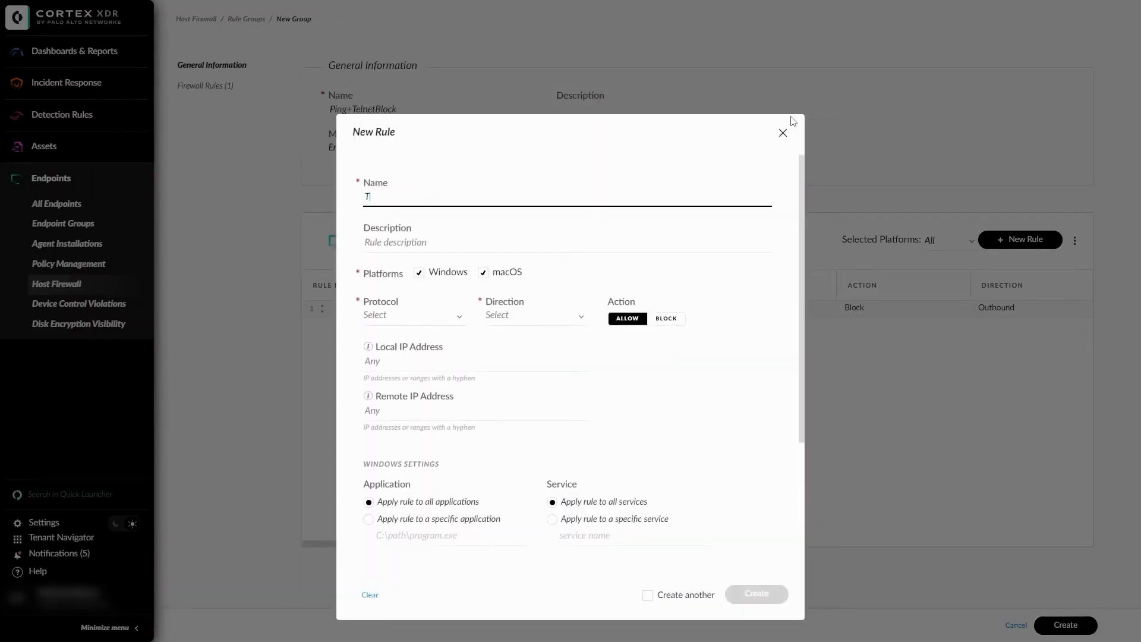
pyautogui.write('elnetBlock')
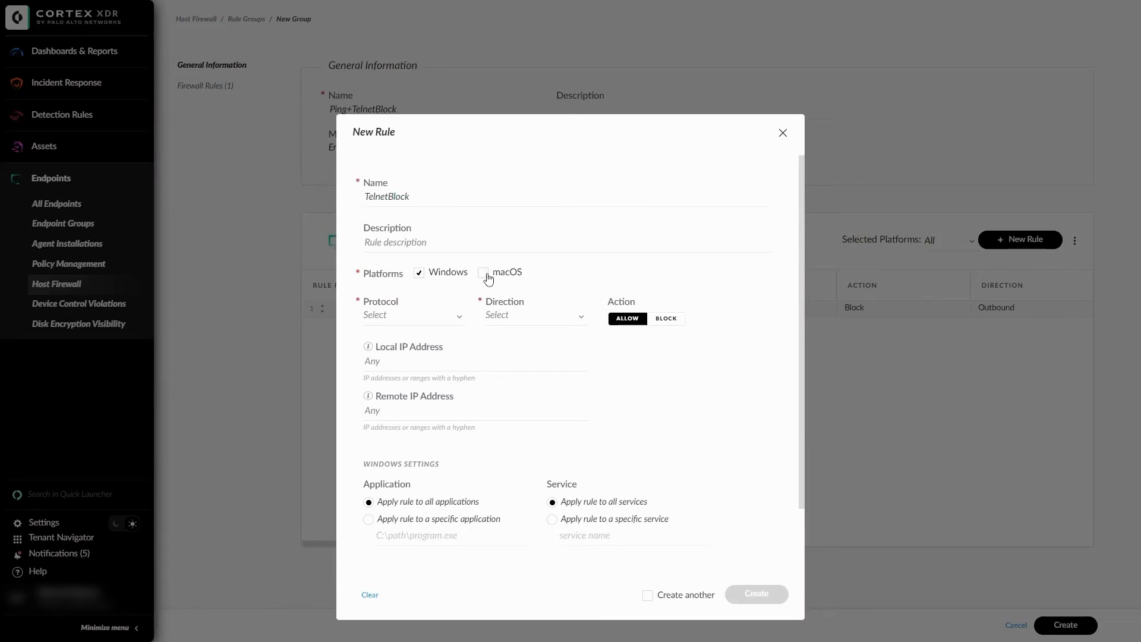
pyautogui.click(413, 313)
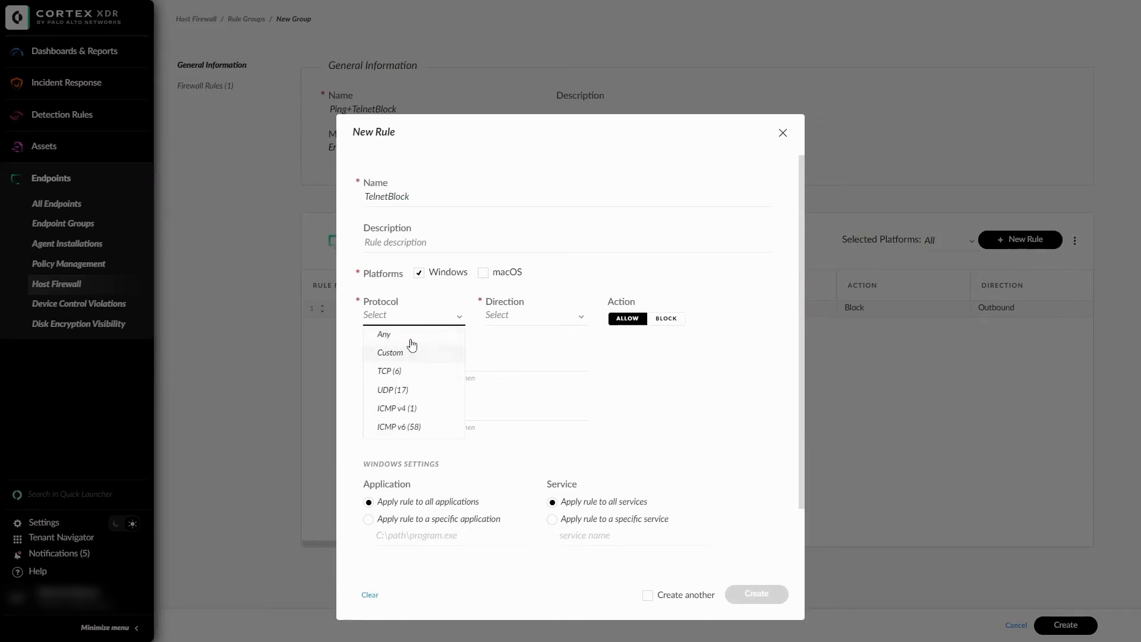
pyautogui.click(384, 334)
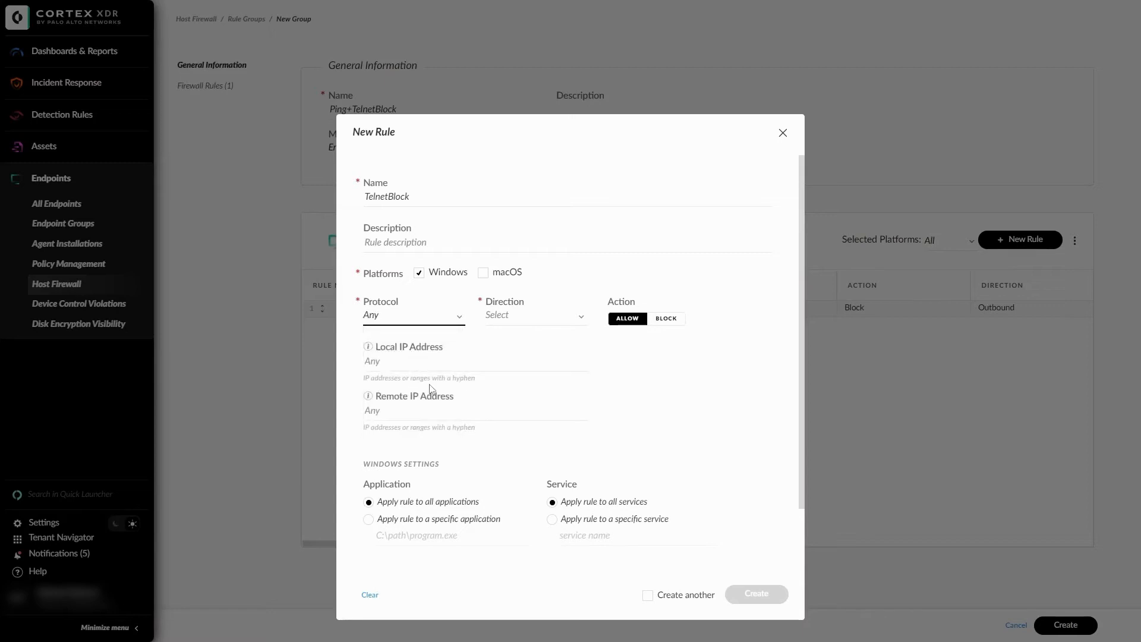
pyautogui.click(534, 314)
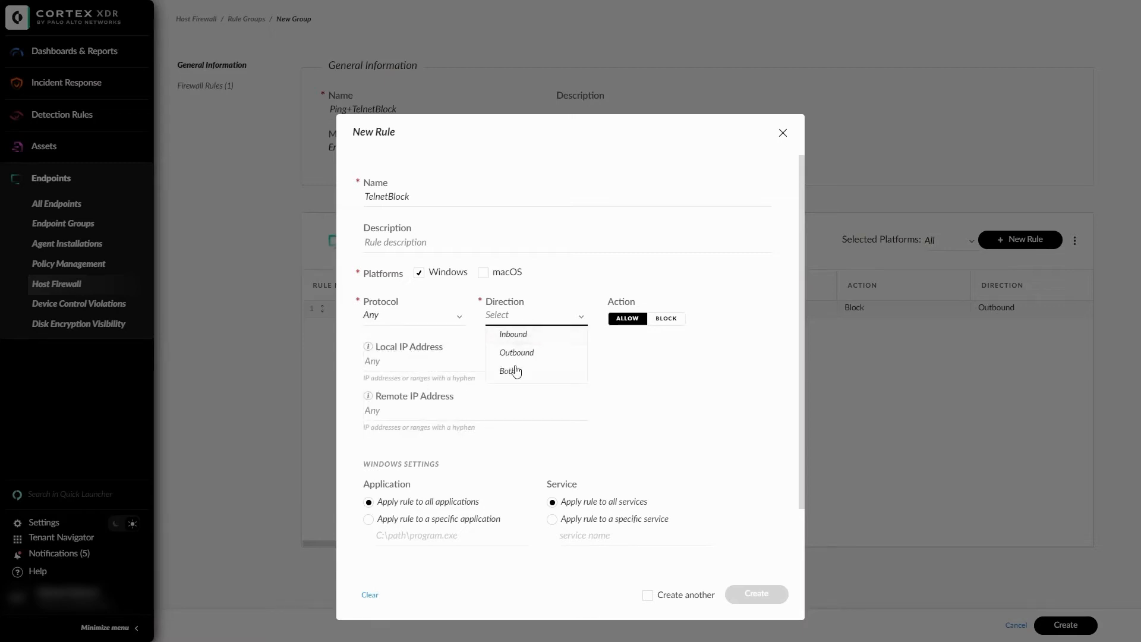
pyautogui.click(511, 370)
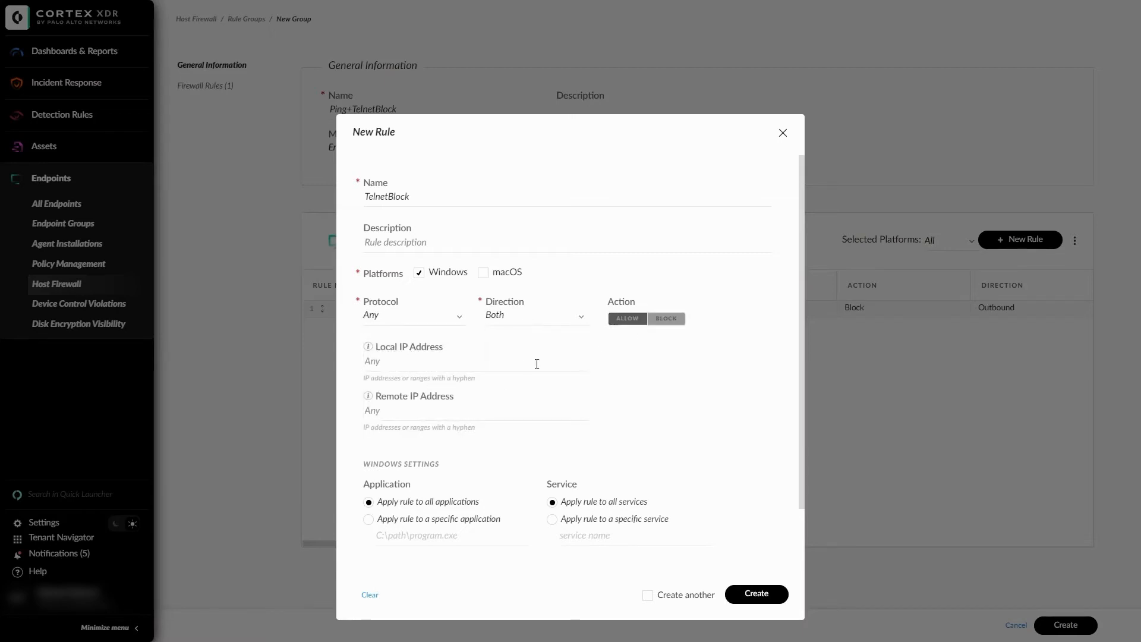
pyautogui.write('1.1.1.1')
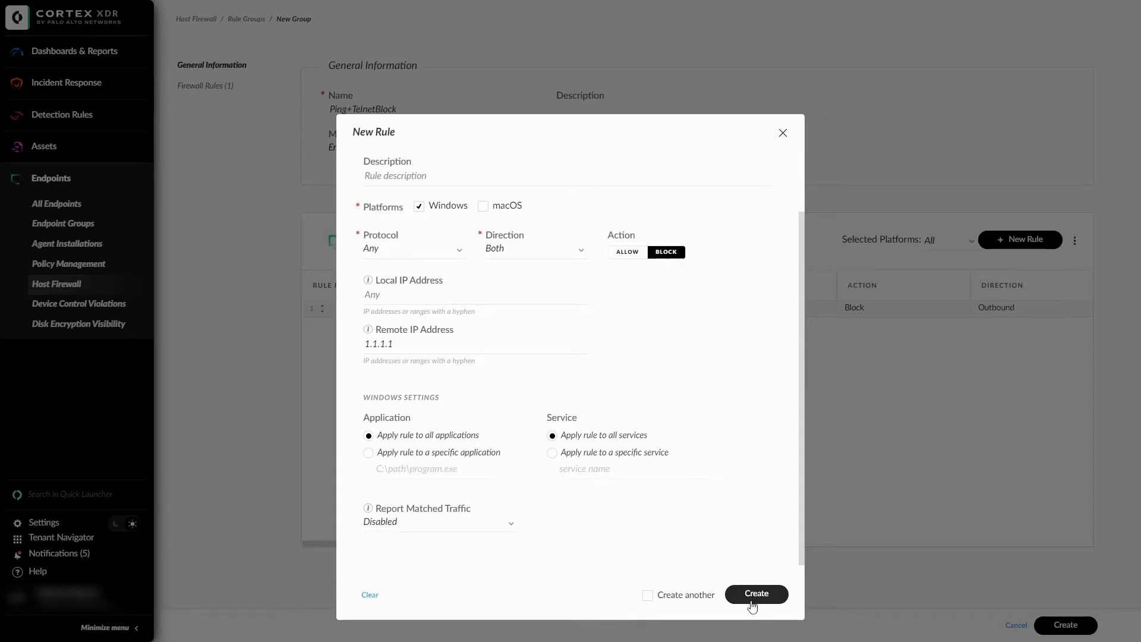
pyautogui.click(756, 595)
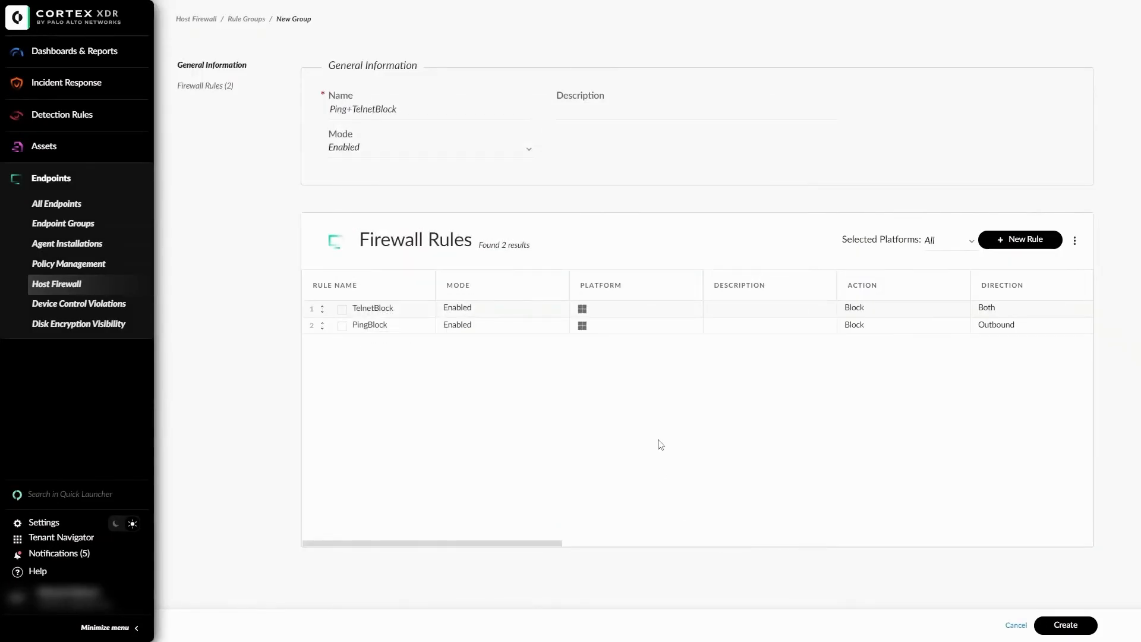
pyautogui.moveTo(373, 362)
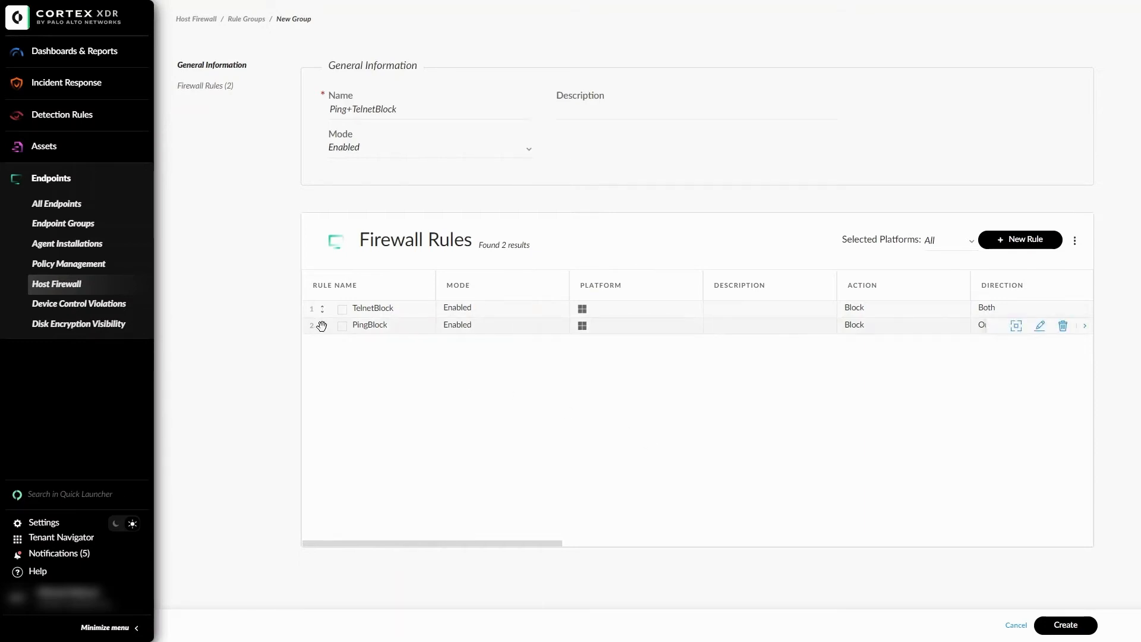
# - Order PingBlock above TelnetBlock and save the Ping+TelnetBlock group
pyautogui.moveTo(321, 325); pyautogui.dragTo(321, 307)
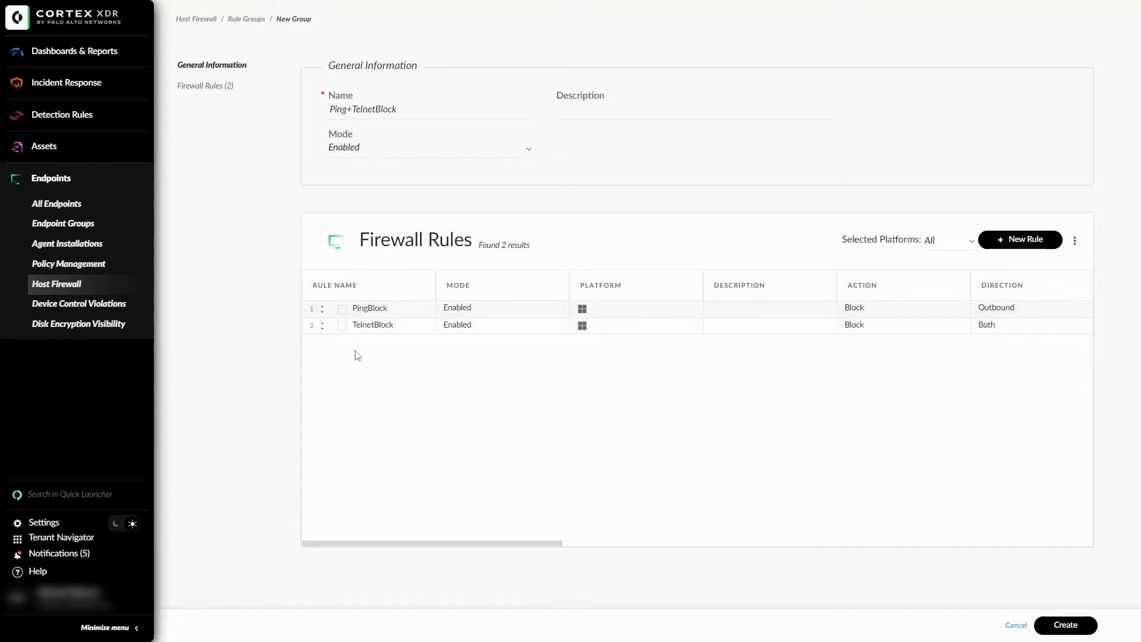
pyautogui.moveTo(370, 371)
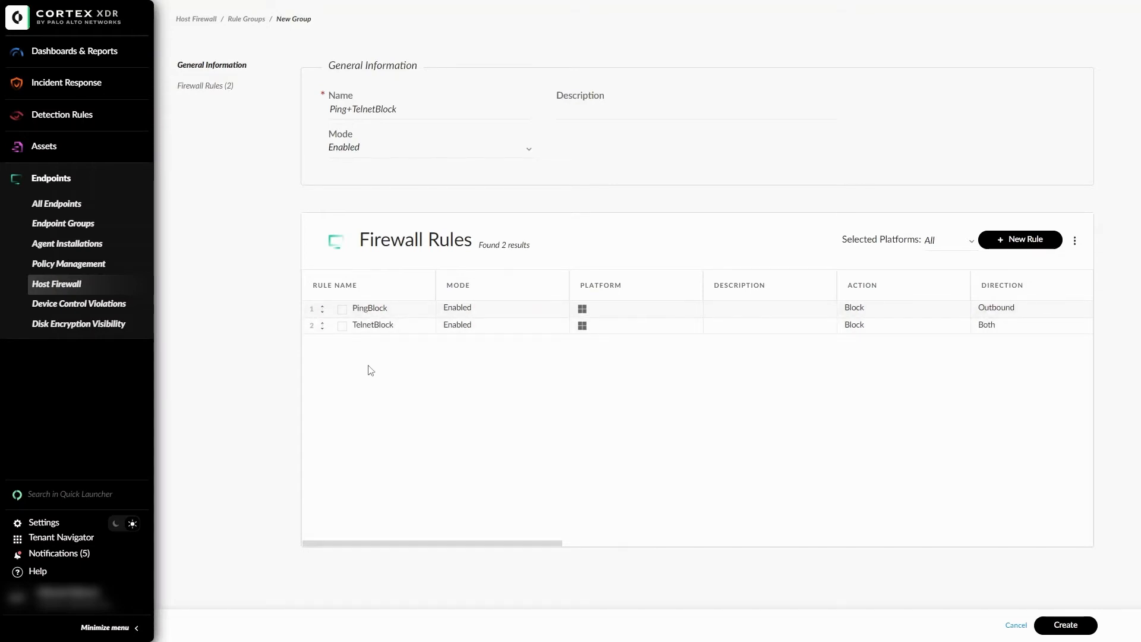
pyautogui.moveTo(404, 362)
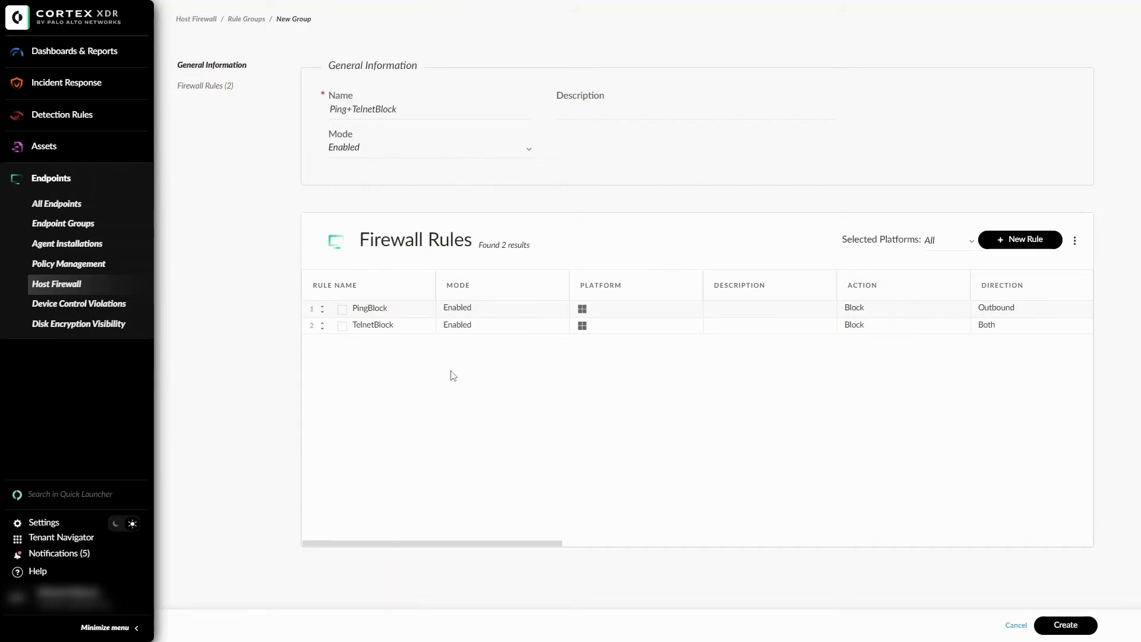
pyautogui.moveTo(930, 542)
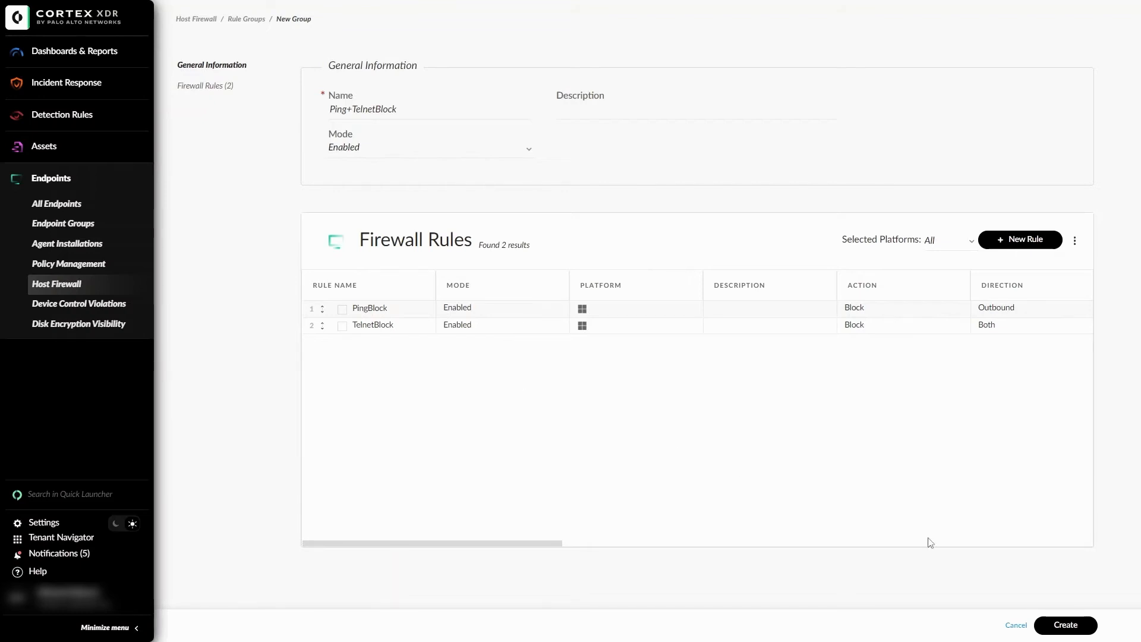
pyautogui.click(1064, 624)
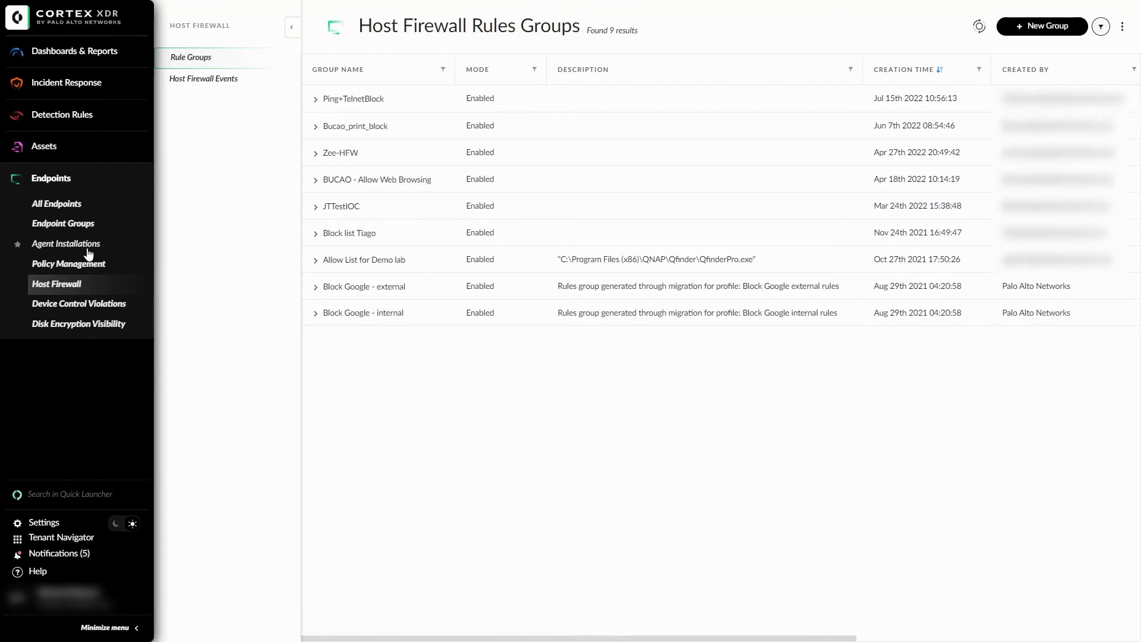
# - From Policy Management > Extensions Profiles, add a profile via Create New
pyautogui.click(69, 264)
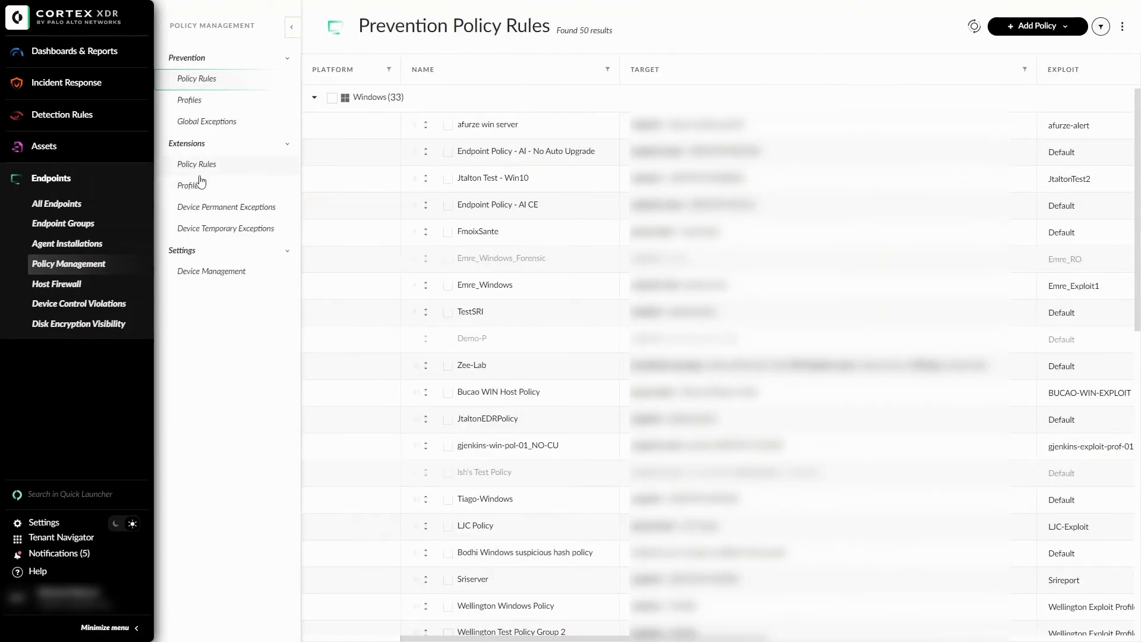
pyautogui.click(189, 185)
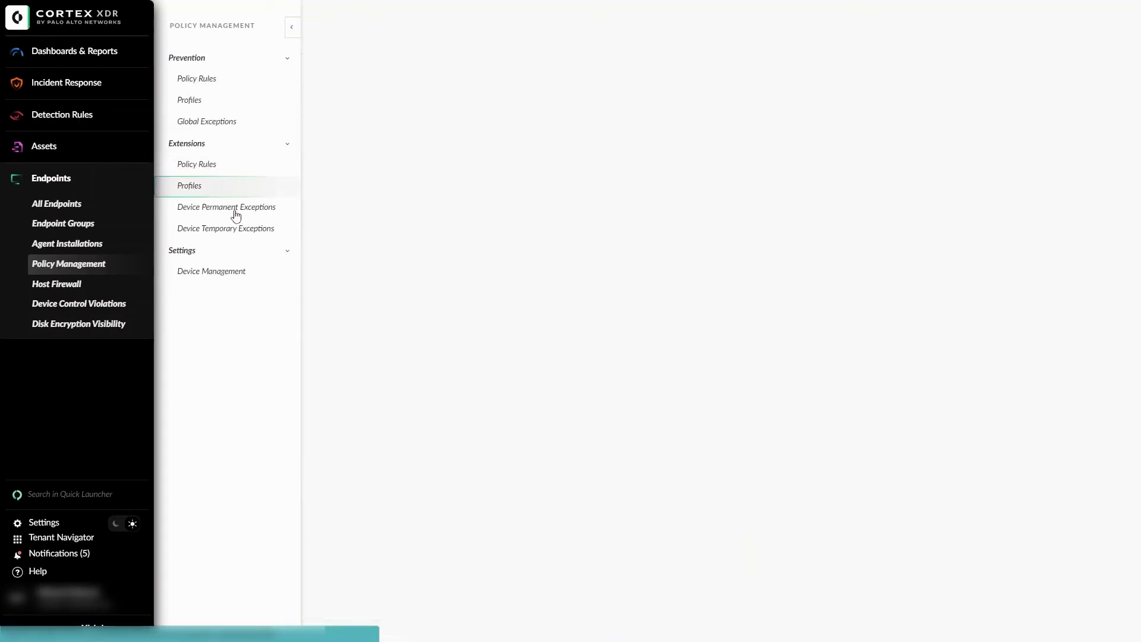
pyautogui.click(189, 186)
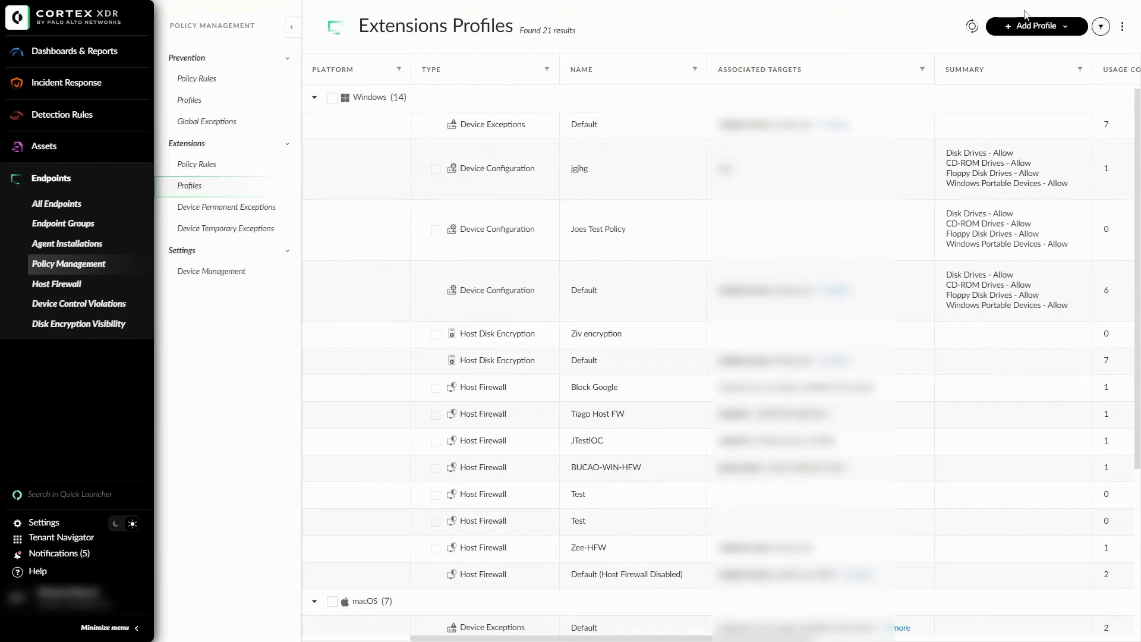
pyautogui.click(1033, 25)
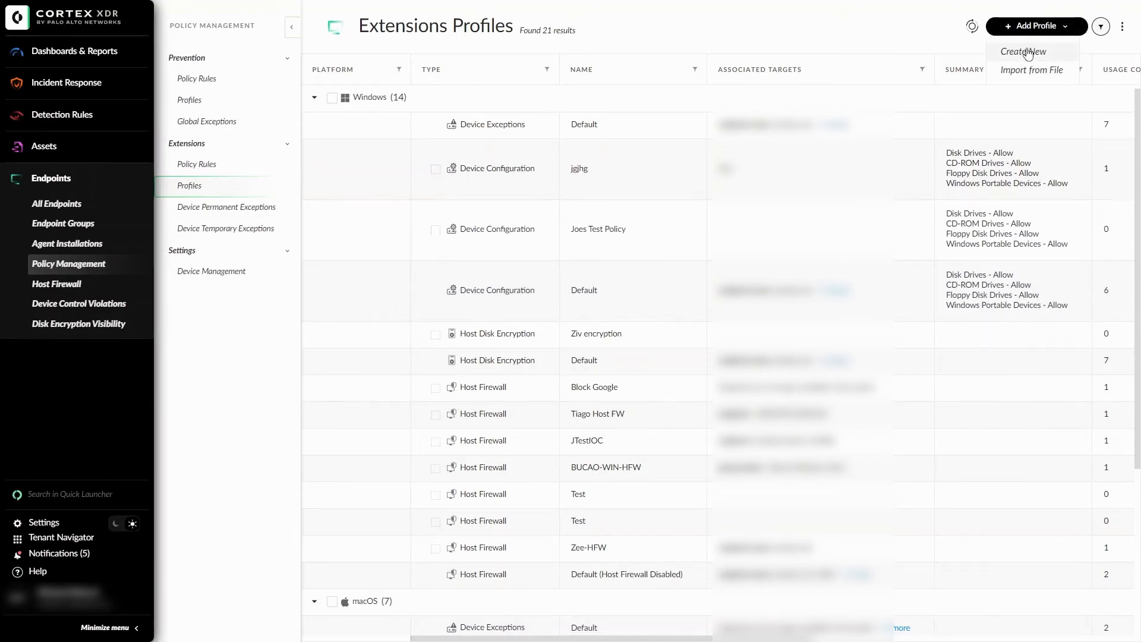
pyautogui.click(1023, 51)
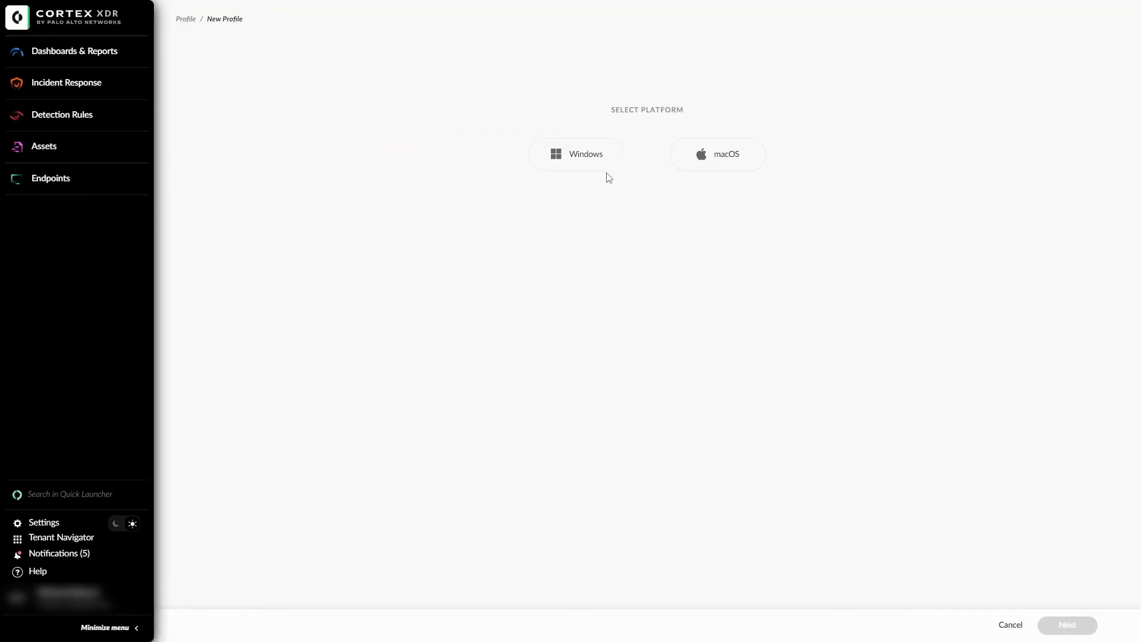
# - Make it a Windows Host Firewall profile named HostFW
pyautogui.click(575, 154)
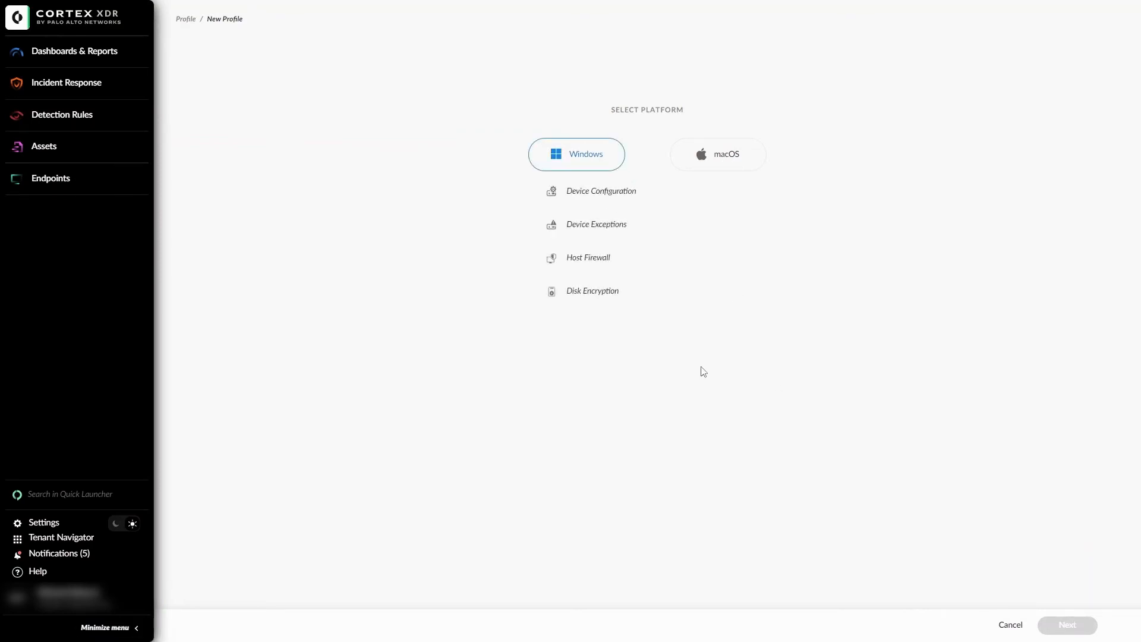
pyautogui.click(588, 258)
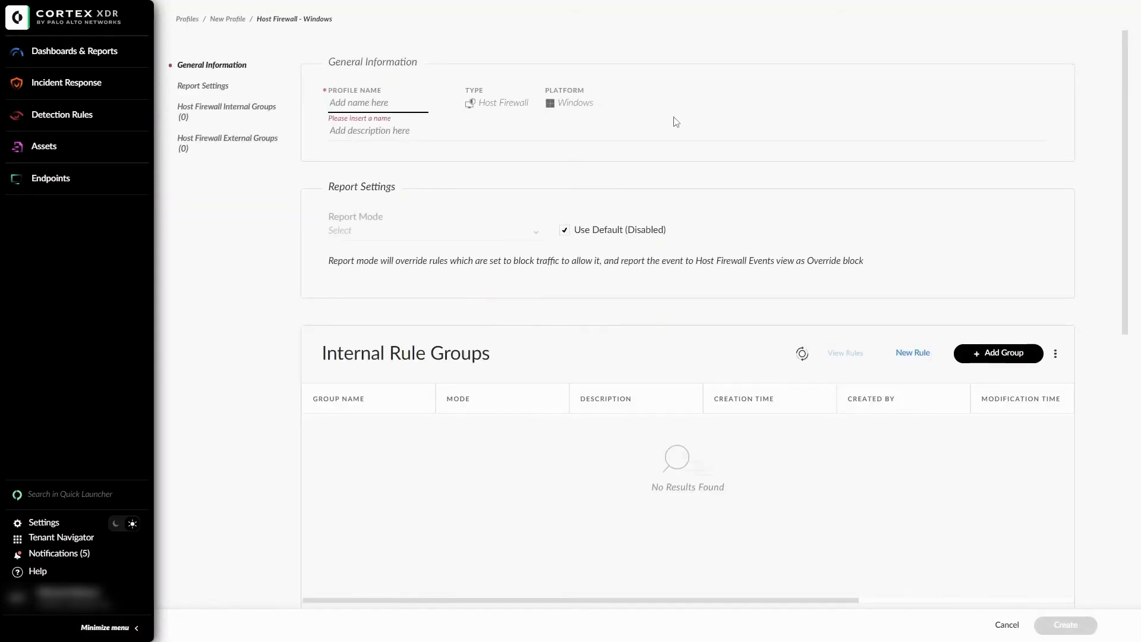
pyautogui.write('HostFW')
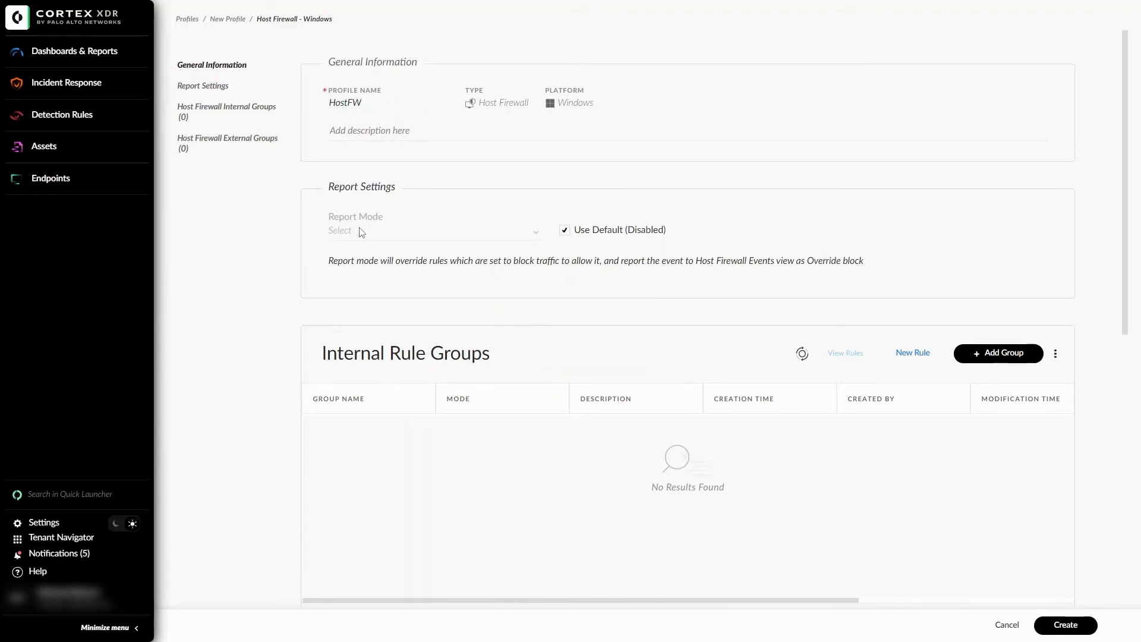
pyautogui.moveTo(392, 226)
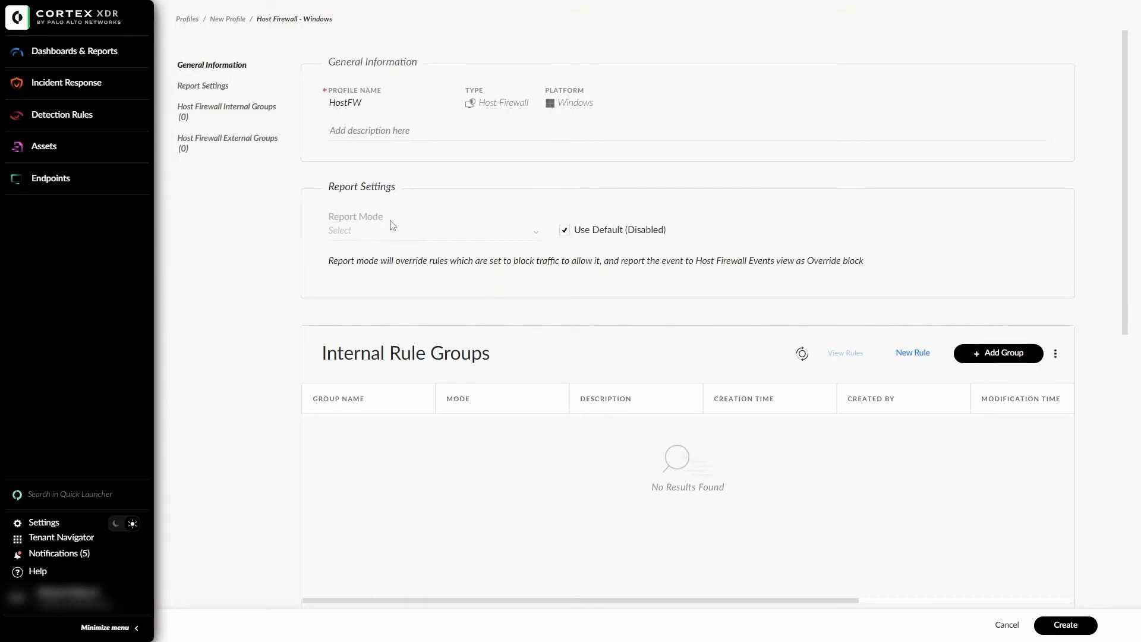
pyautogui.moveTo(487, 245)
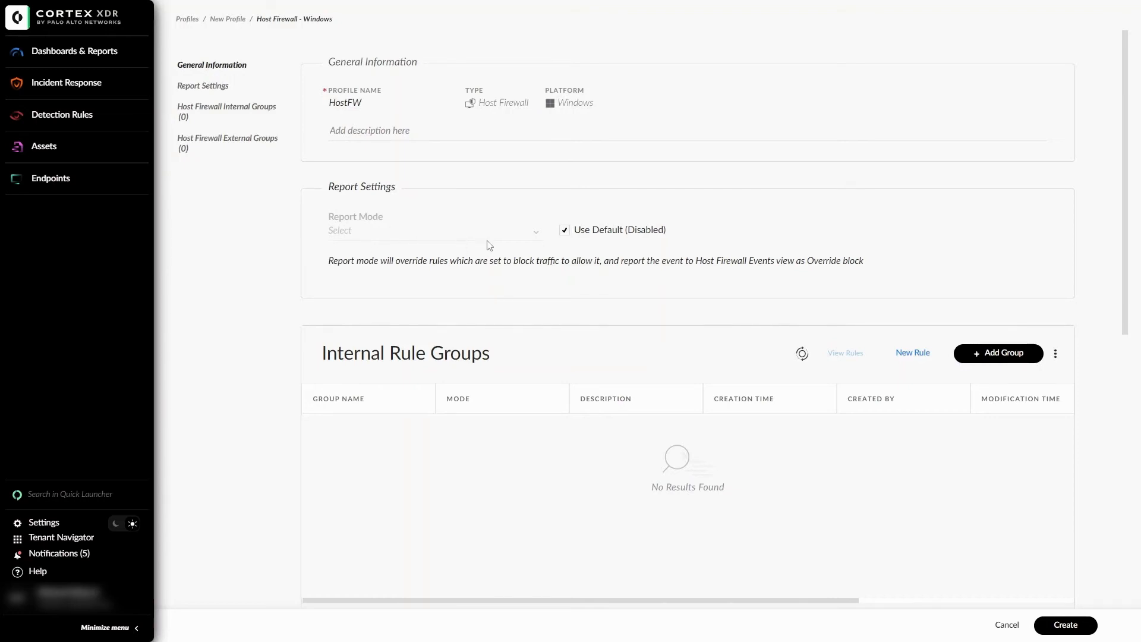
pyautogui.moveTo(517, 254)
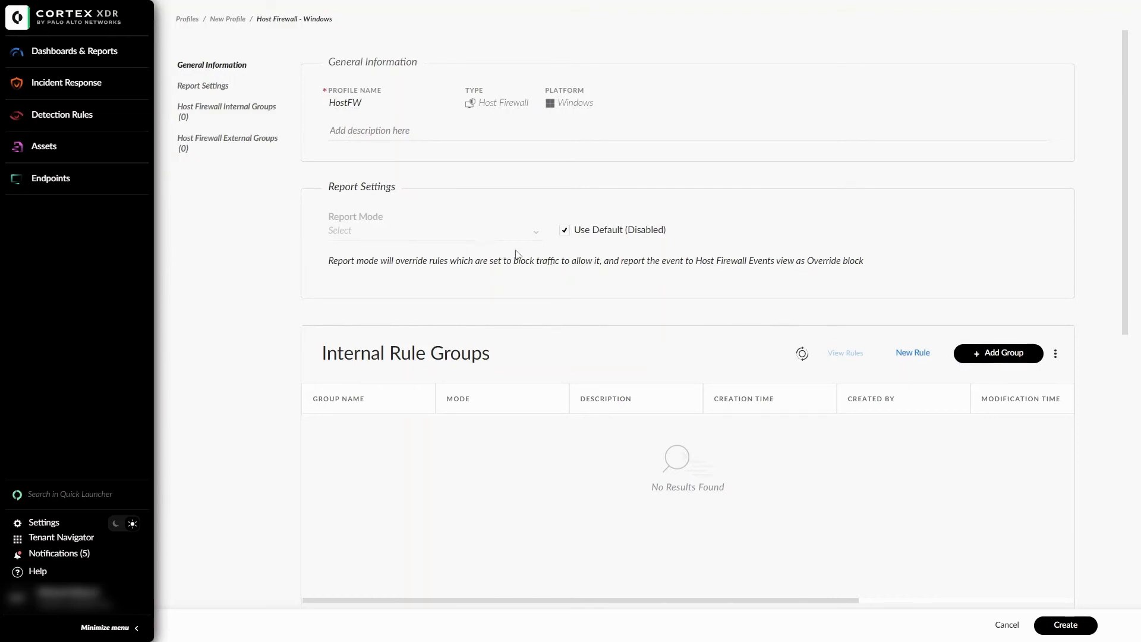
pyautogui.moveTo(786, 274)
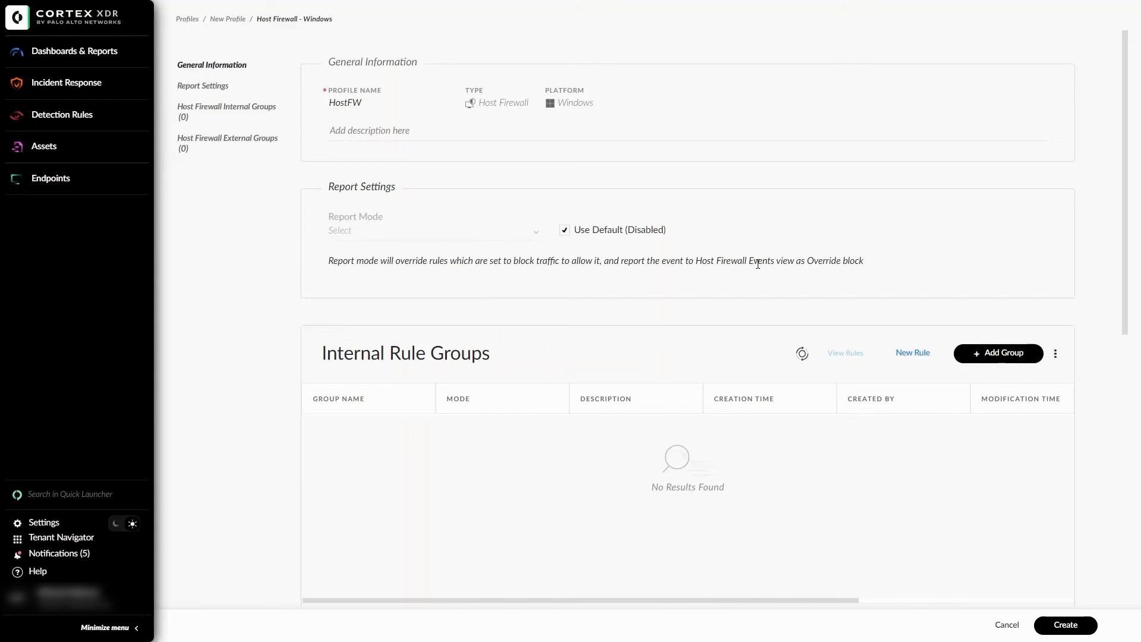
pyautogui.moveTo(261, 328)
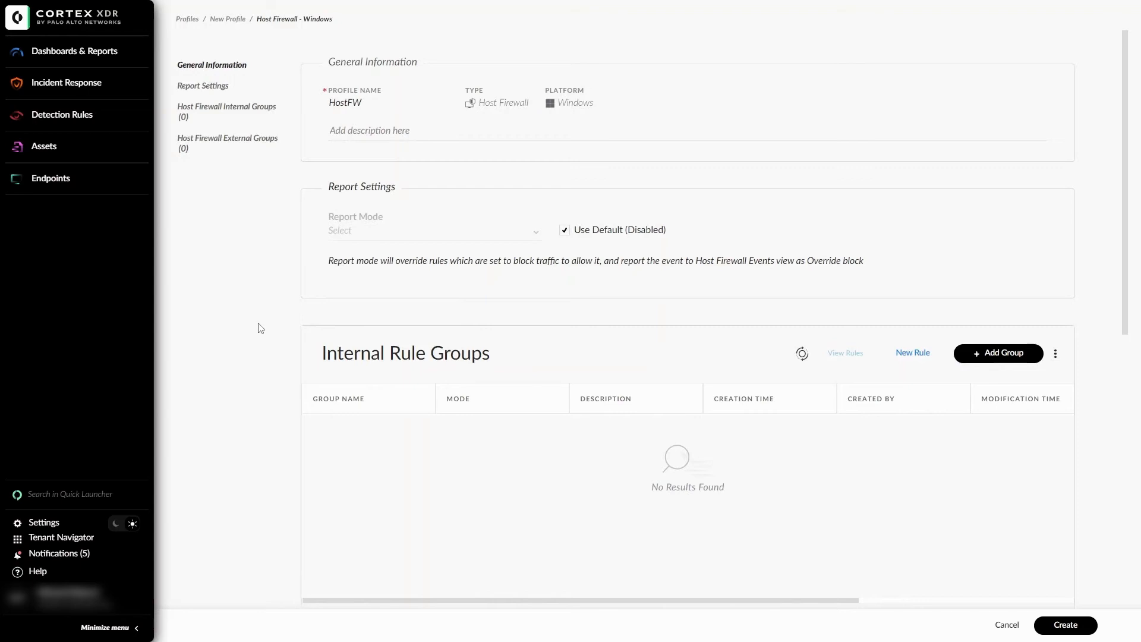
pyautogui.scroll(-3)
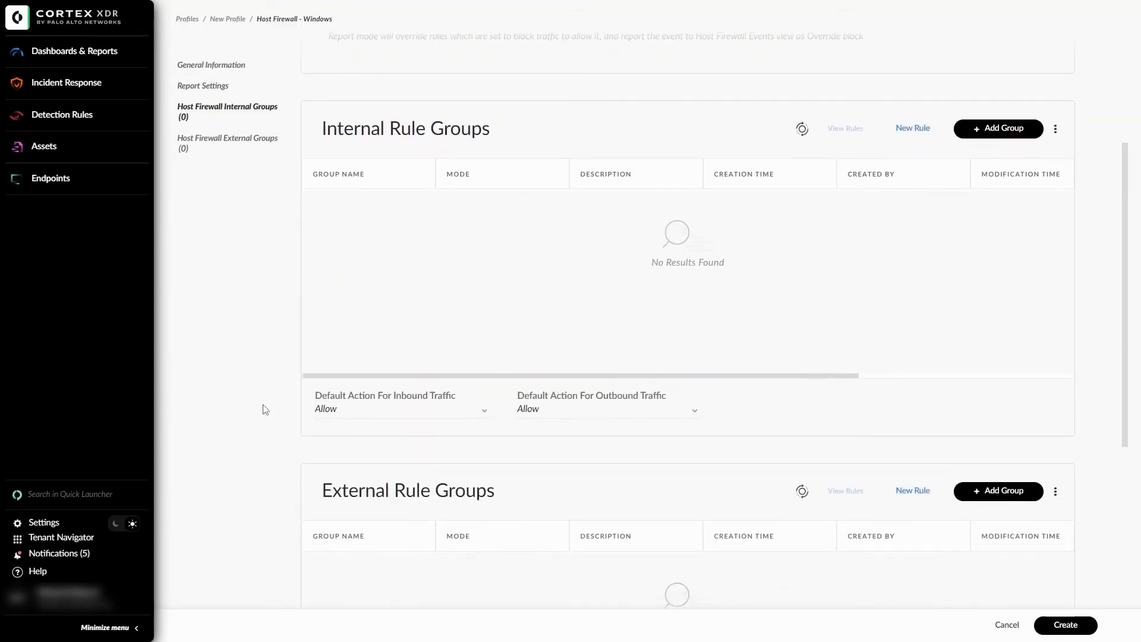
pyautogui.moveTo(233, 390)
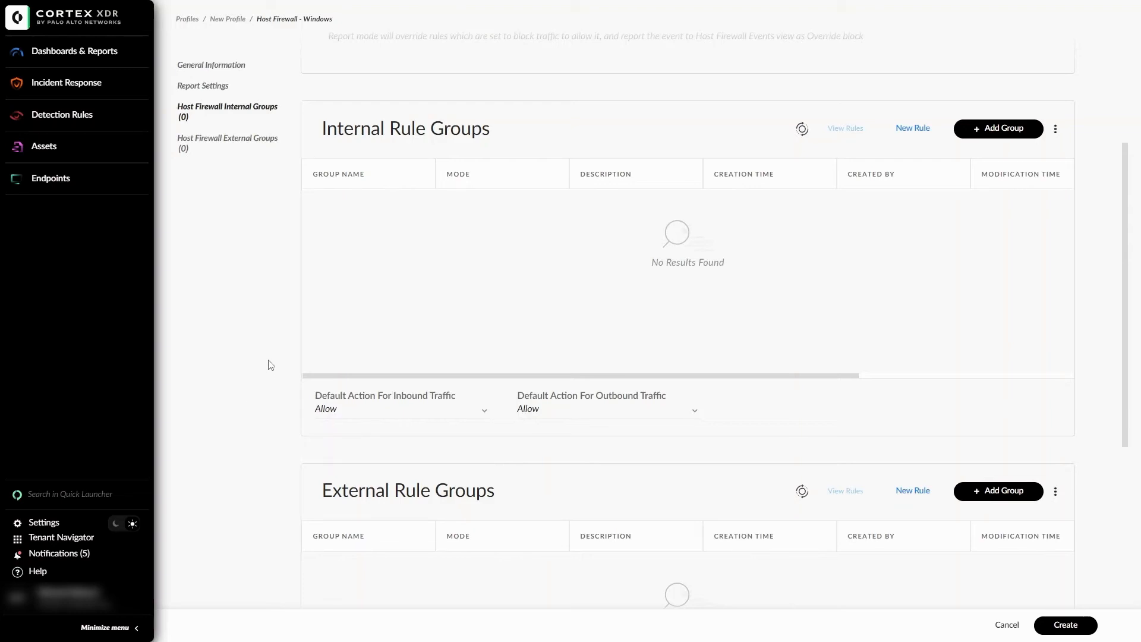
pyautogui.moveTo(306, 342)
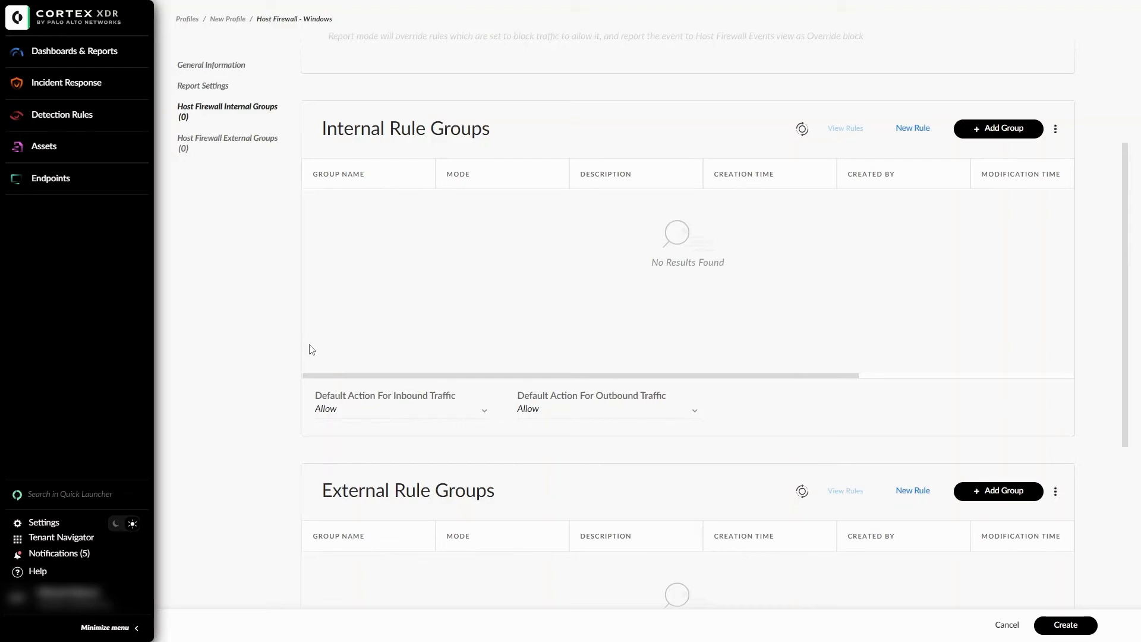
pyautogui.moveTo(292, 458)
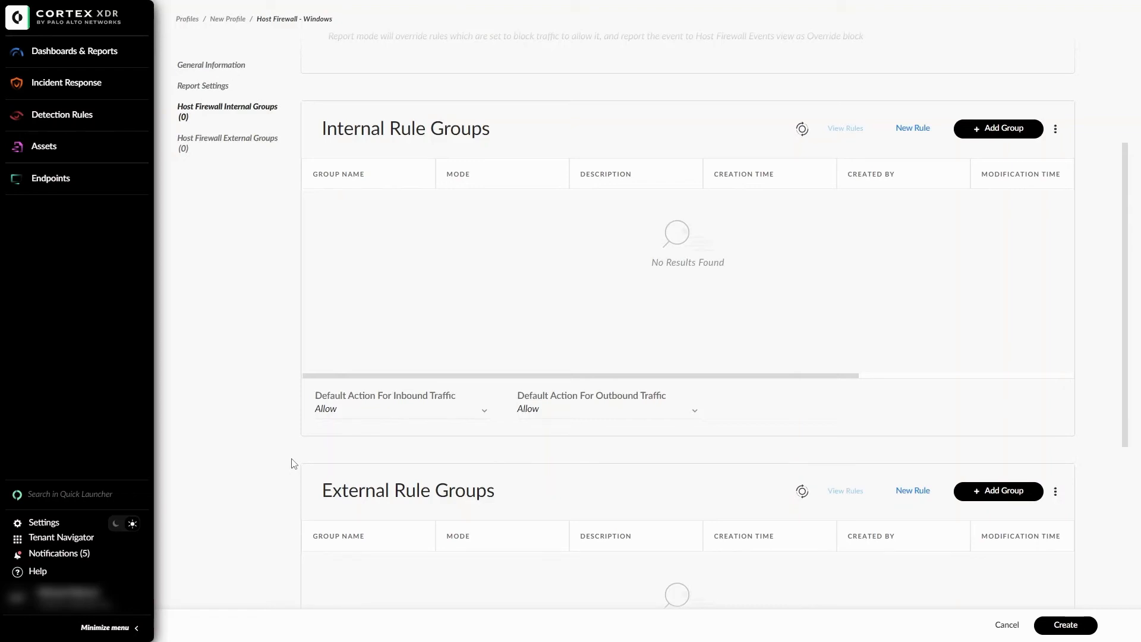
pyautogui.scroll(-3)
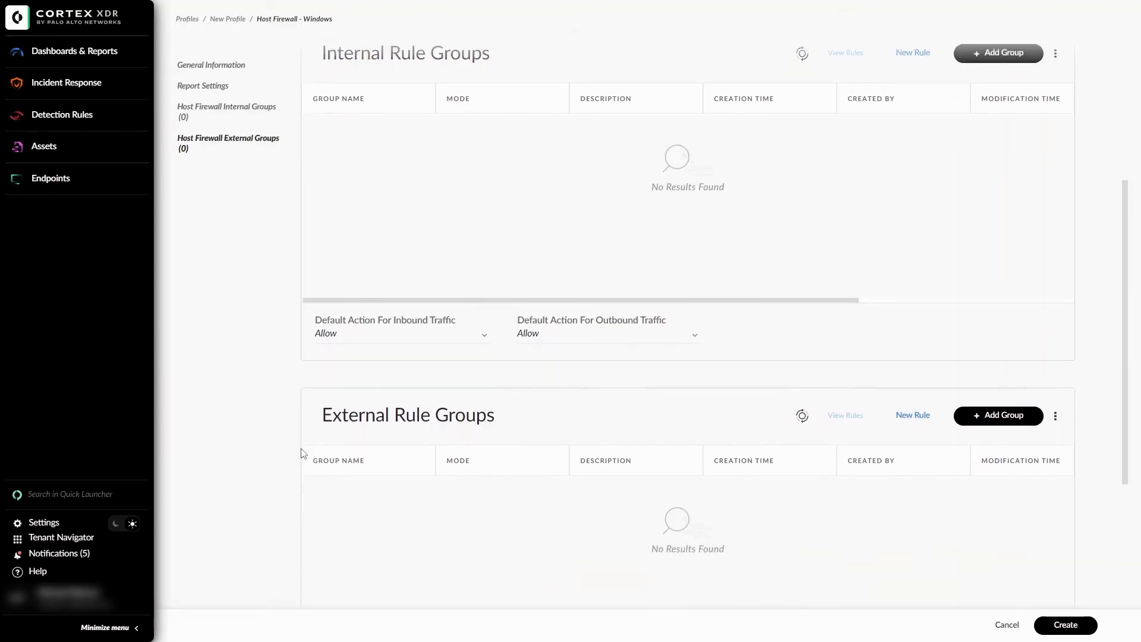
pyautogui.moveTo(630, 410)
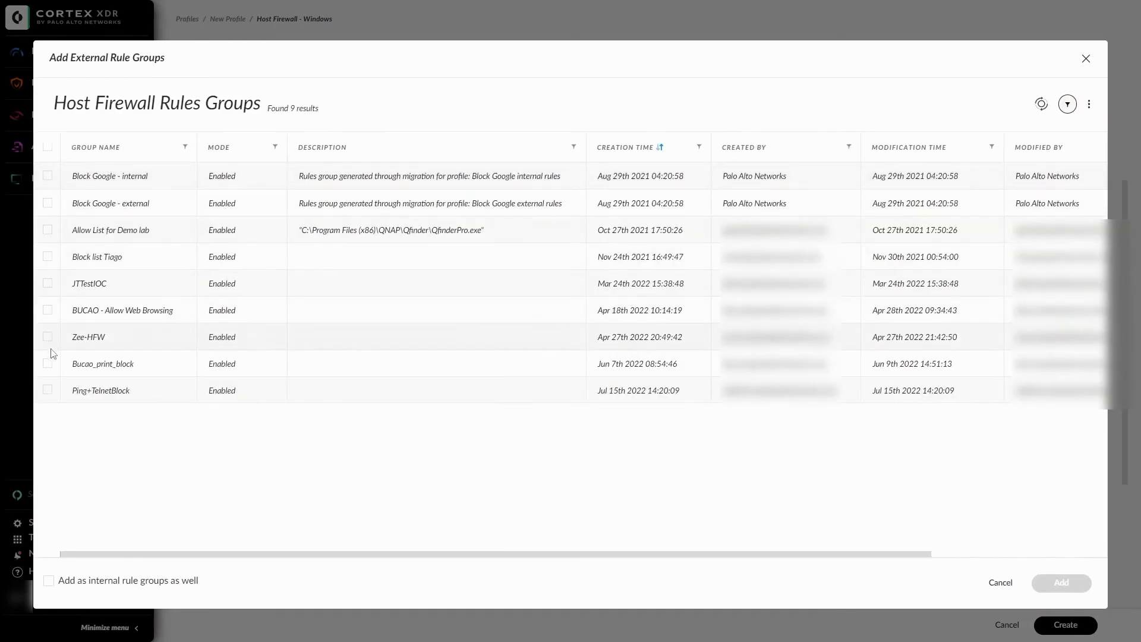
# - Add Ping+TelnetBlock as the profile's external rule group
pyautogui.click(47, 390)
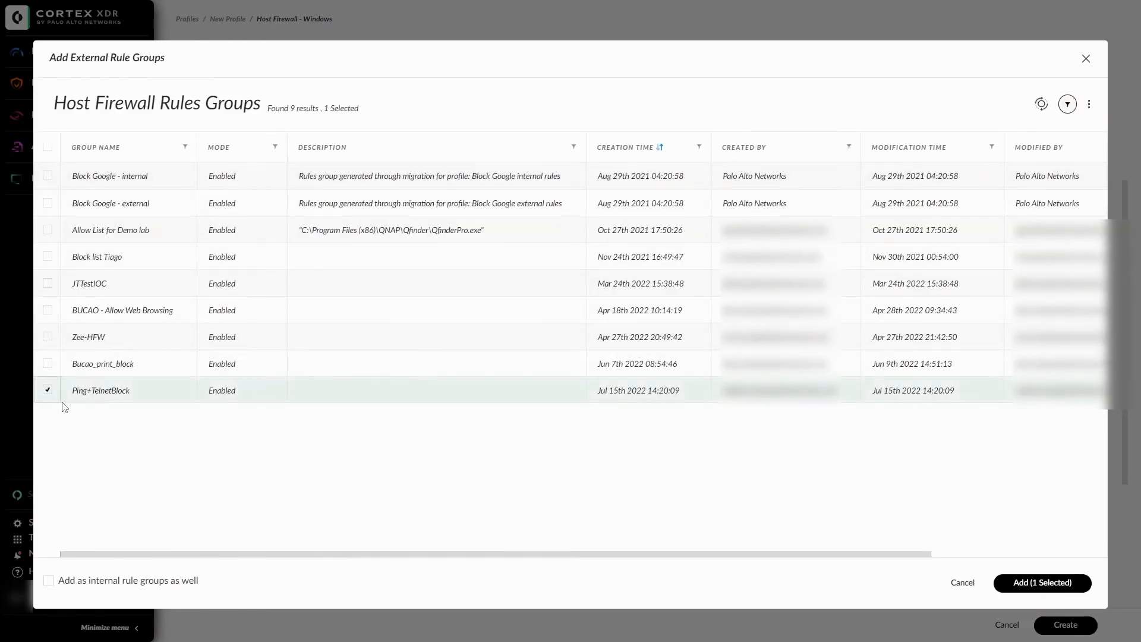
pyautogui.moveTo(710, 499)
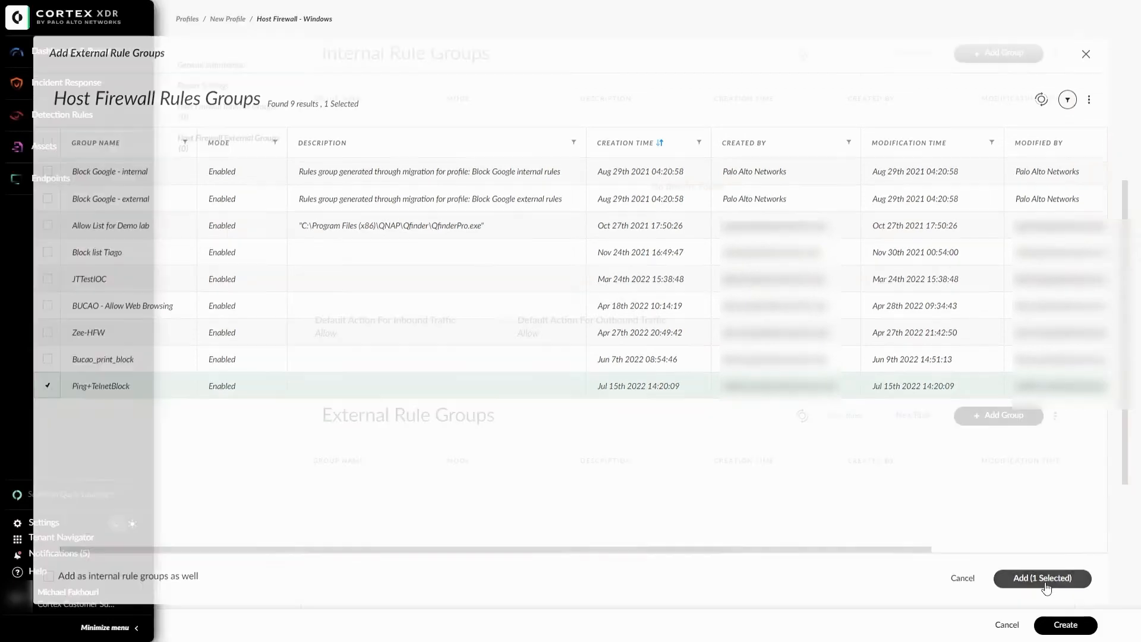
pyautogui.click(1042, 578)
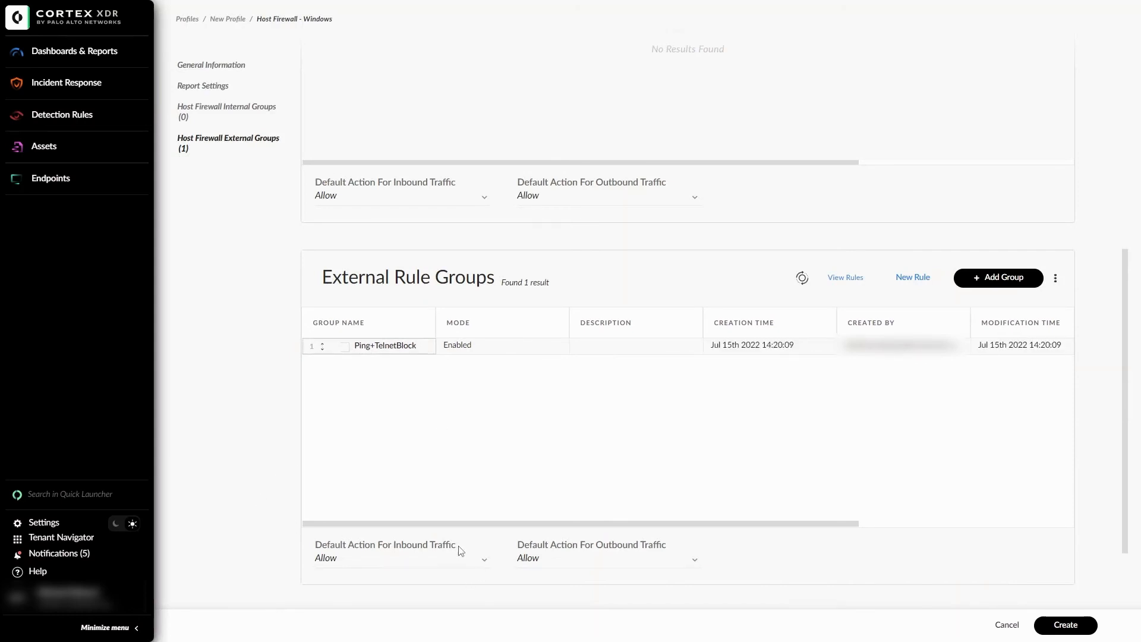
pyautogui.moveTo(506, 555)
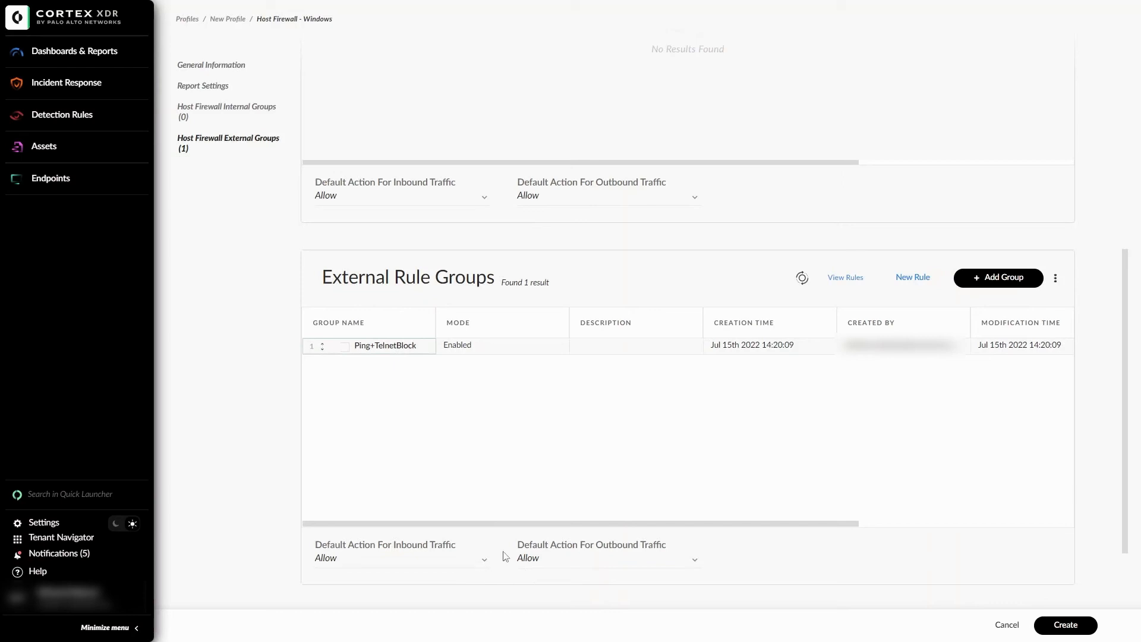
pyautogui.moveTo(506, 566)
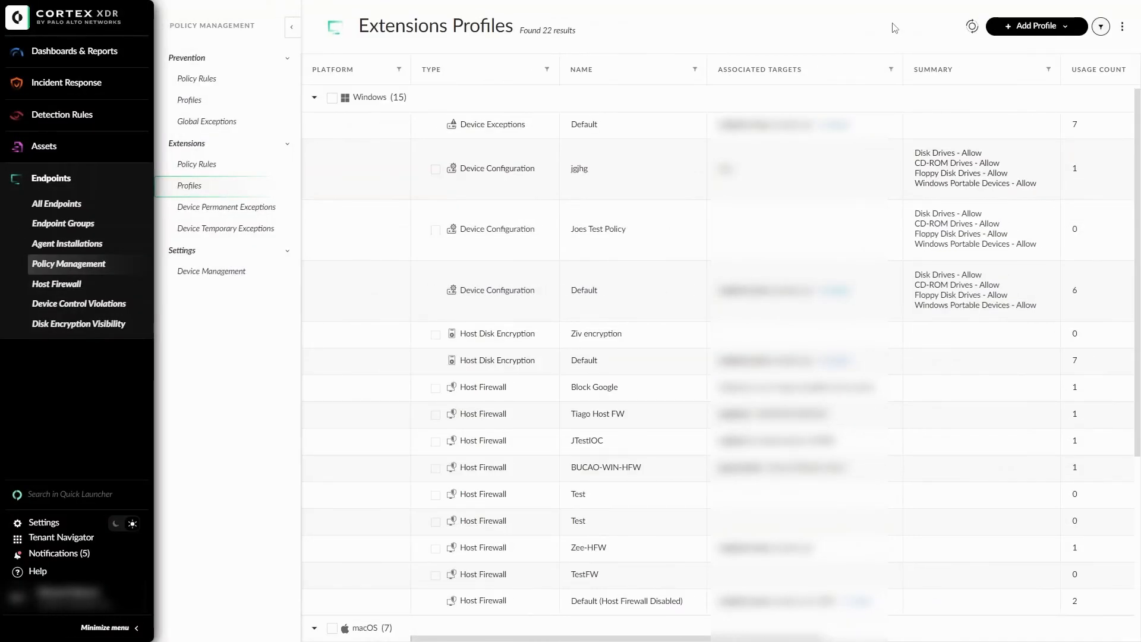
pyautogui.moveTo(329, 172)
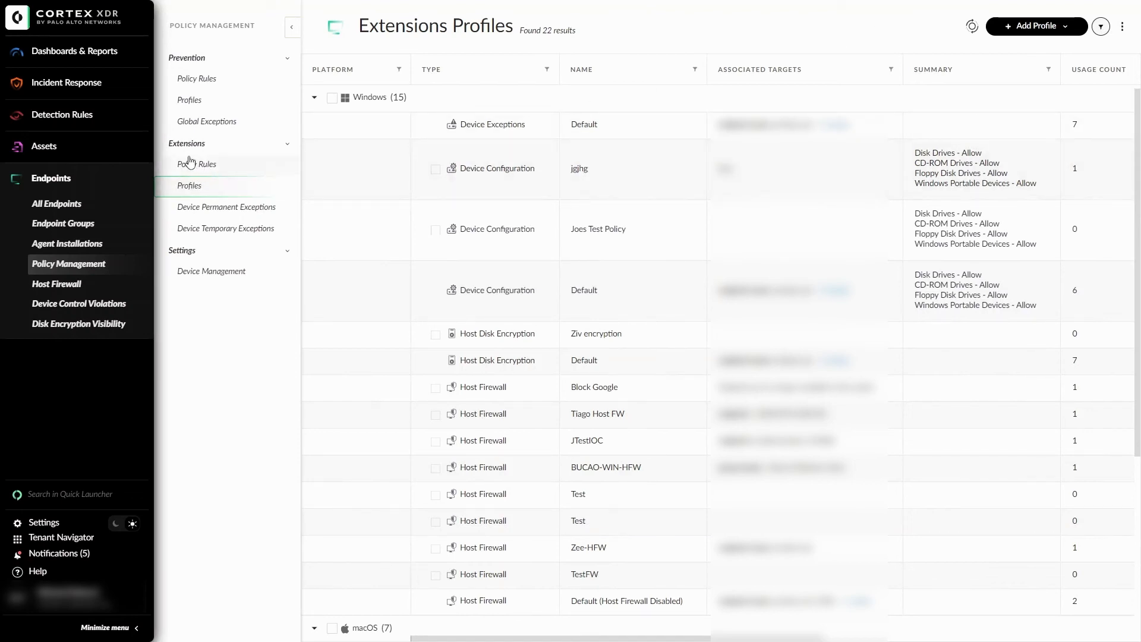
# - From Extensions Policy Rules, start a new policy via Add Policy > Create New
pyautogui.click(198, 164)
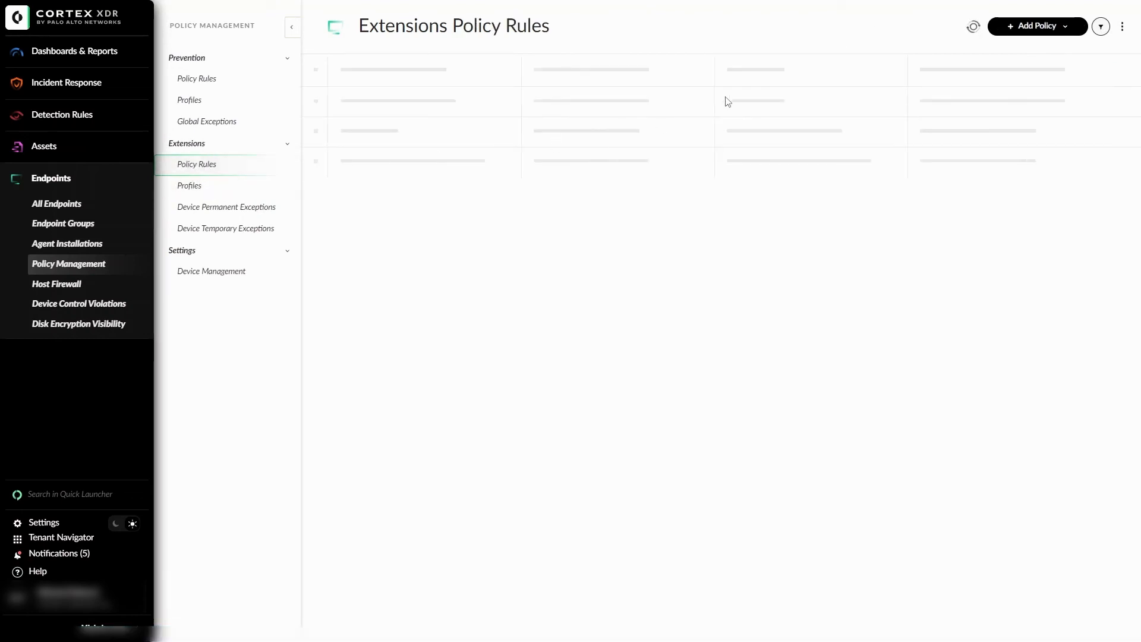
pyautogui.click(1037, 25)
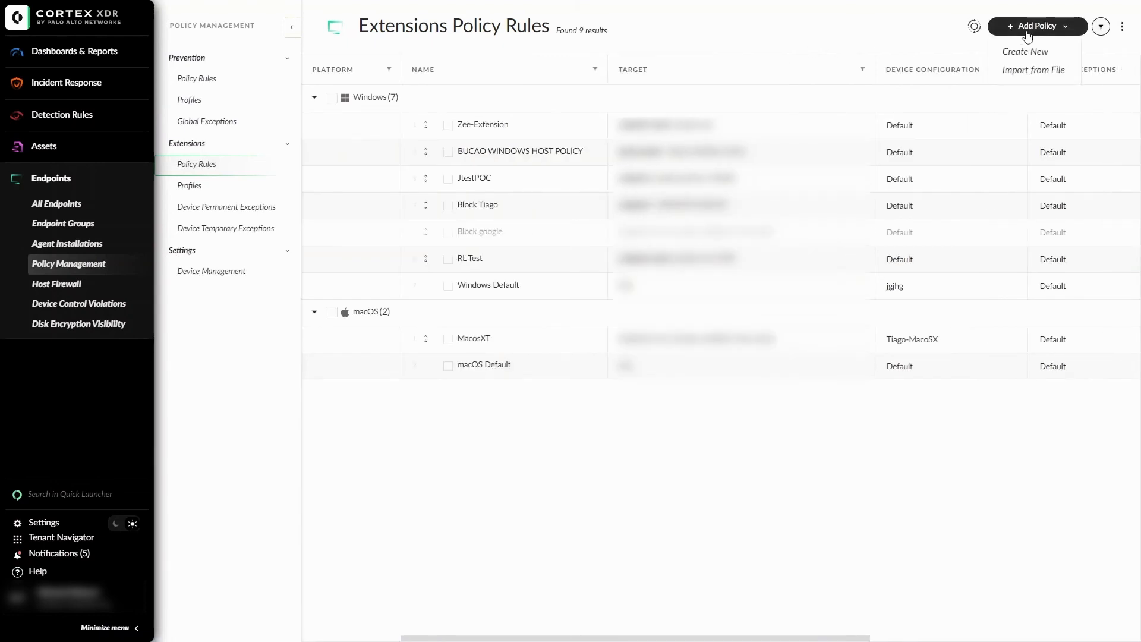
pyautogui.click(1025, 51)
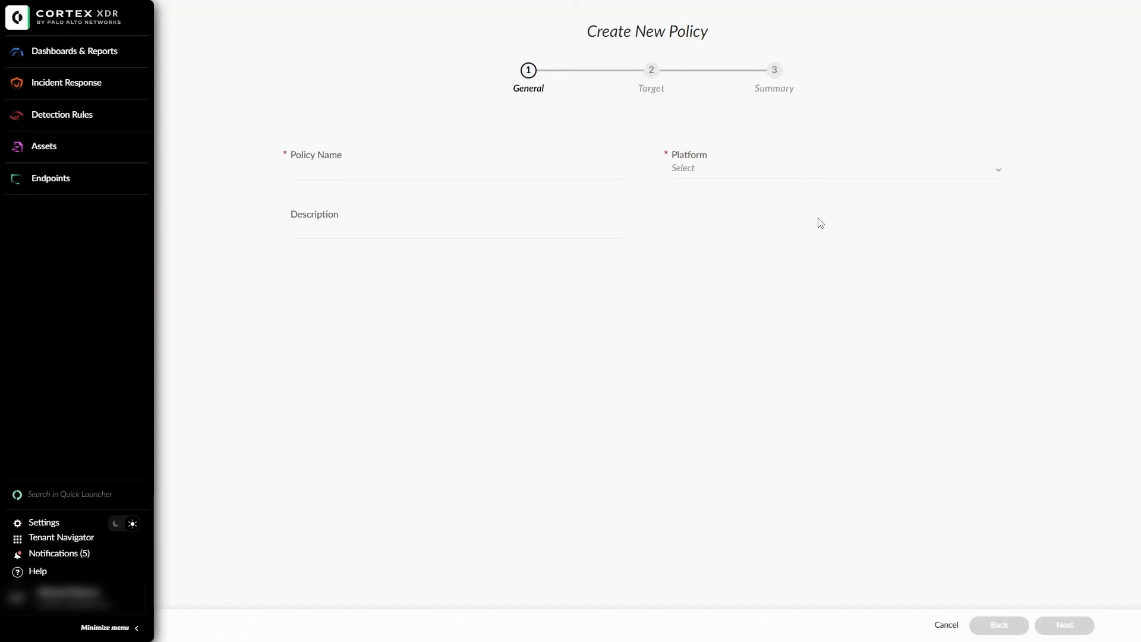
# - Name the new policy TestFW-Example and set its platform to Windows
pyautogui.click(391, 172)
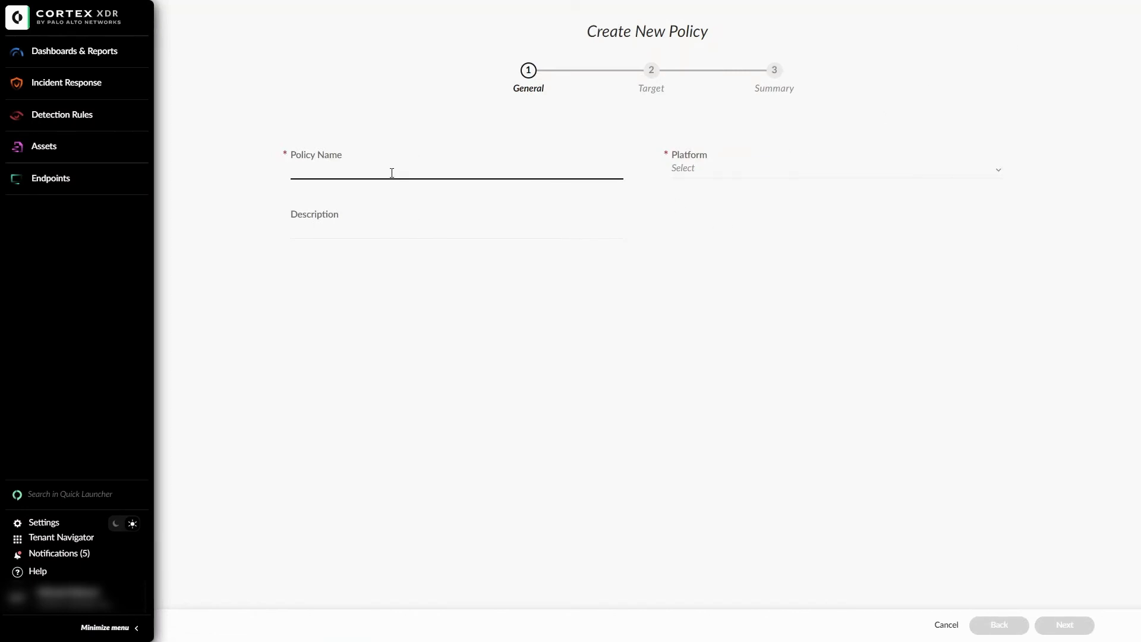
pyautogui.write('TestFW-Example')
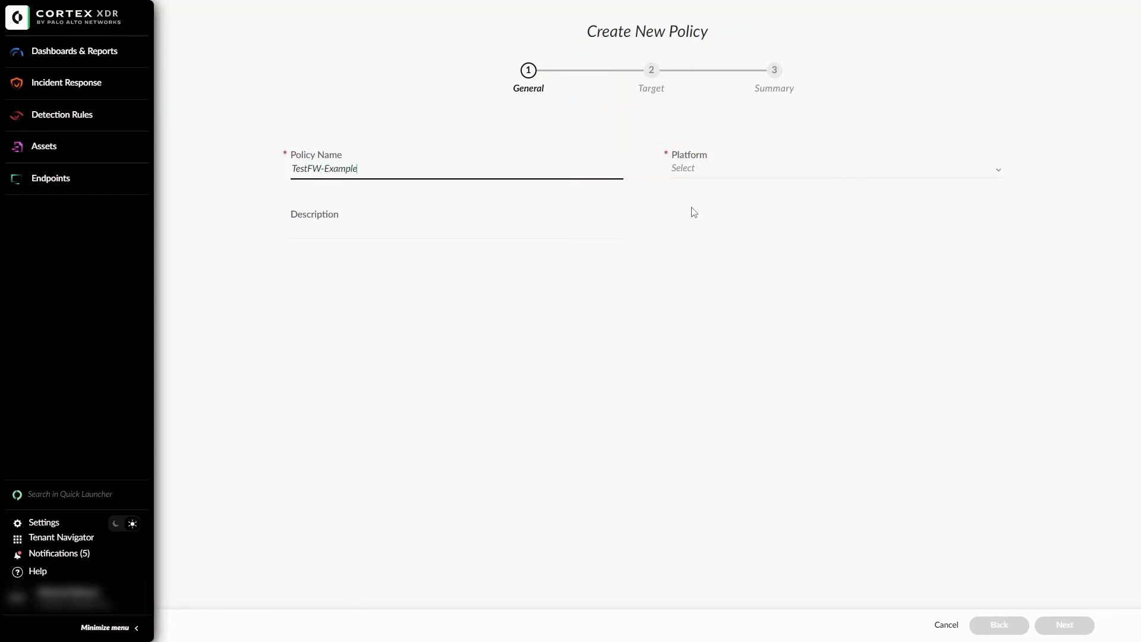
pyautogui.click(833, 167)
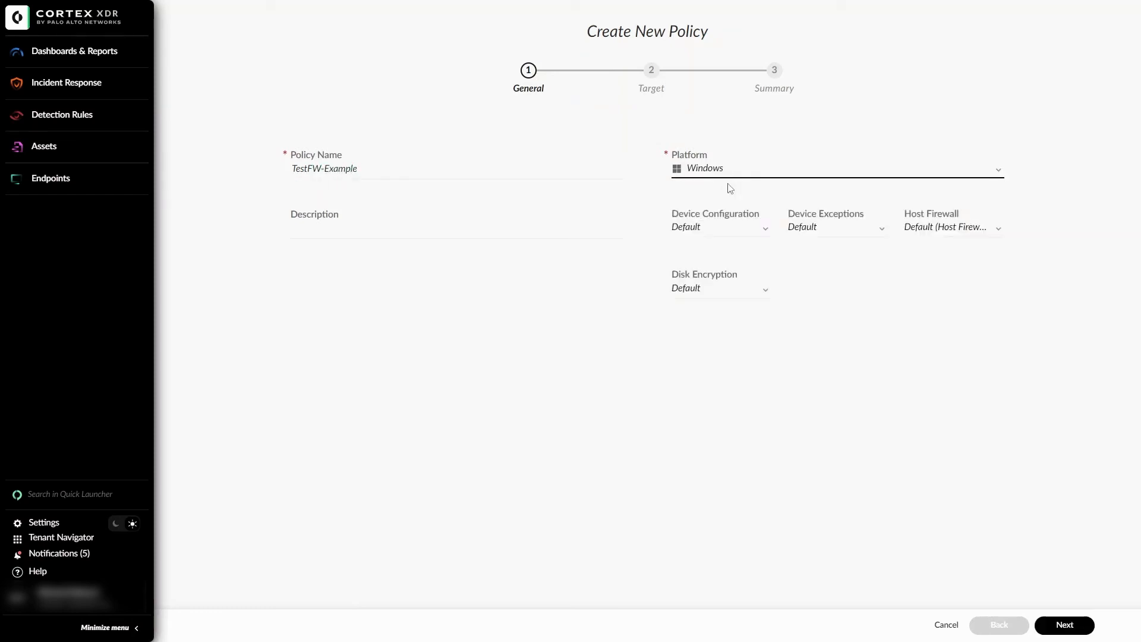
pyautogui.moveTo(938, 251)
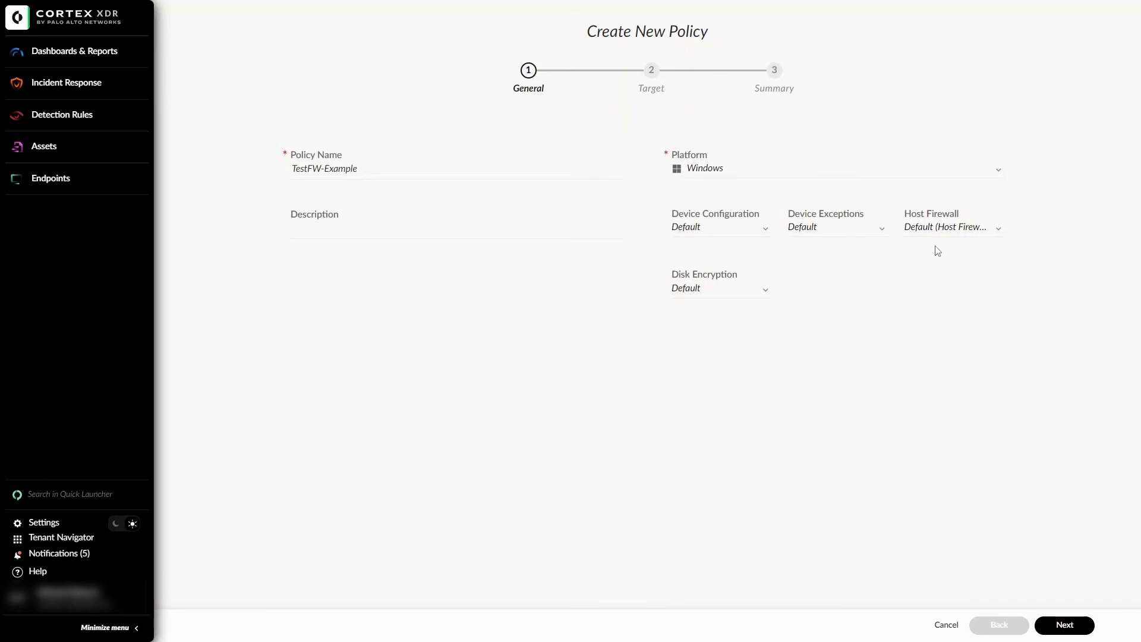
pyautogui.moveTo(954, 239)
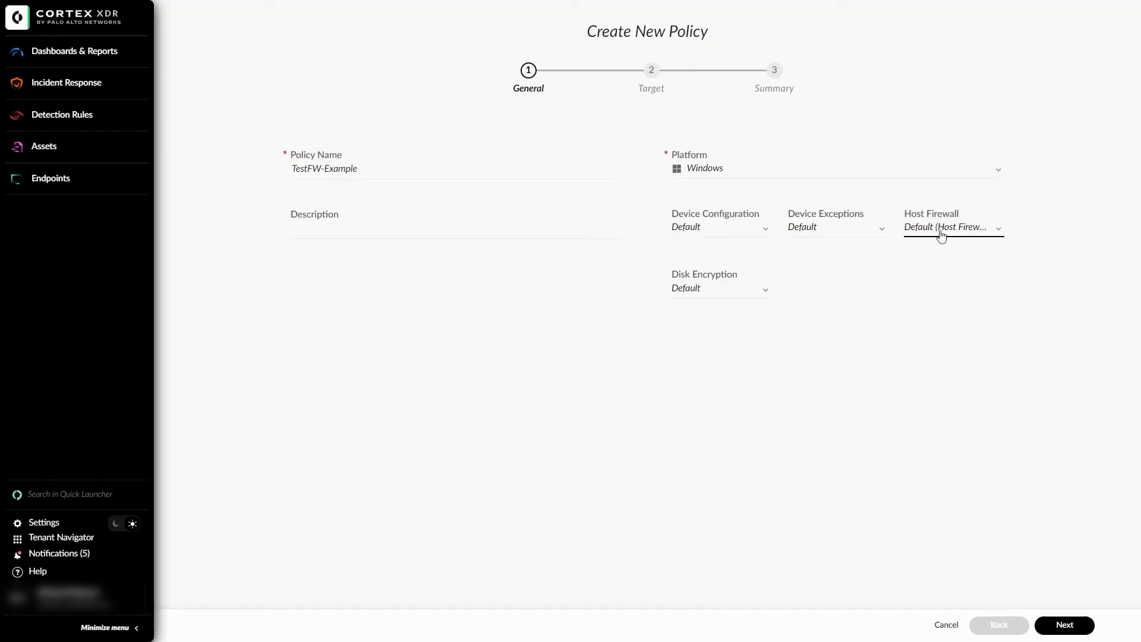
# - Assign the TestFW Host Firewall profile and accept the non-default profile warning
pyautogui.click(951, 227)
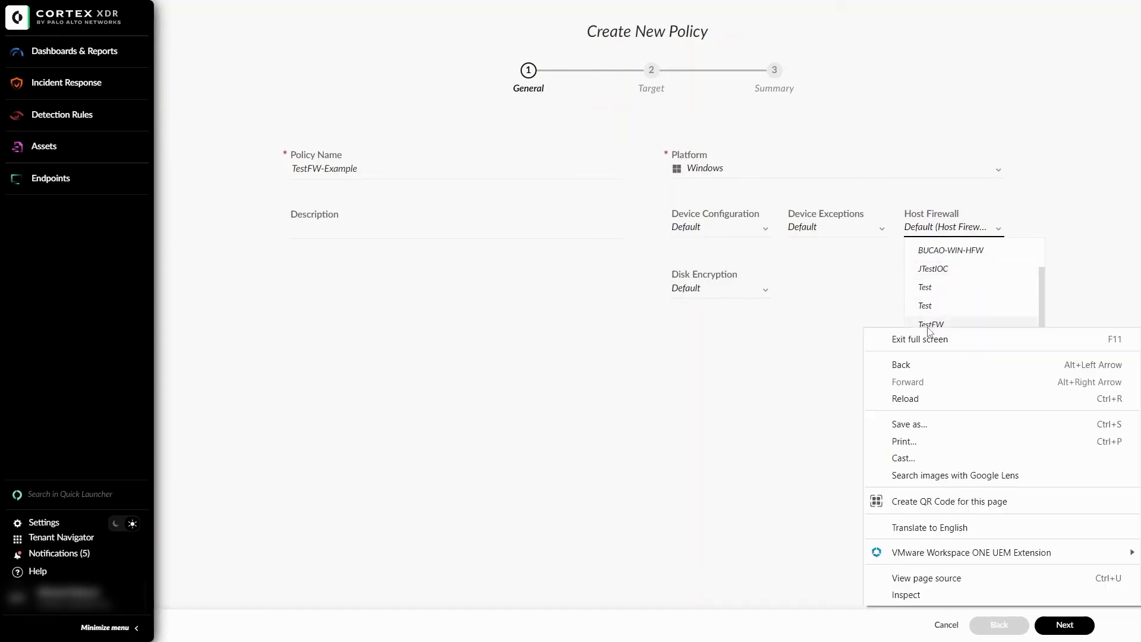
pyautogui.click(930, 323)
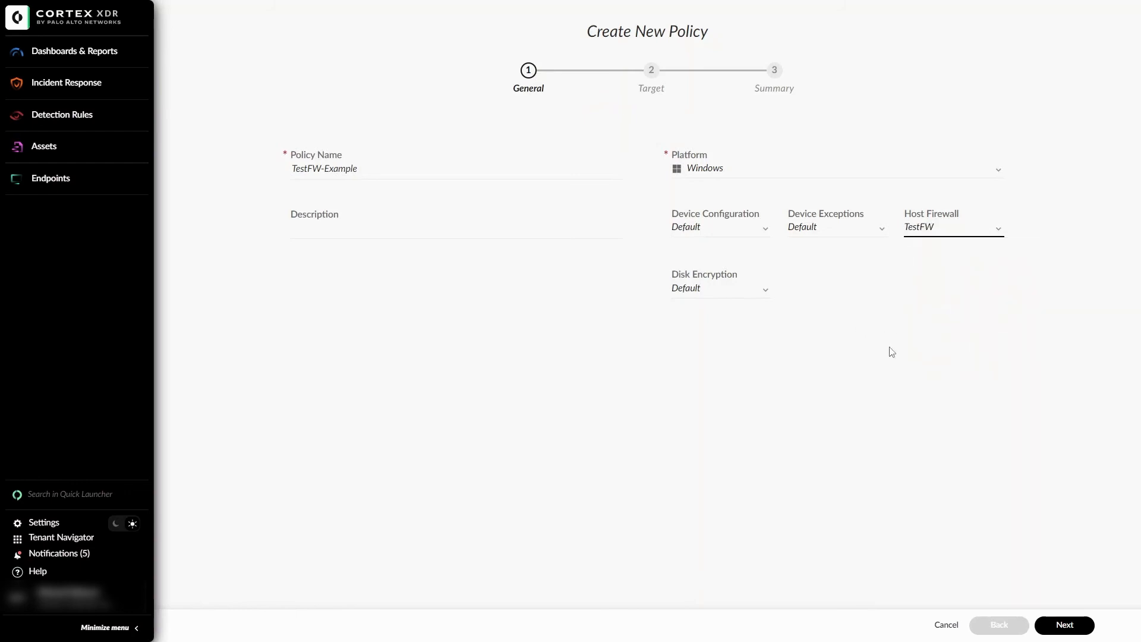
pyautogui.moveTo(1118, 590)
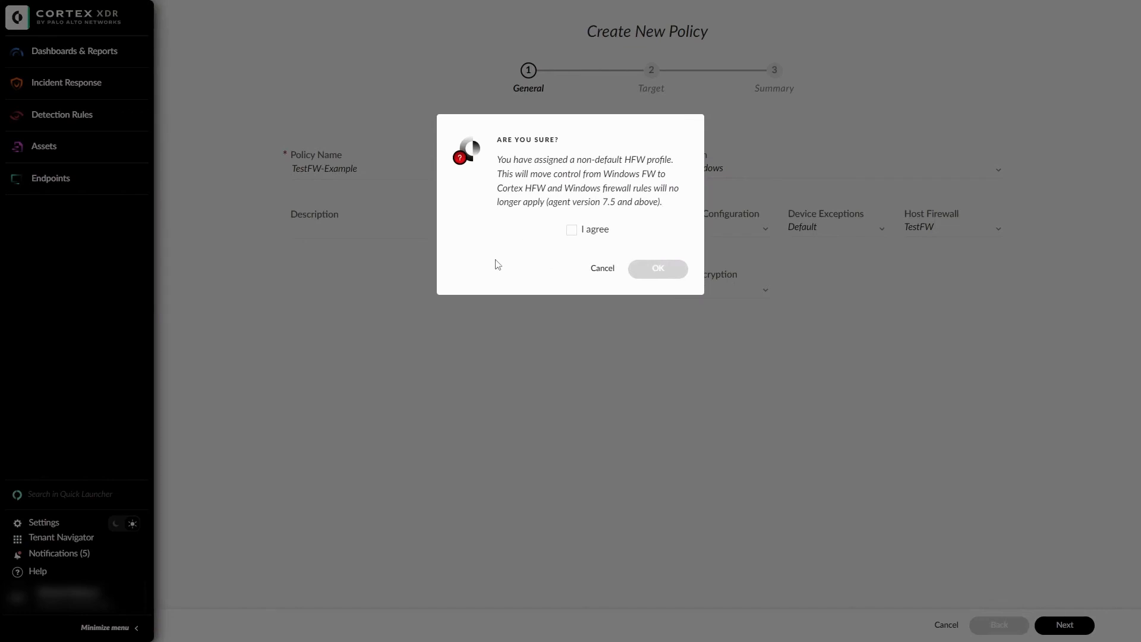
pyautogui.click(571, 230)
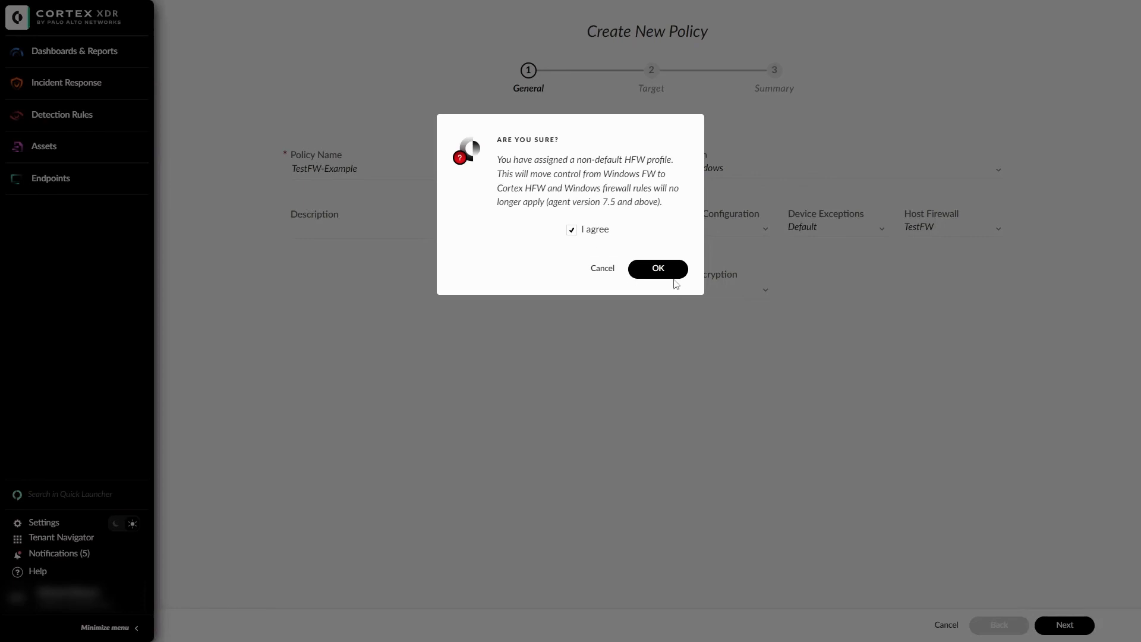
pyautogui.click(657, 268)
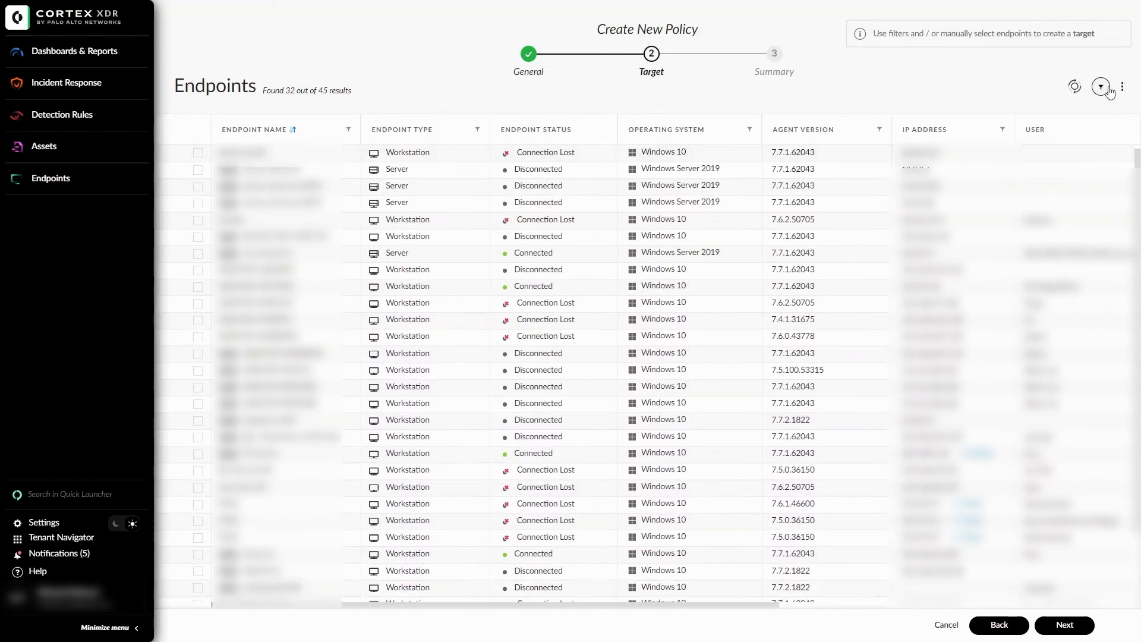
# - Filter Endpoint Name Contains DESKTOP-43FVOGE, target that endpoint, and continue to the summary
pyautogui.click(1101, 86)
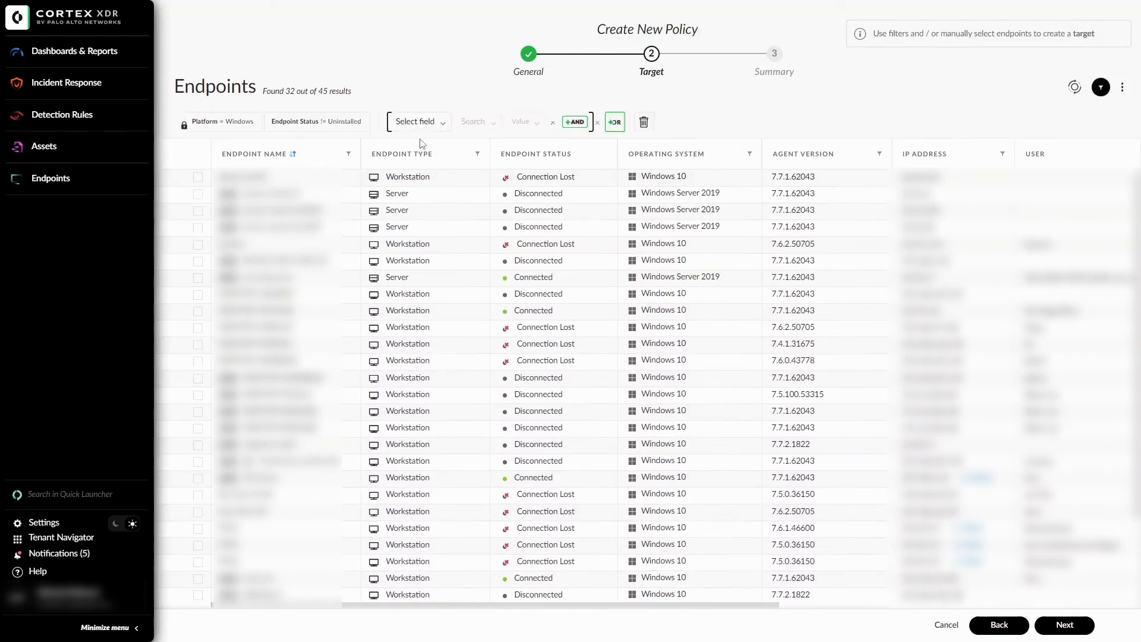
pyautogui.click(415, 122)
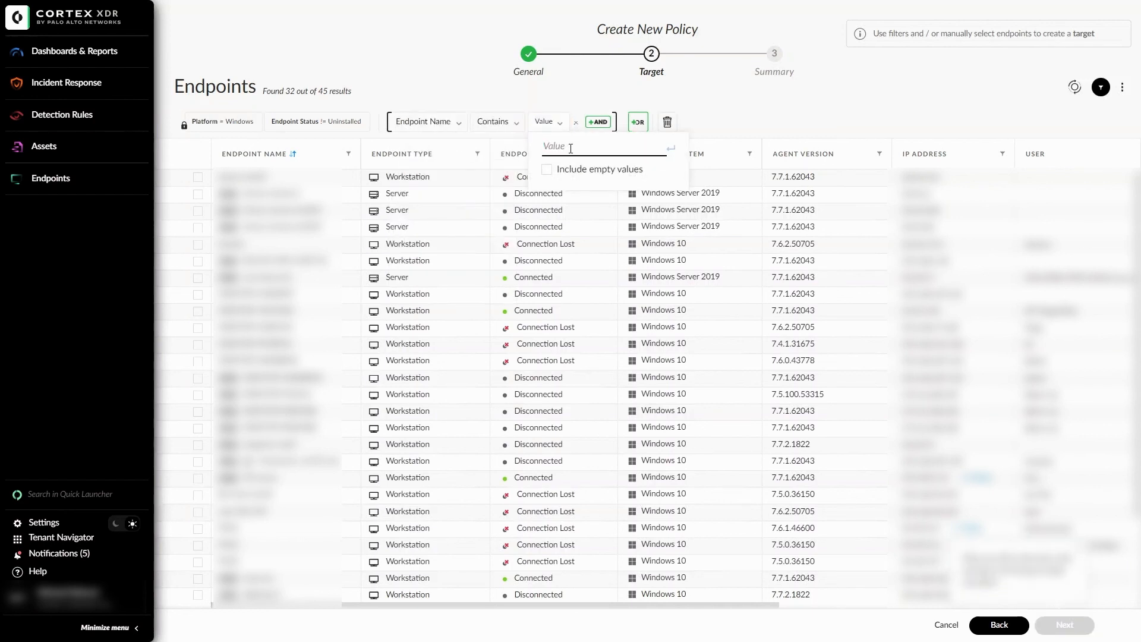
pyautogui.write('DESKTOP-43FVOGE')
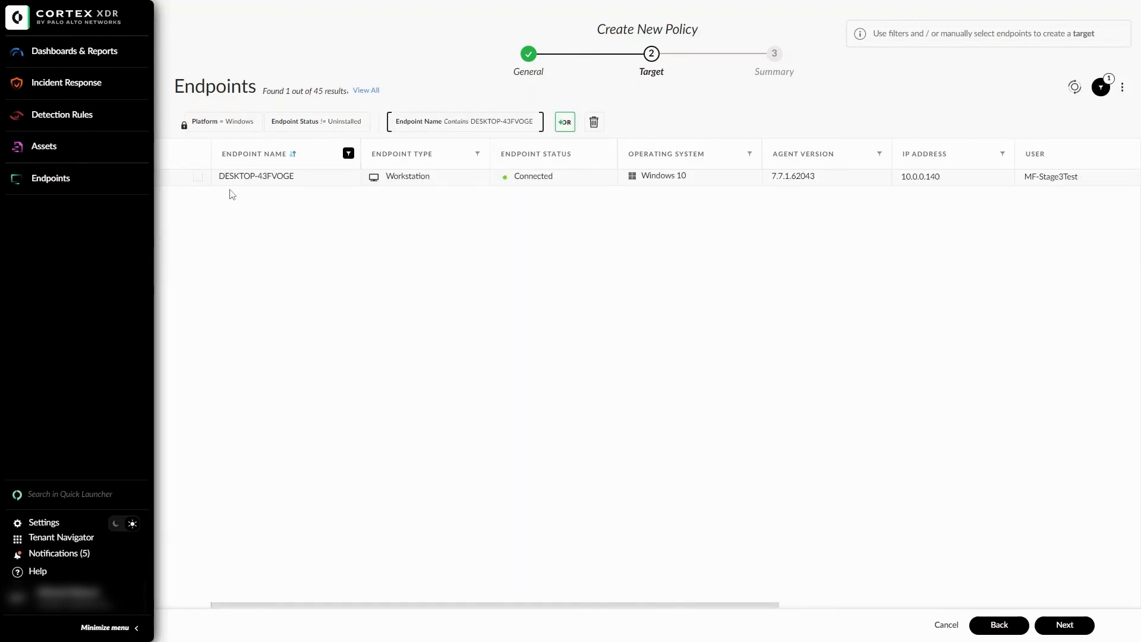
pyautogui.moveTo(262, 233)
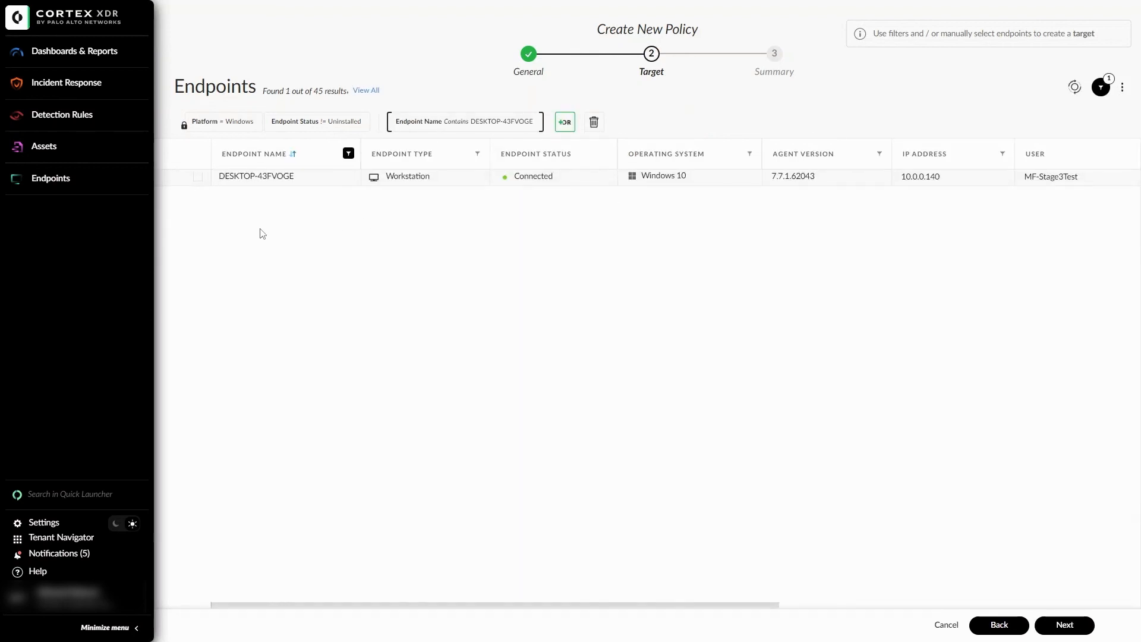
pyautogui.moveTo(230, 256)
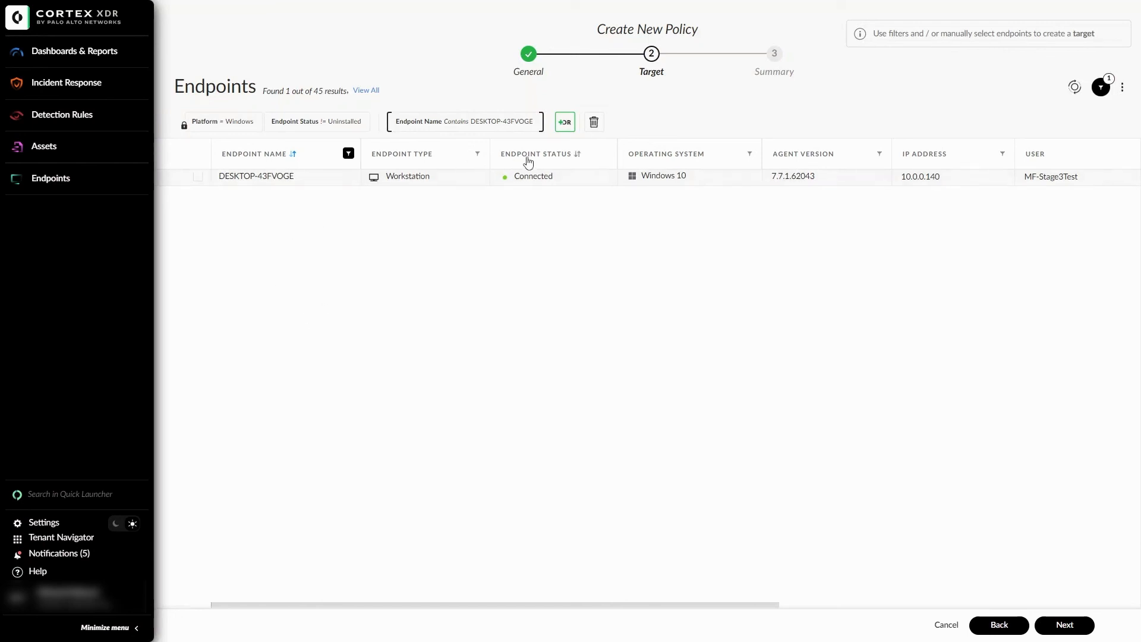
pyautogui.moveTo(529, 190)
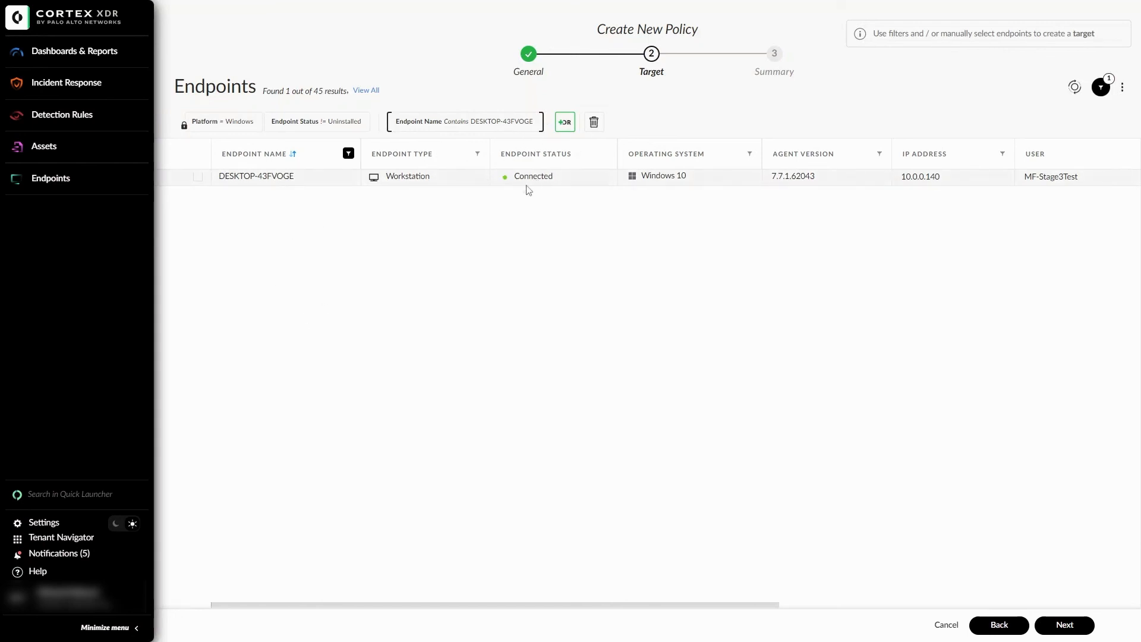
pyautogui.moveTo(205, 190)
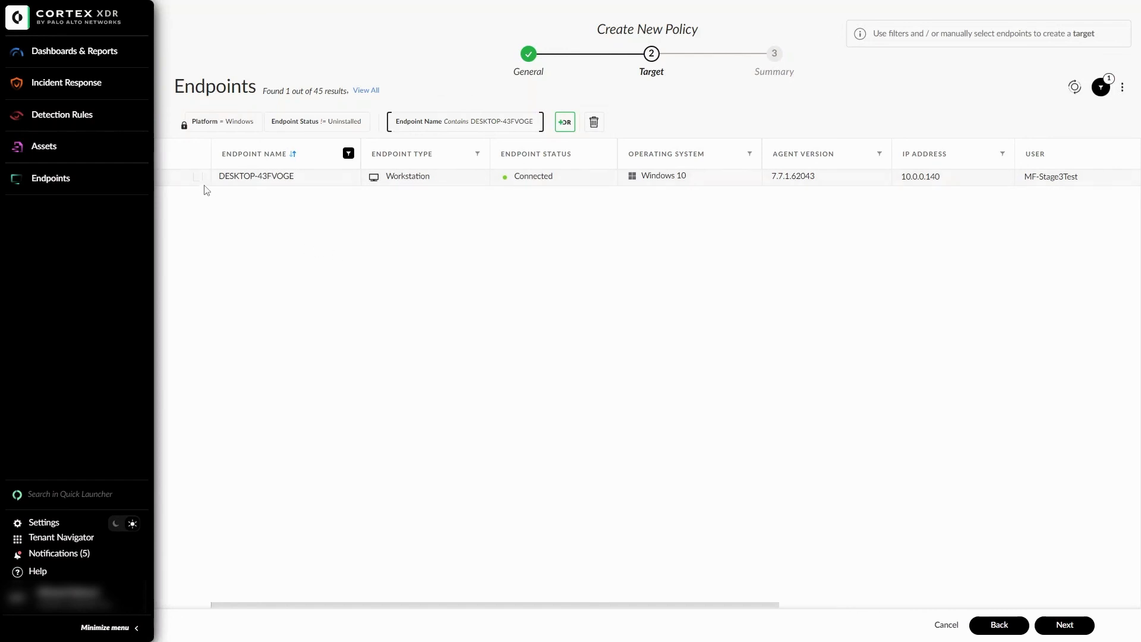
pyautogui.click(197, 176)
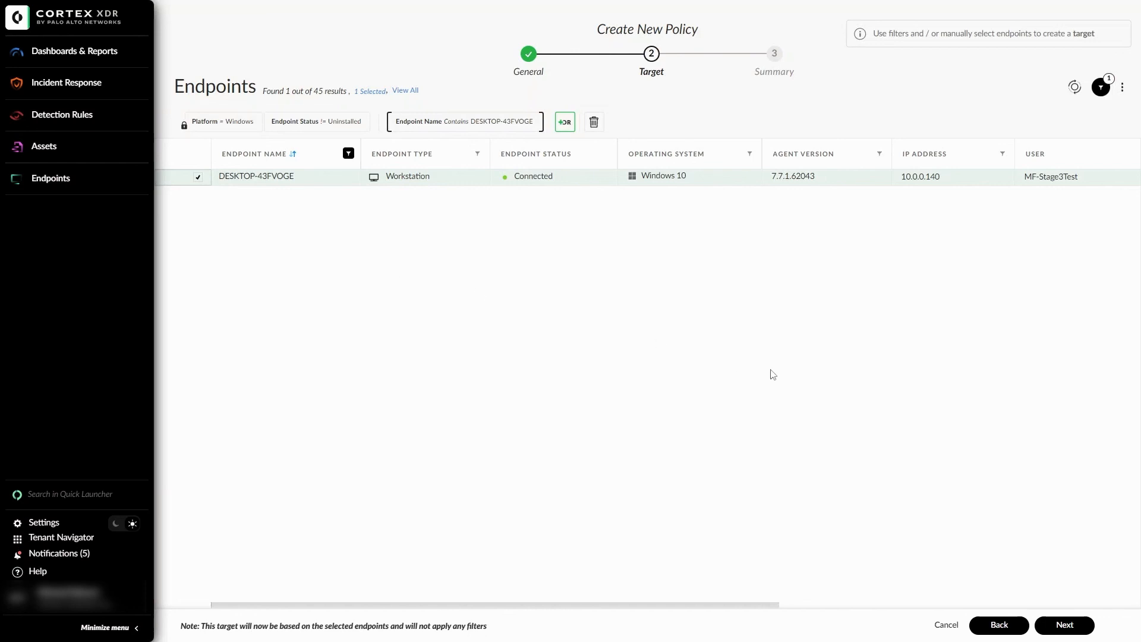
pyautogui.click(1062, 624)
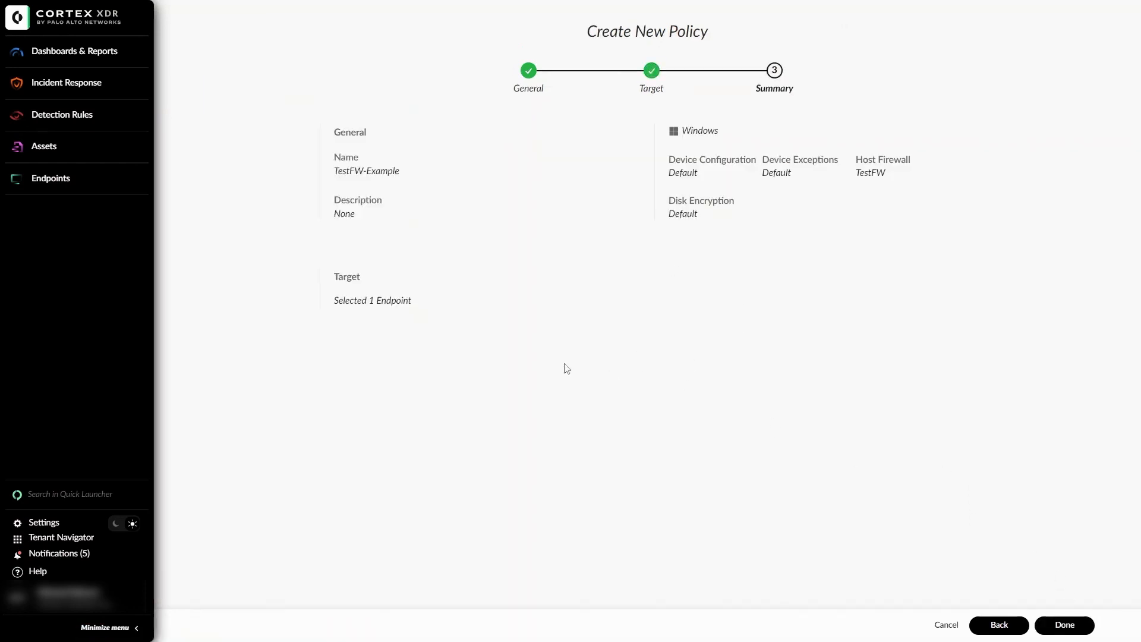
pyautogui.moveTo(1049, 603)
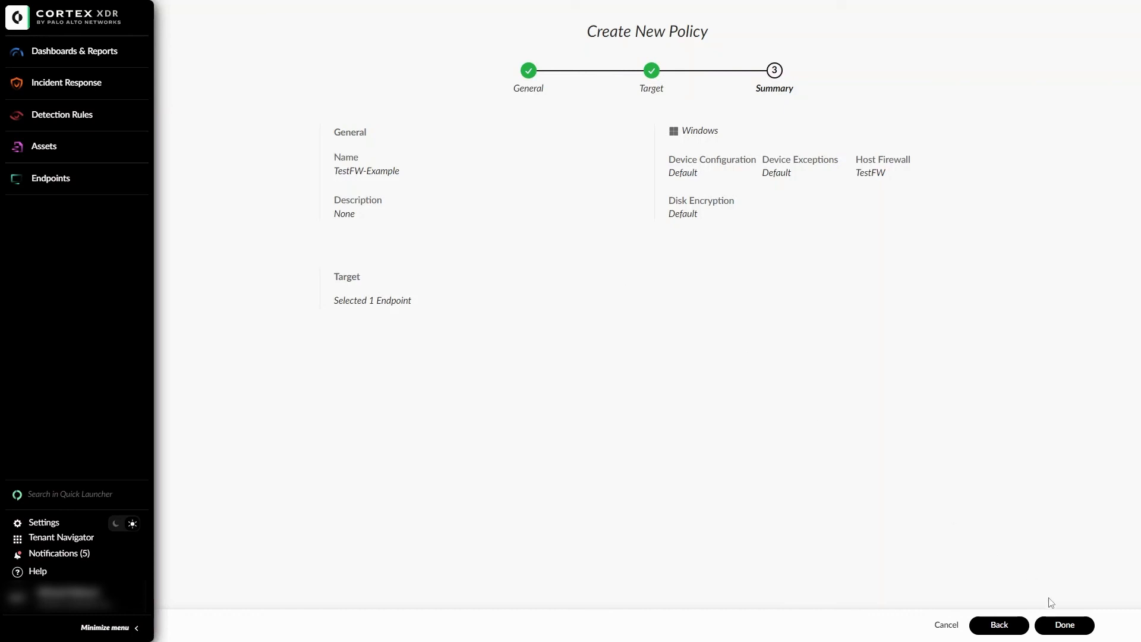
# - Finish the TestFW-Example policy and save the extension policy rules
pyautogui.click(1064, 624)
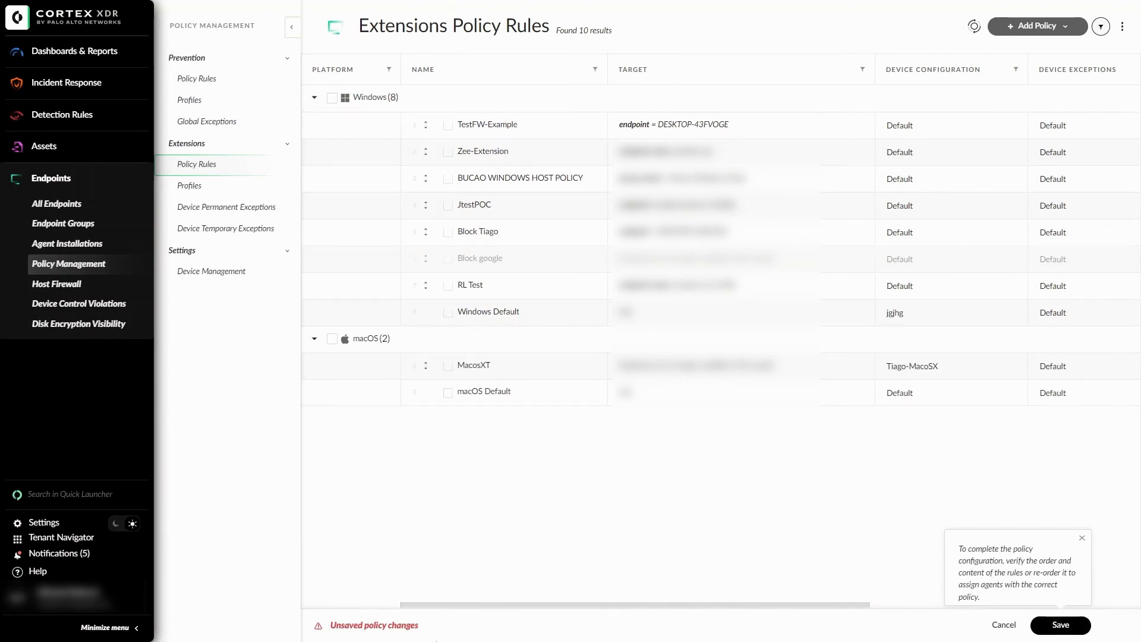
pyautogui.moveTo(908, 536)
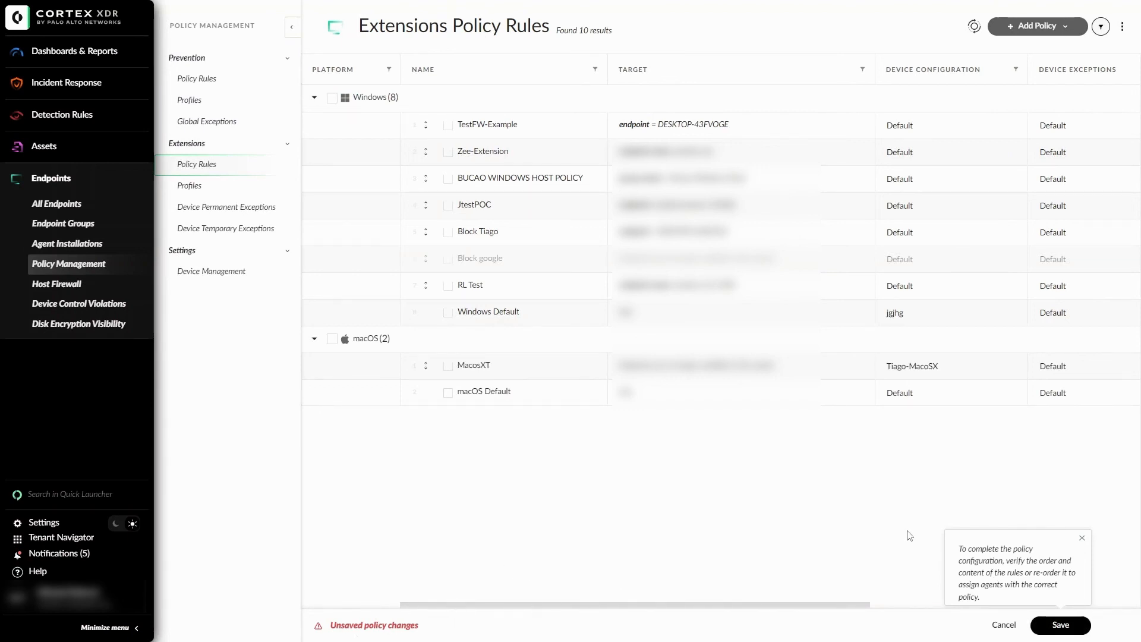
pyautogui.click(1060, 624)
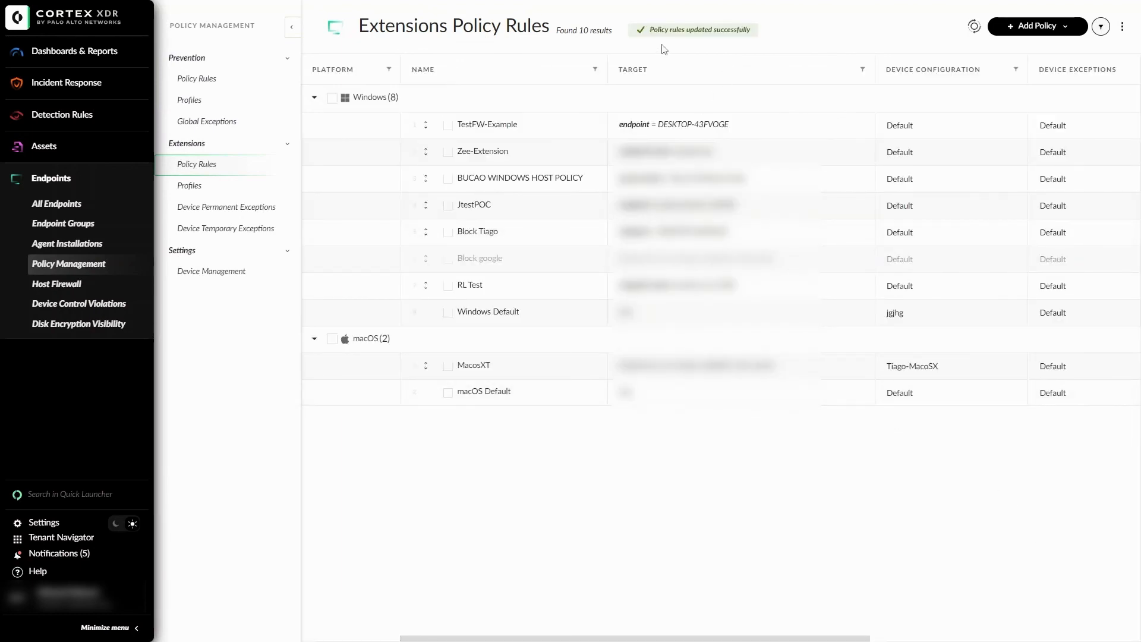
pyautogui.moveTo(676, 27)
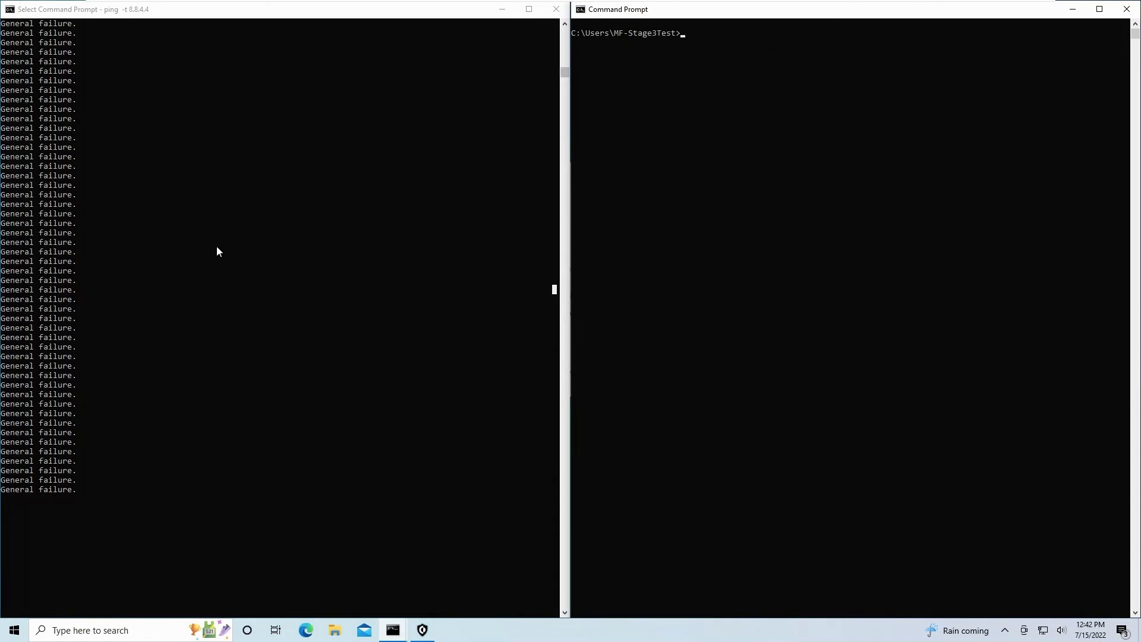
pyautogui.moveTo(233, 222)
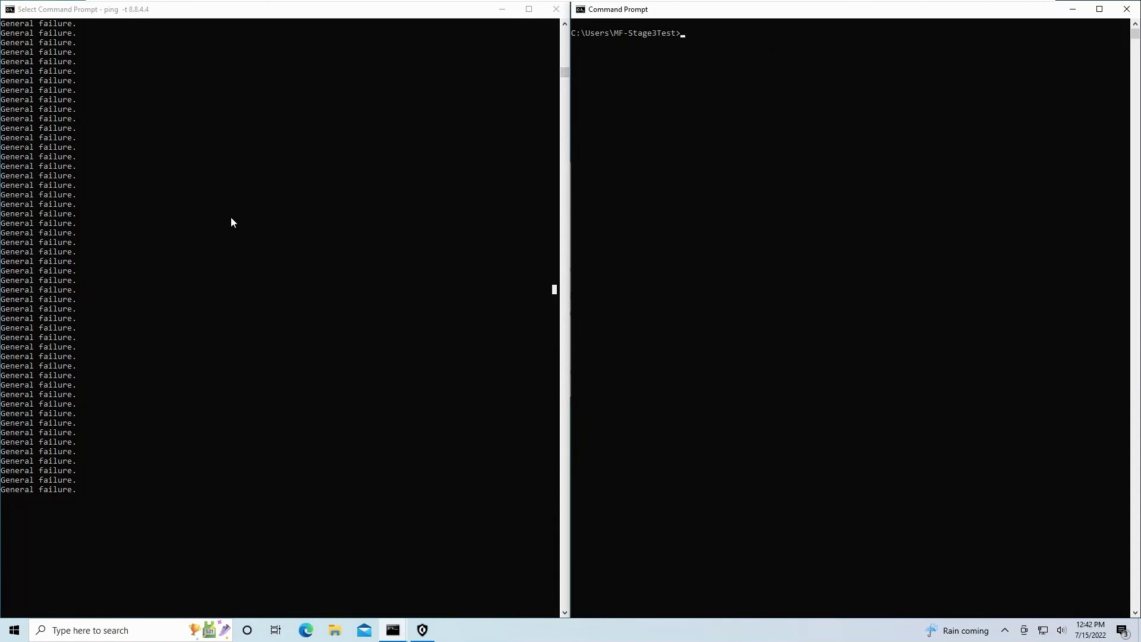
pyautogui.moveTo(58, 138)
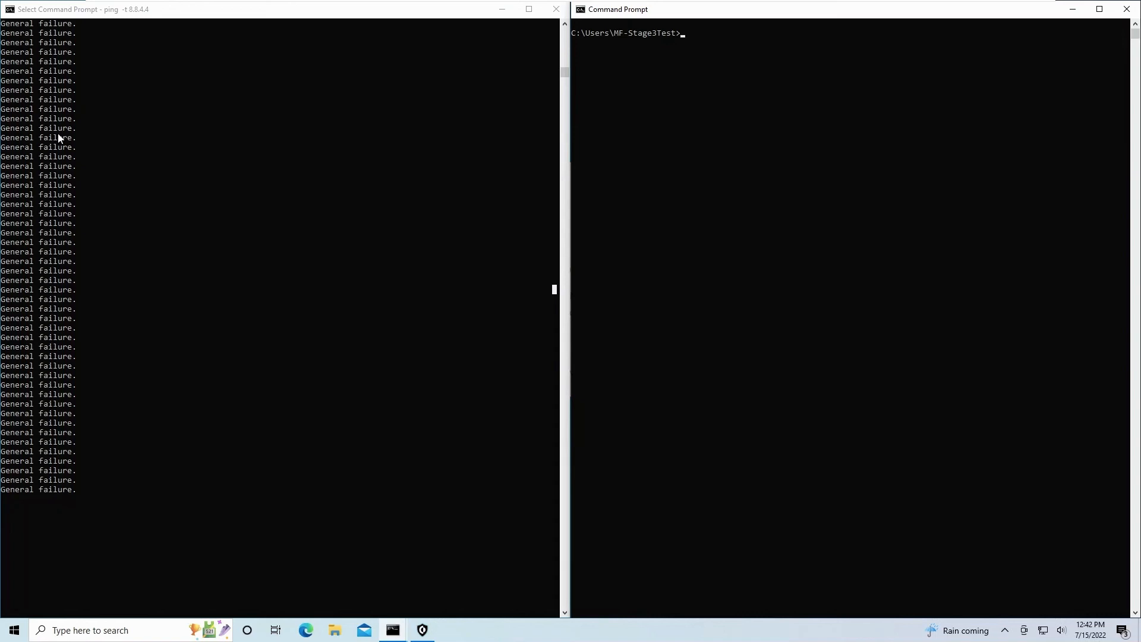
pyautogui.moveTo(262, 185)
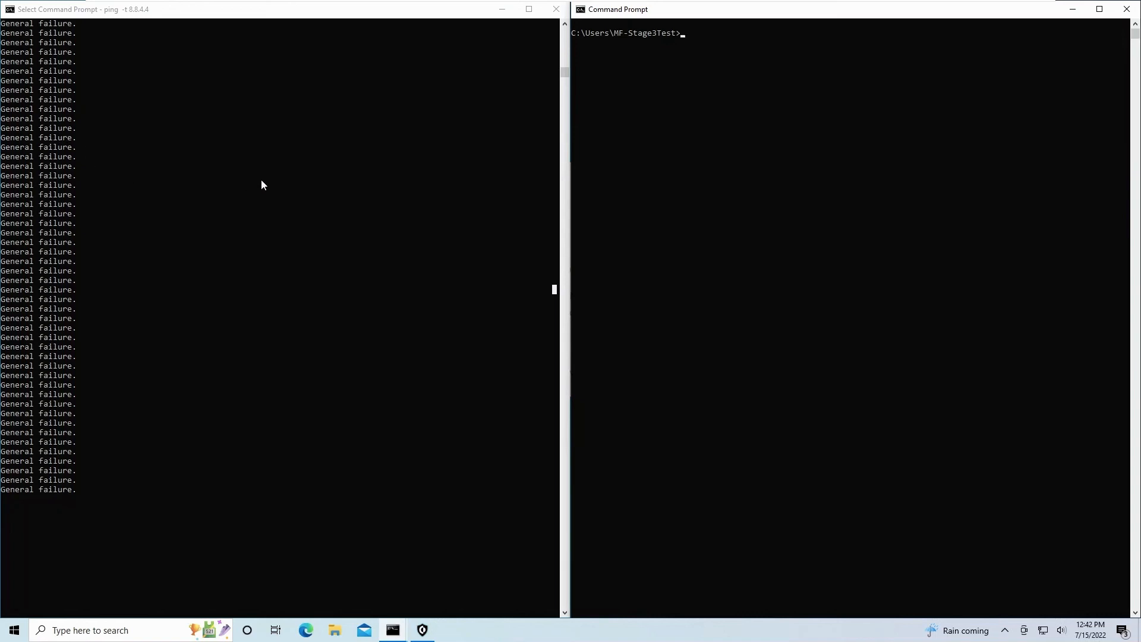
# - Enter telnet 1.1.1.1 in Command Prompt while ping 8.8.4.4 shows General failure
pyautogui.write('t')
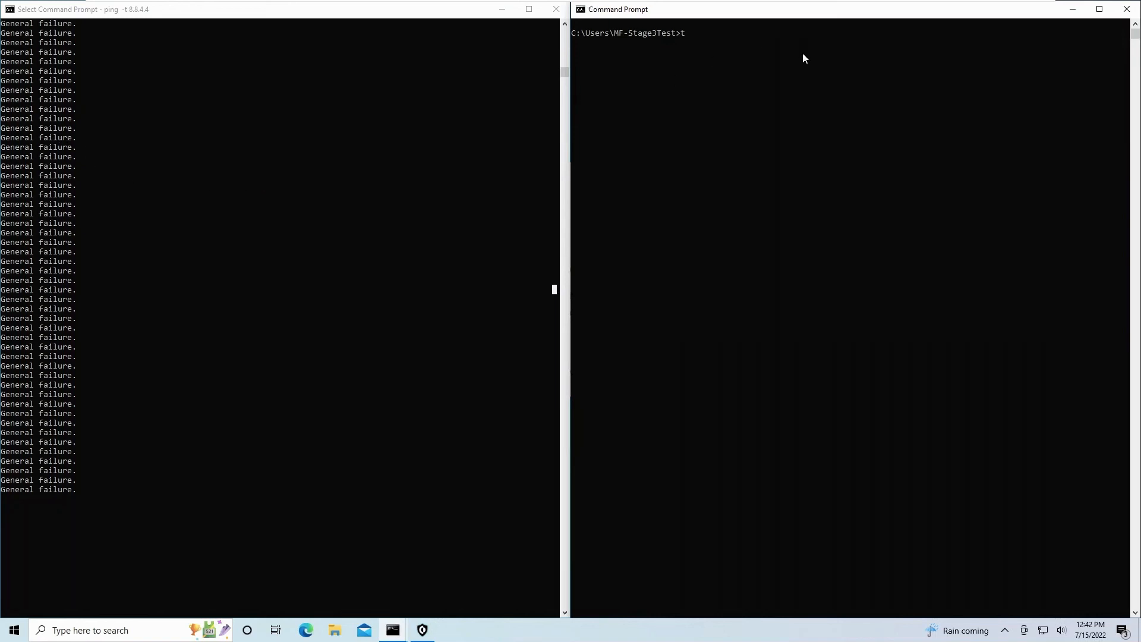
pyautogui.write('elnet 1.1.1.1')
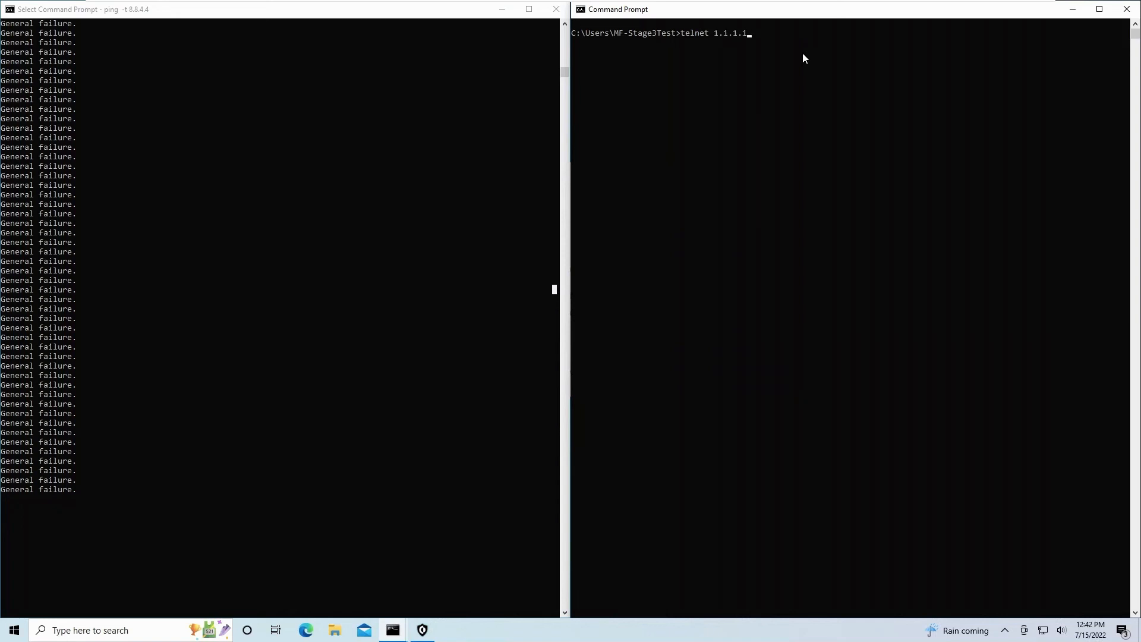